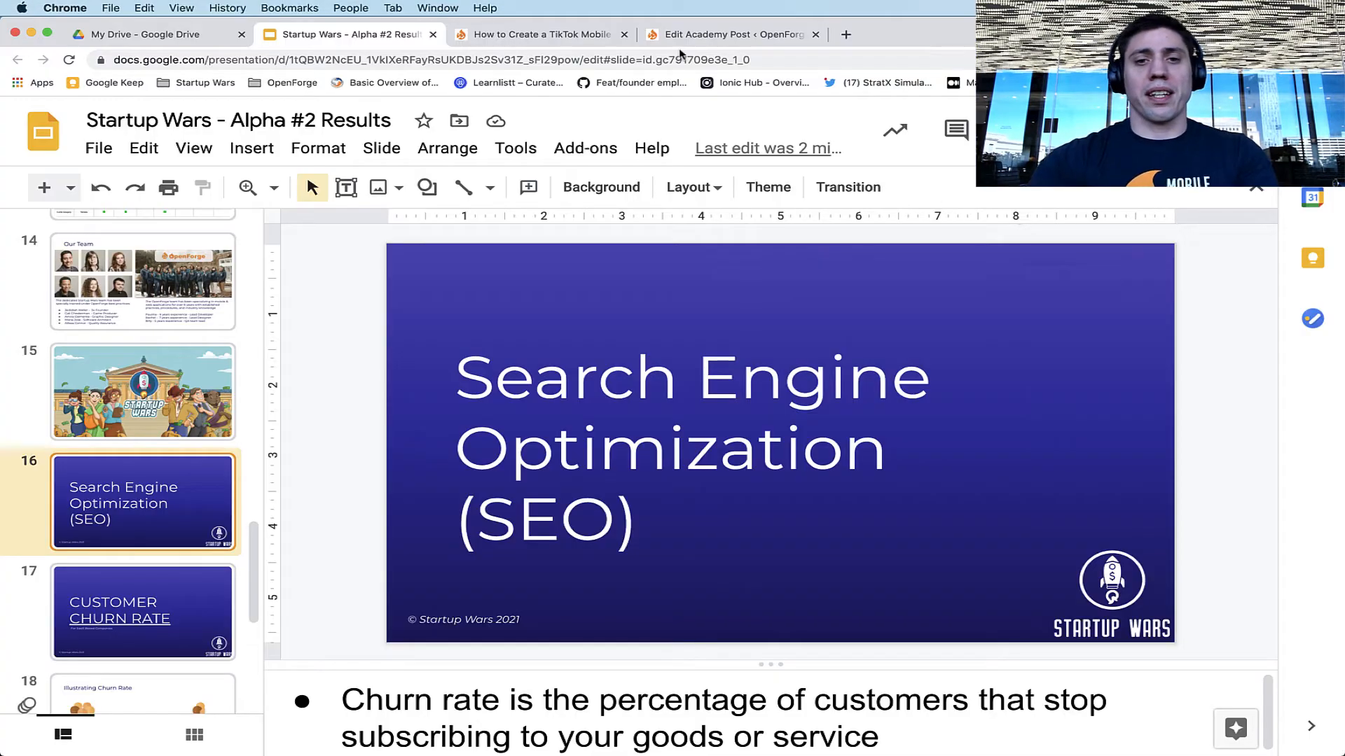
Step: Switch to the published TikTok Mobile Application post and read its opening section
left_click(541, 33)
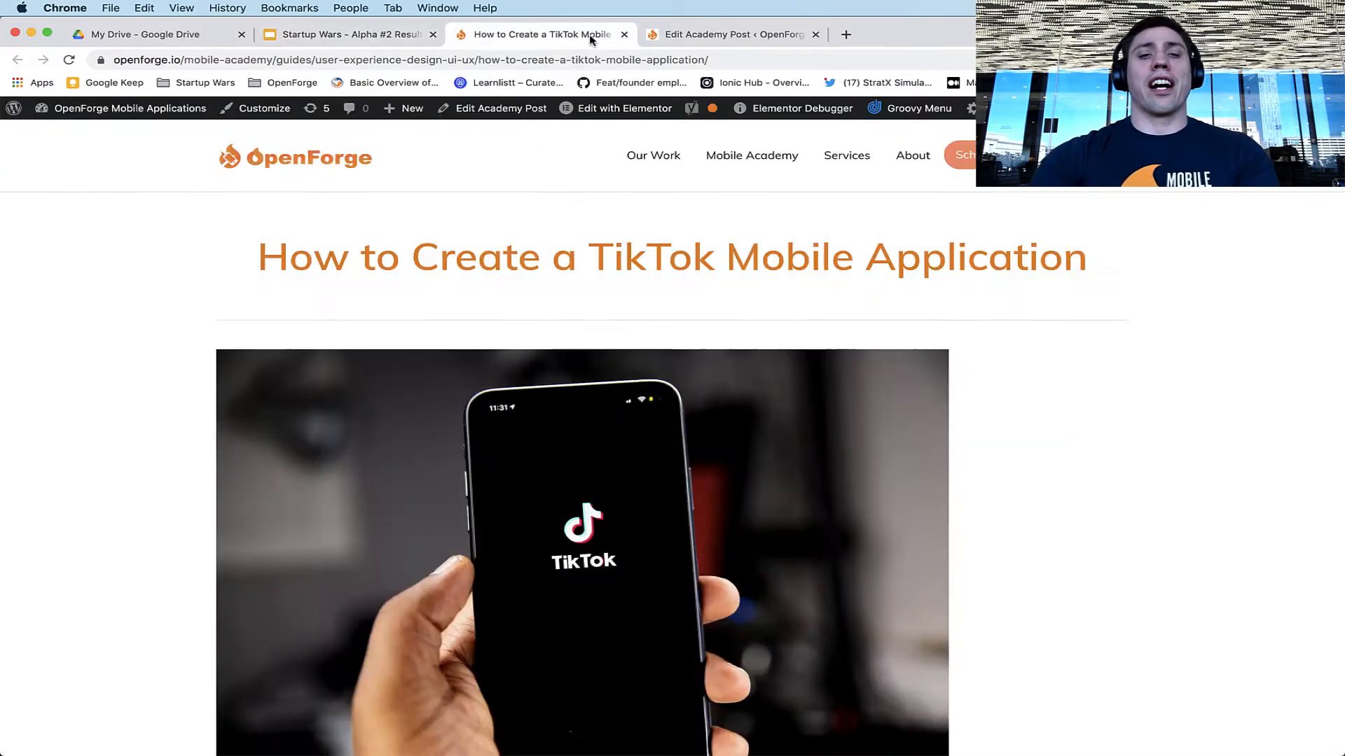
scroll("down", 3)
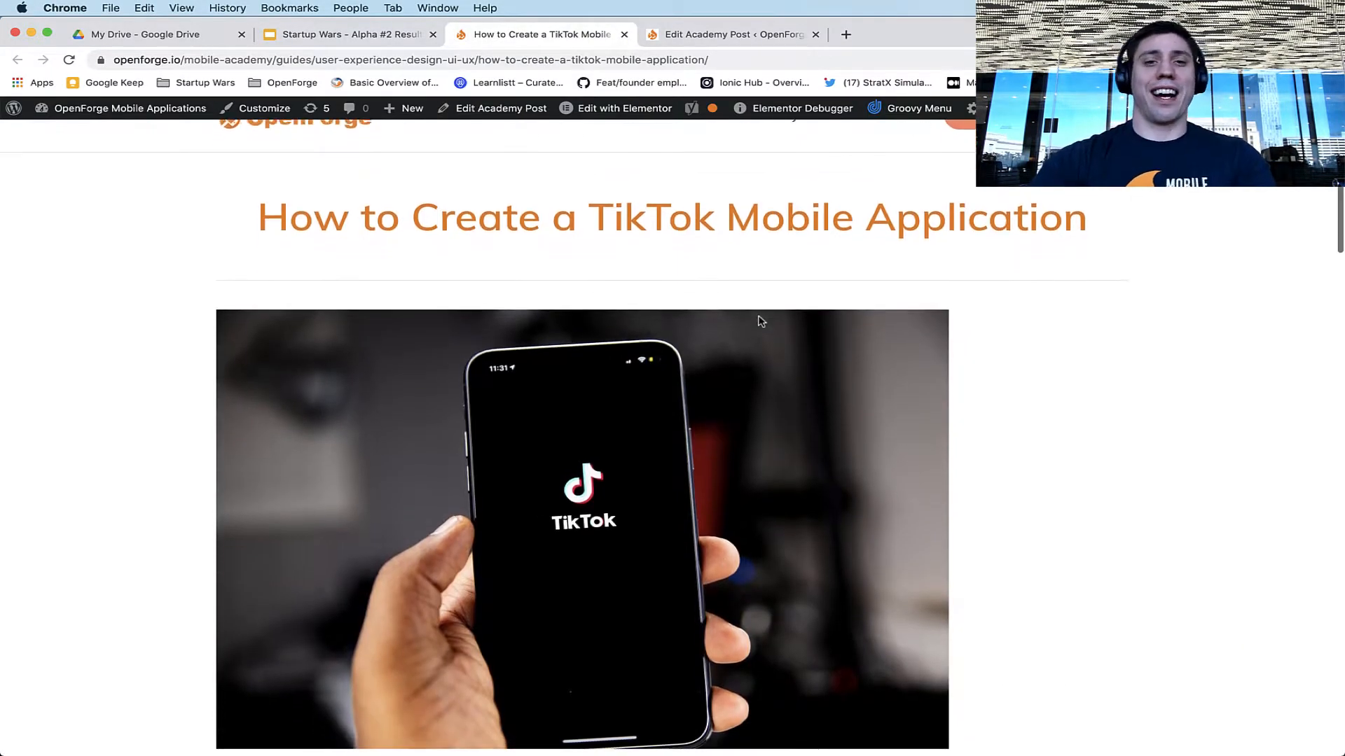
scroll("down", 3)
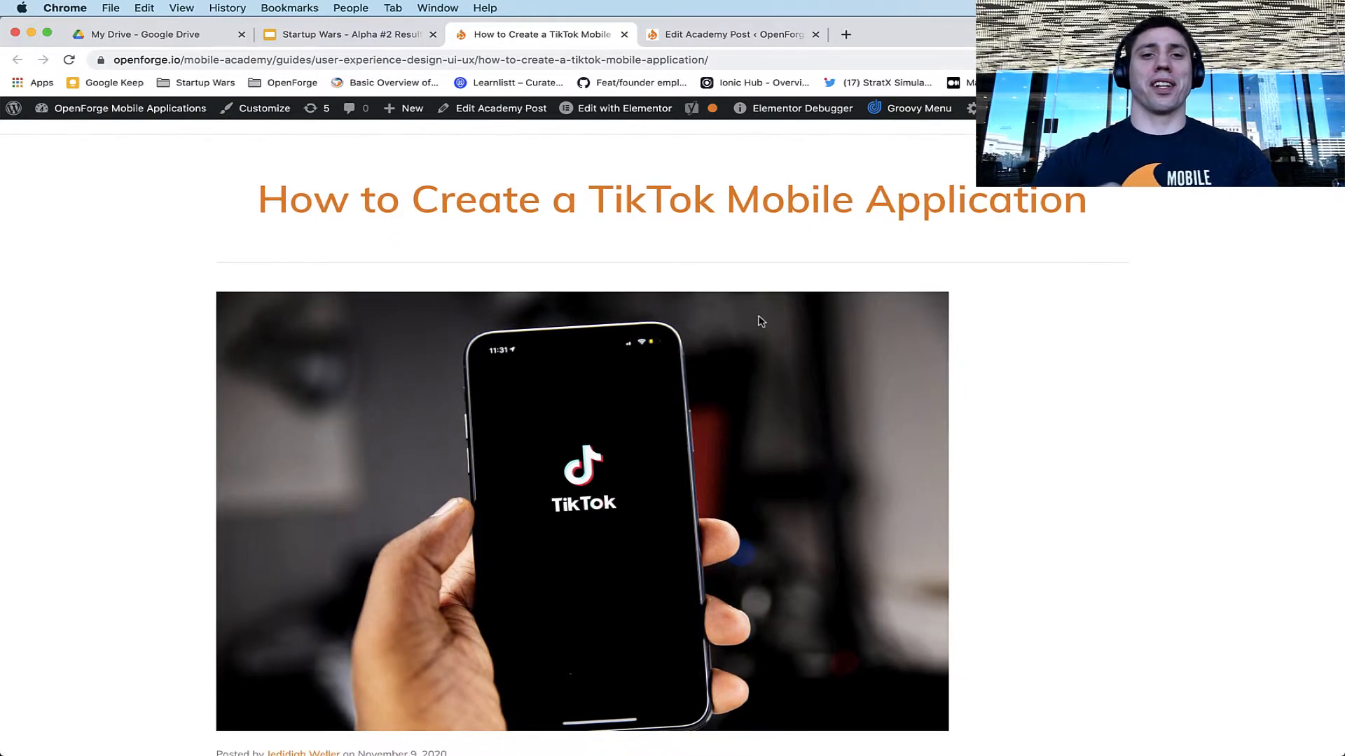
scroll("up", 3)
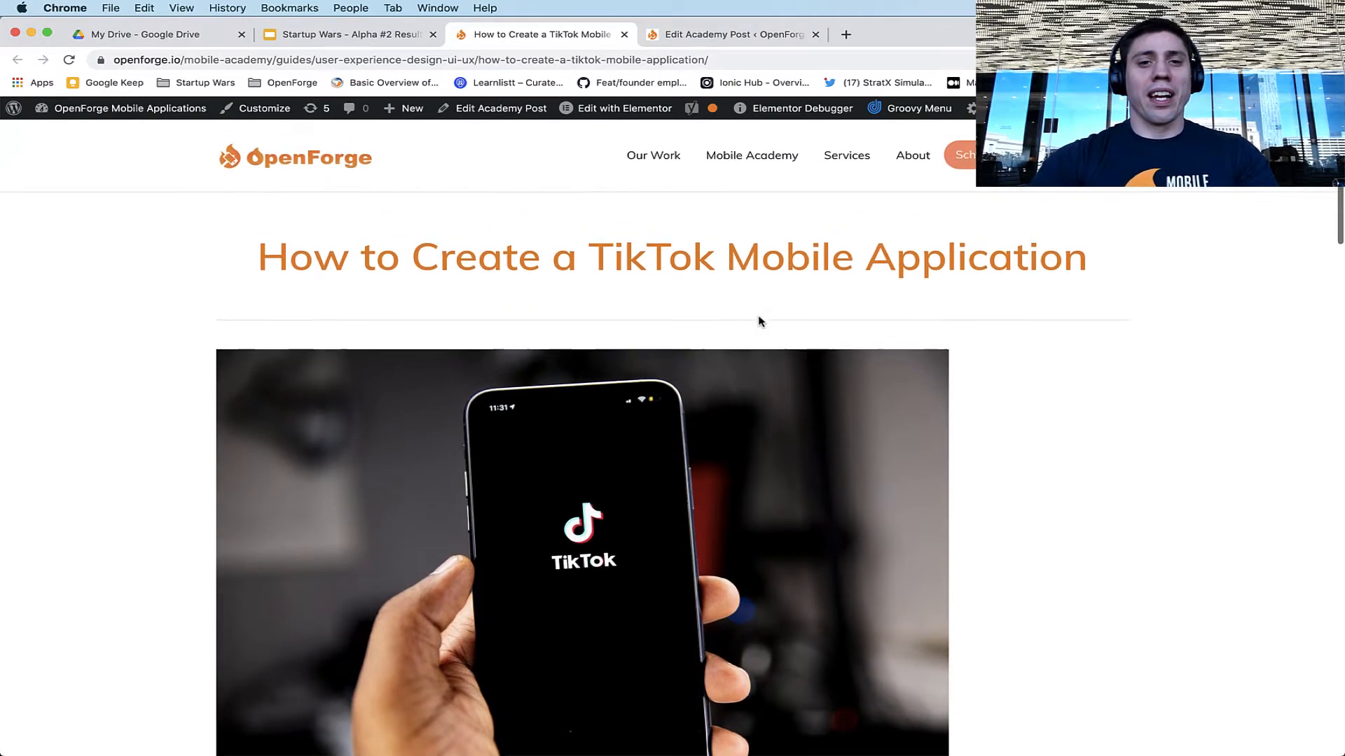
scroll("down", 3)
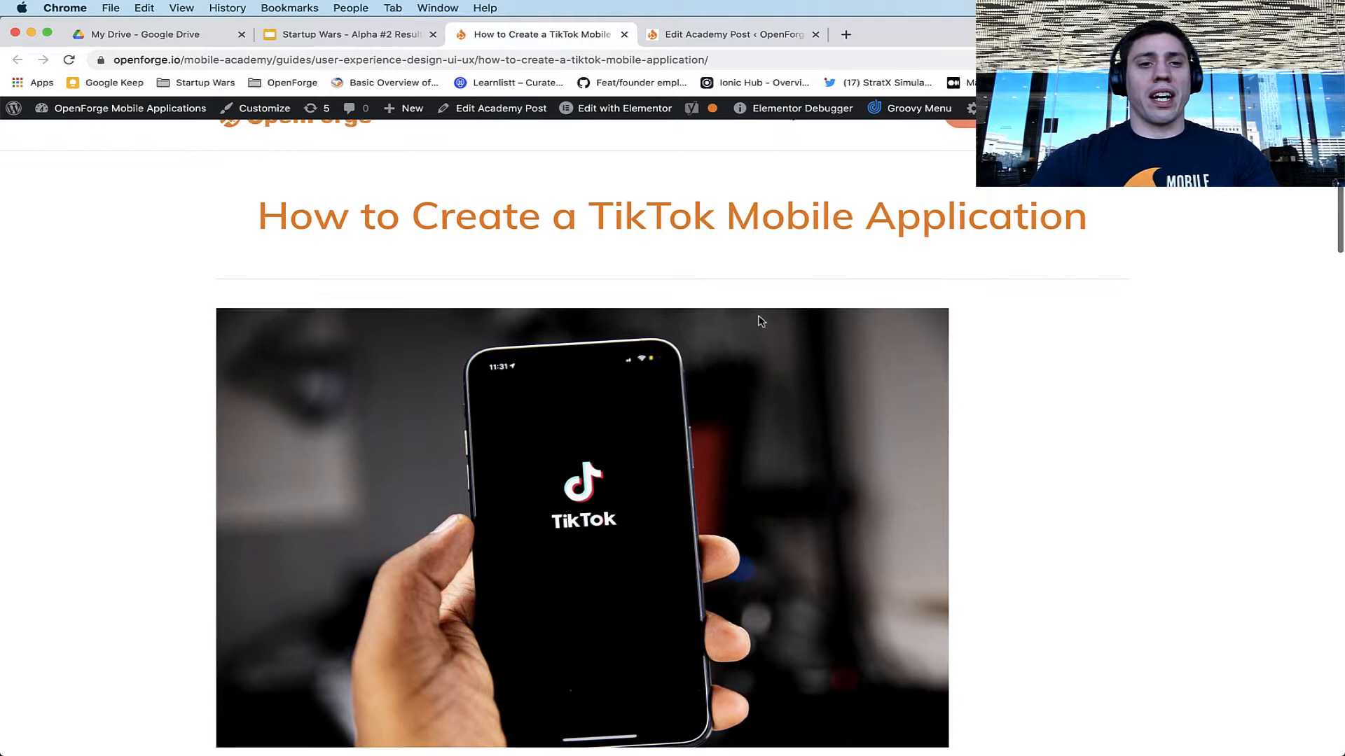
scroll("down", 3)
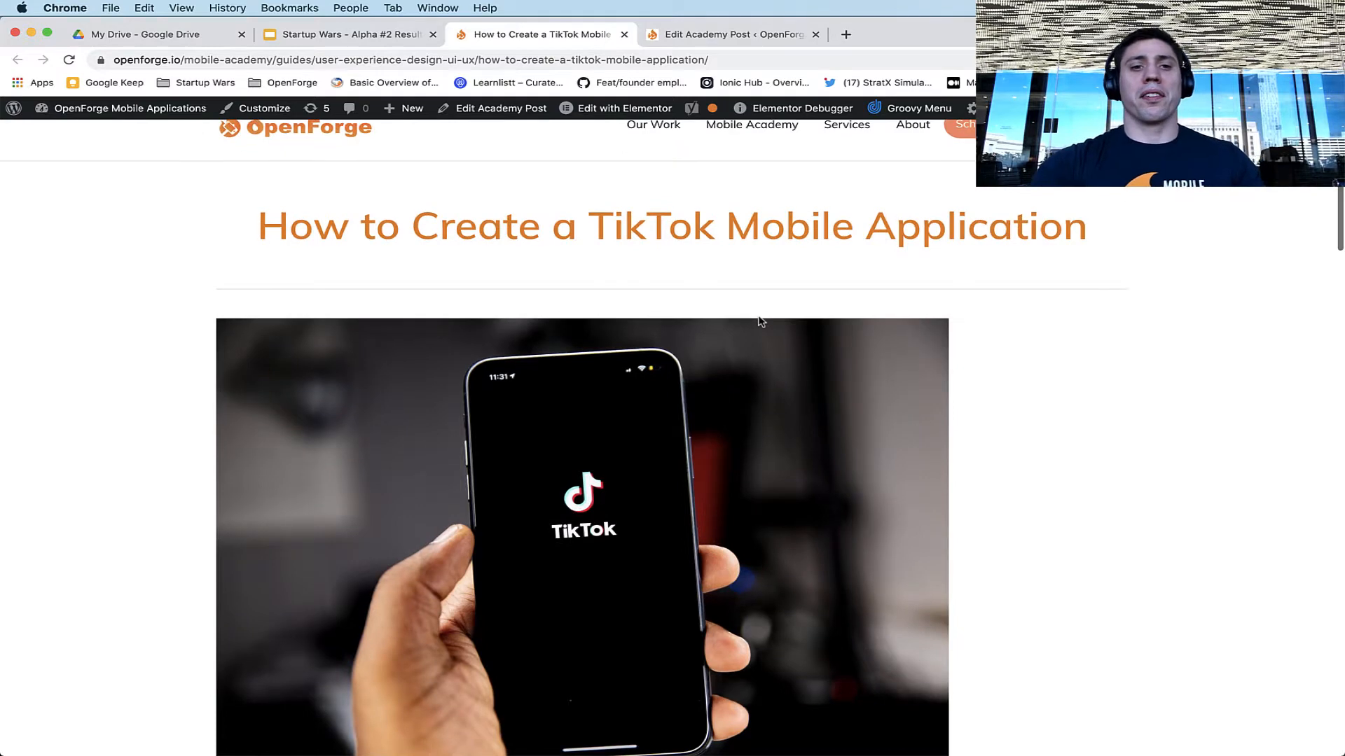
mouse_move(955, 410)
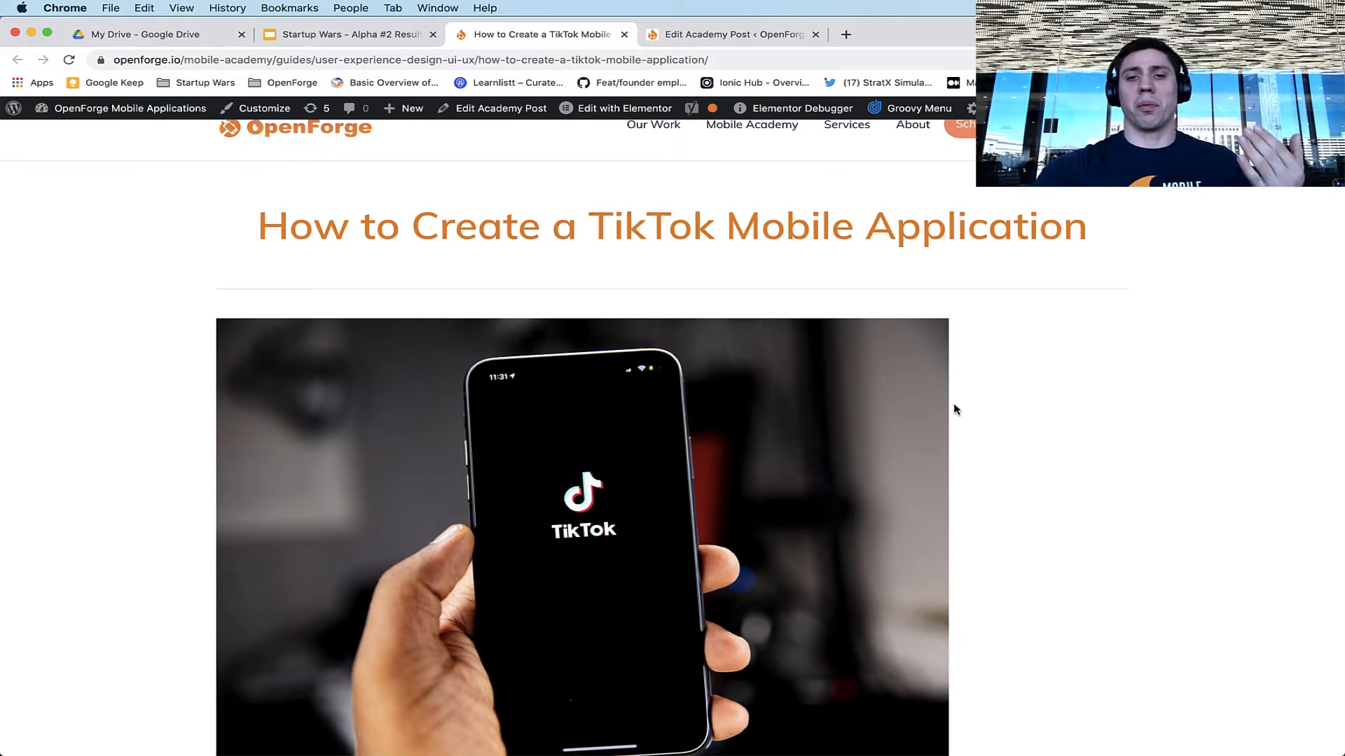
Step: Continue past the embedded video and API links to the Product Map download section
scroll("down", 3)
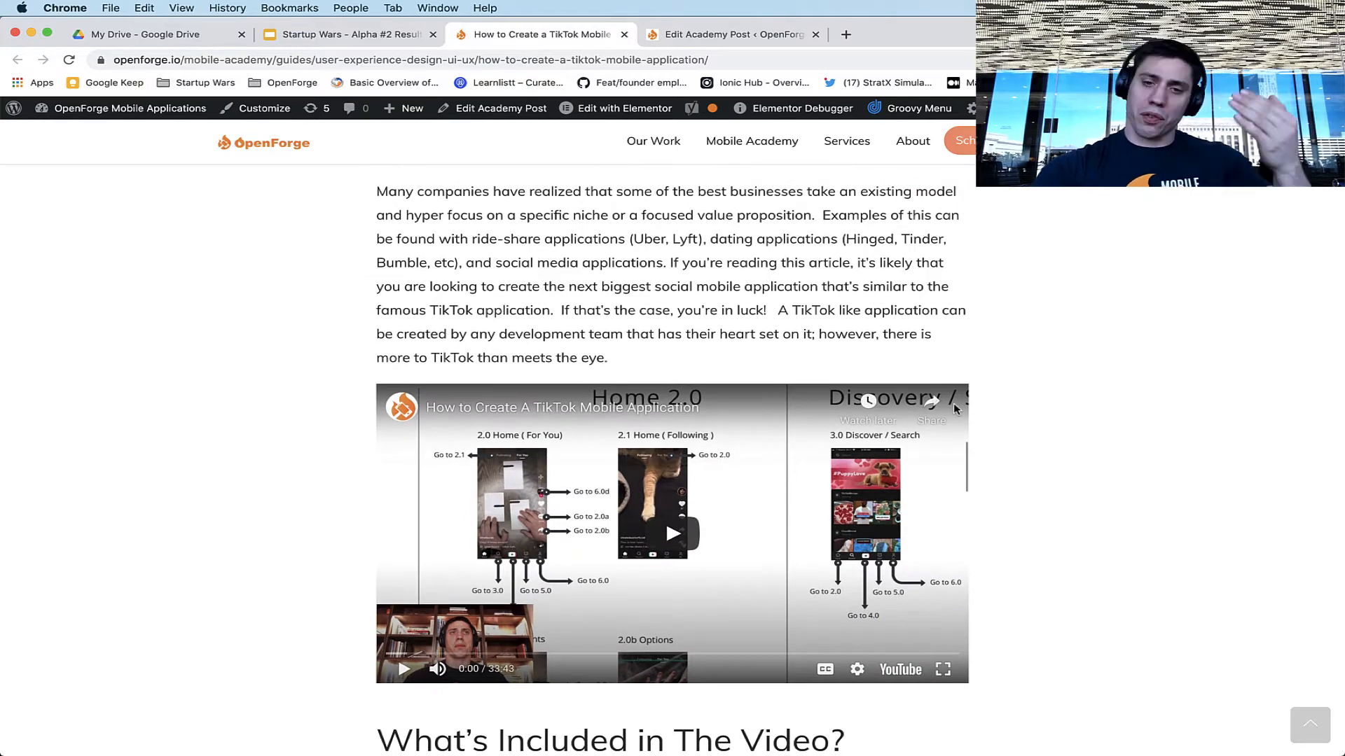
scroll("down", 3)
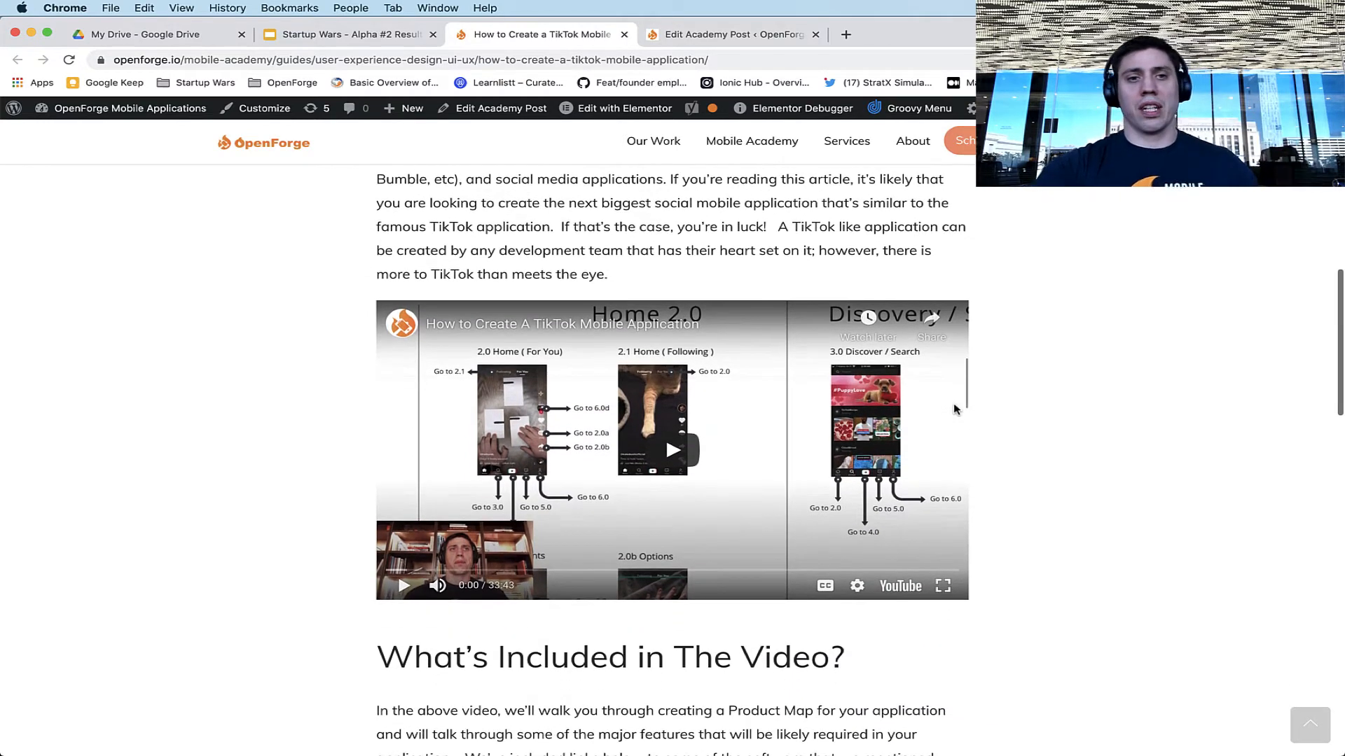
mouse_move(1029, 423)
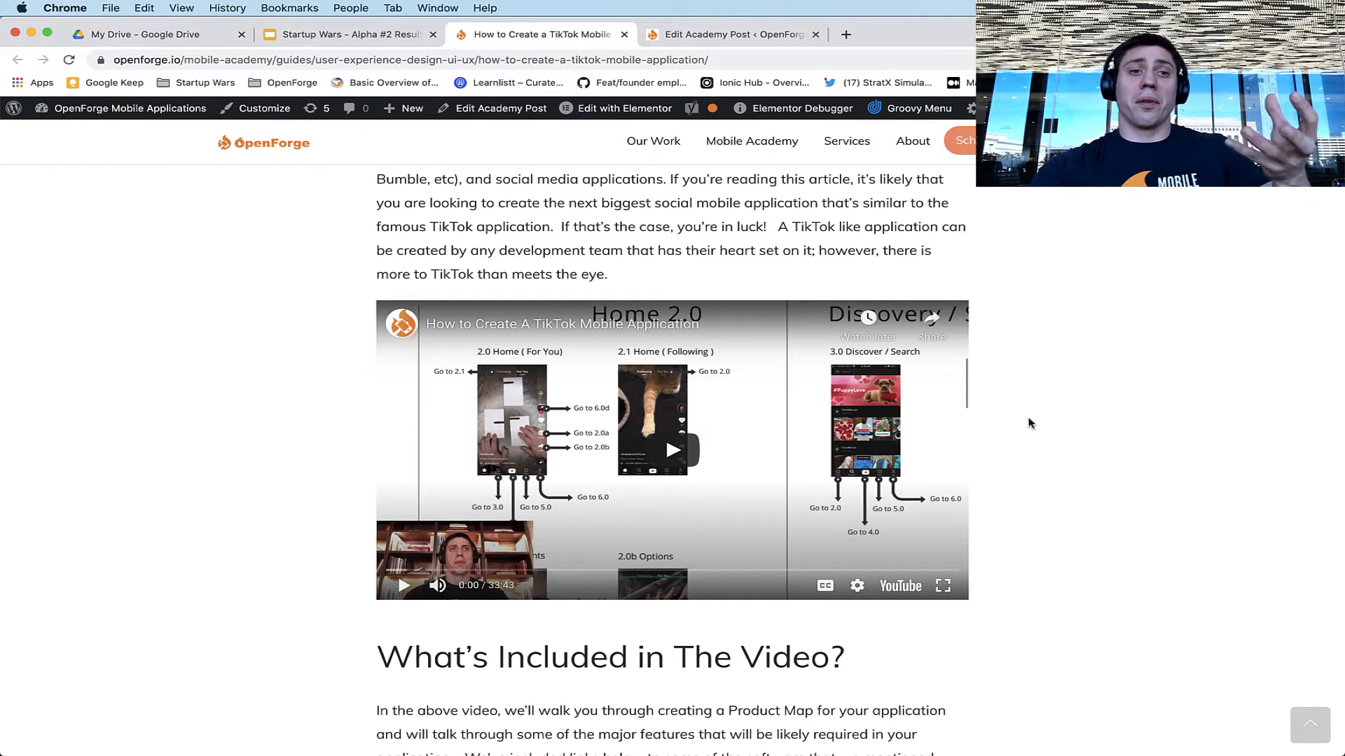
scroll("down", 3)
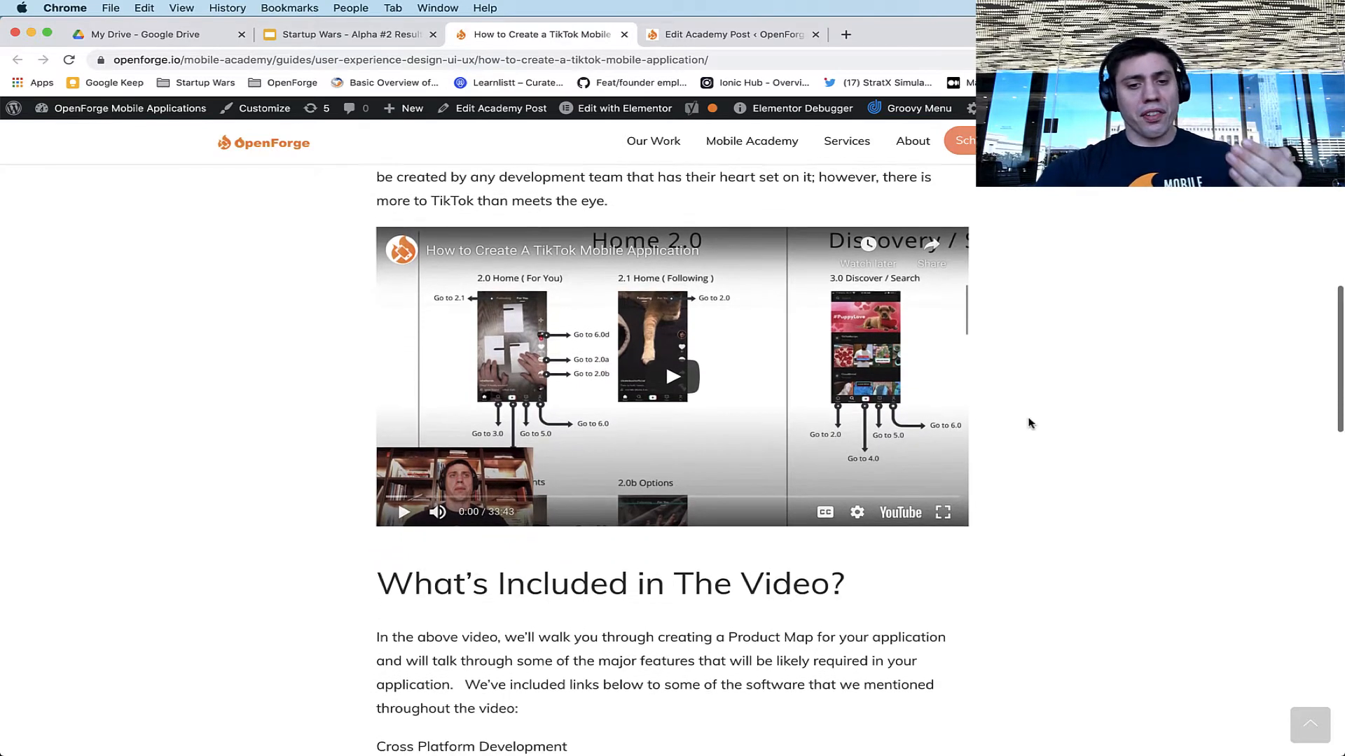
scroll("down", 3)
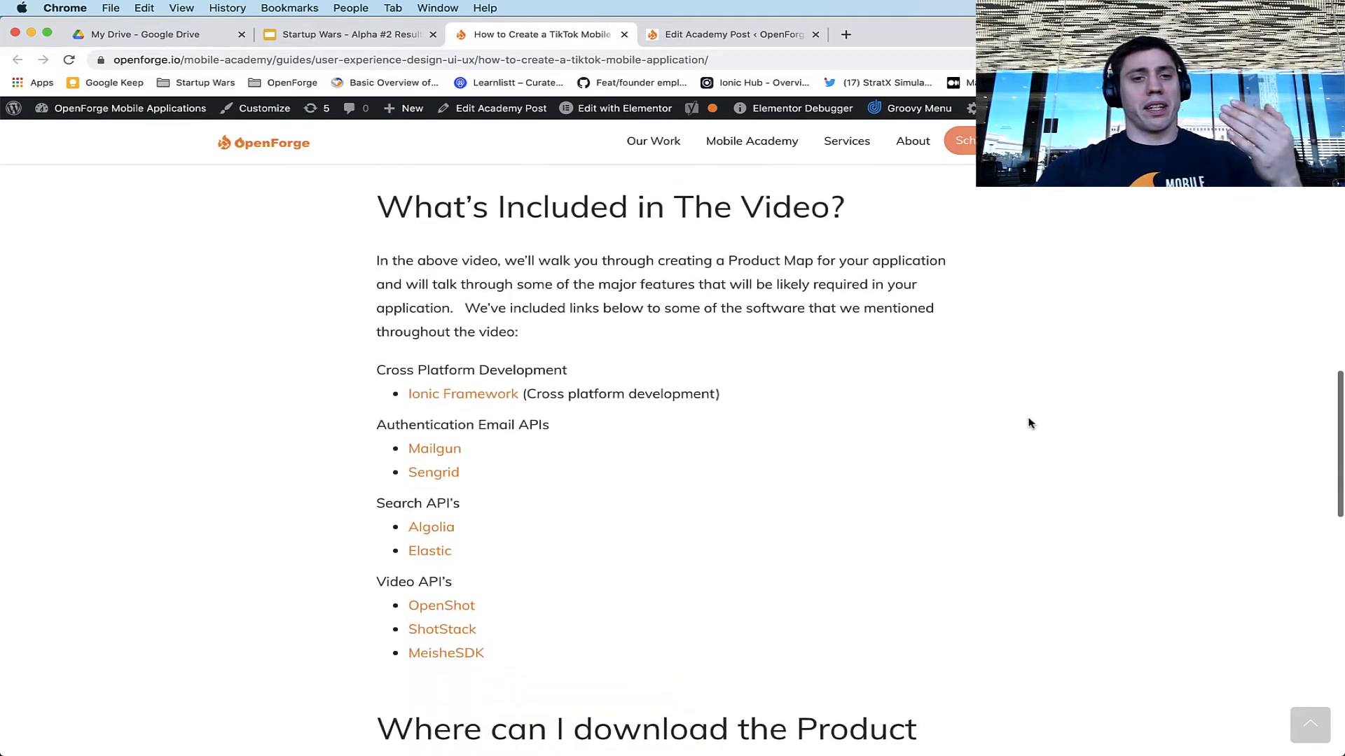
scroll("down", 3)
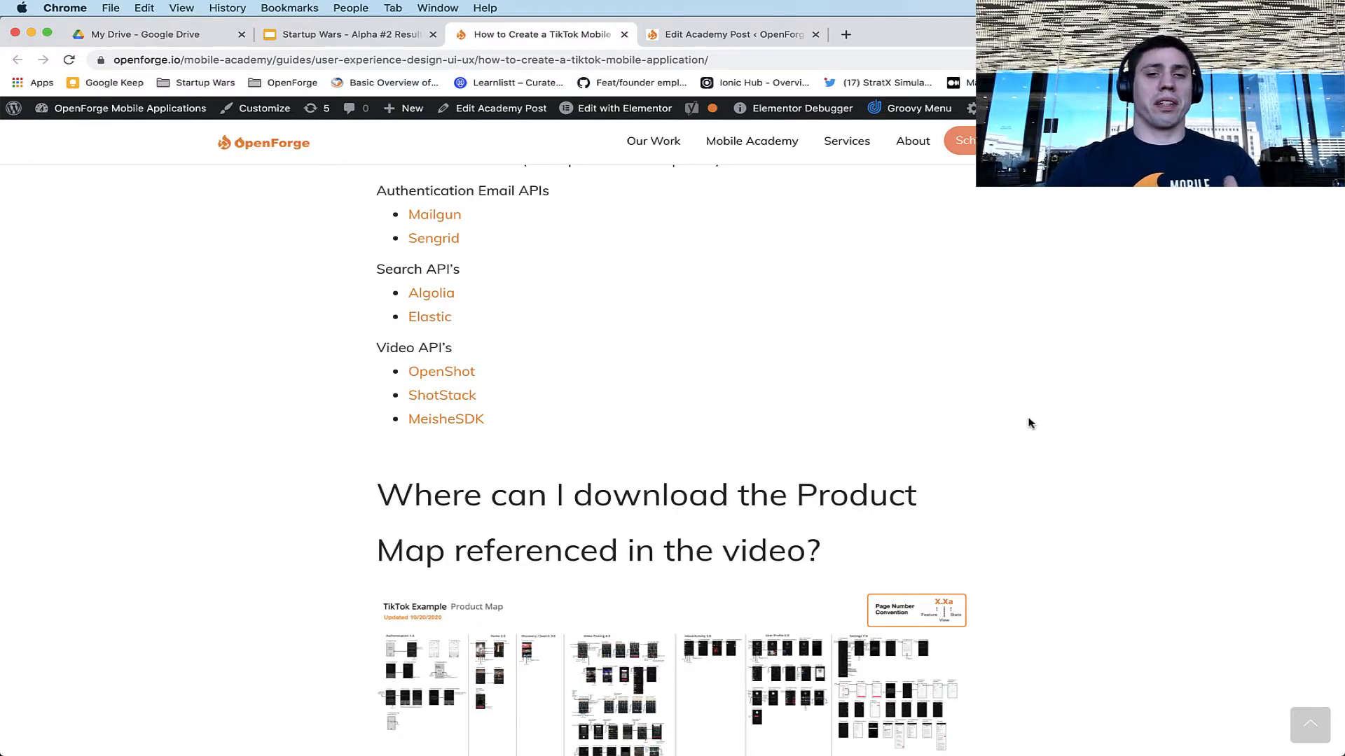
mouse_move(820, 146)
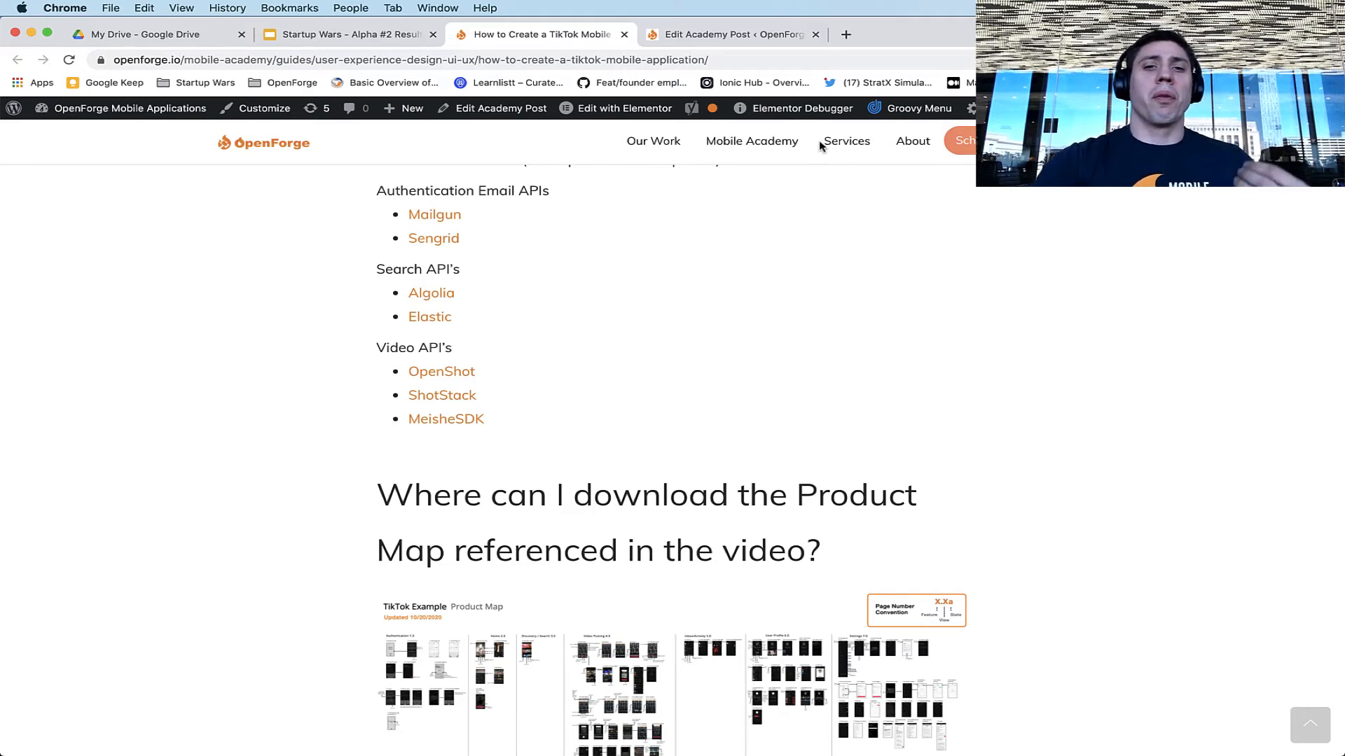
mouse_move(766, 192)
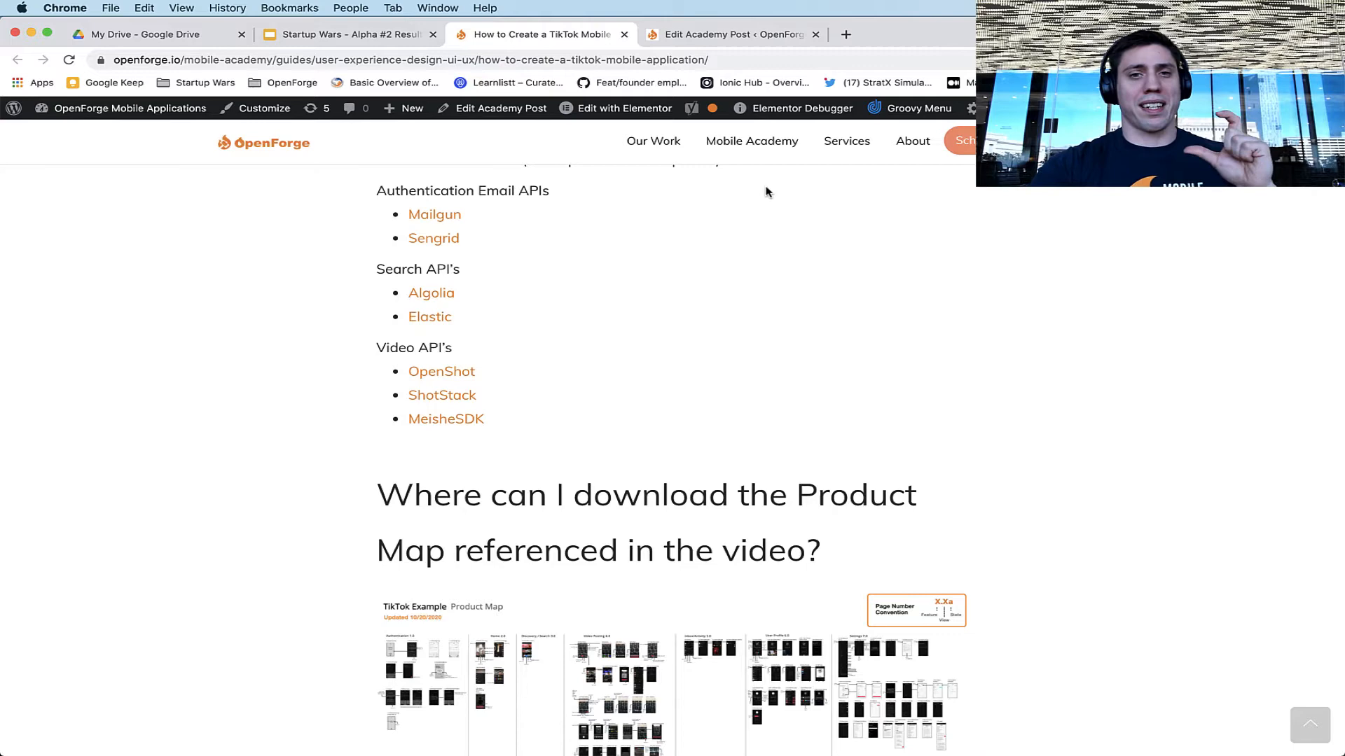
Step: Switch to the TikTok post's edit screen and move down toward the Yoast SEO box
left_click(732, 33)
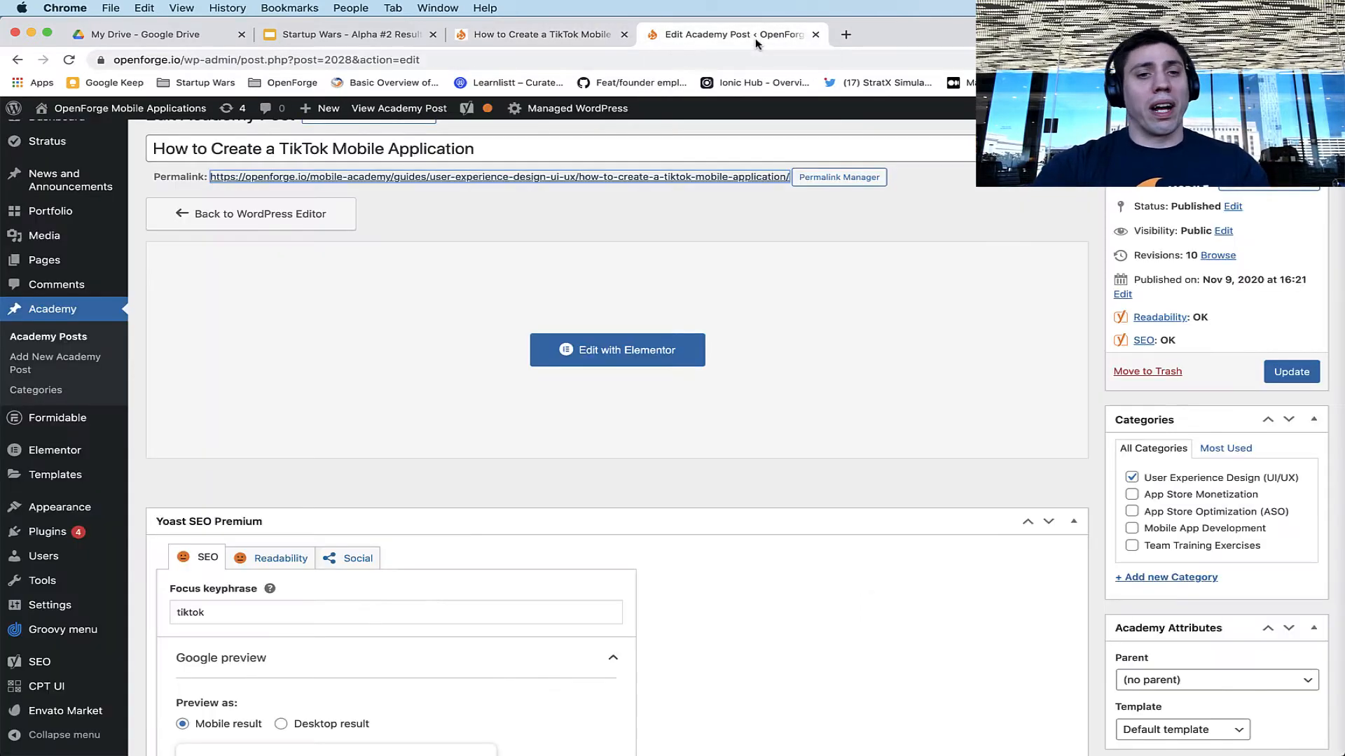
scroll("down", 3)
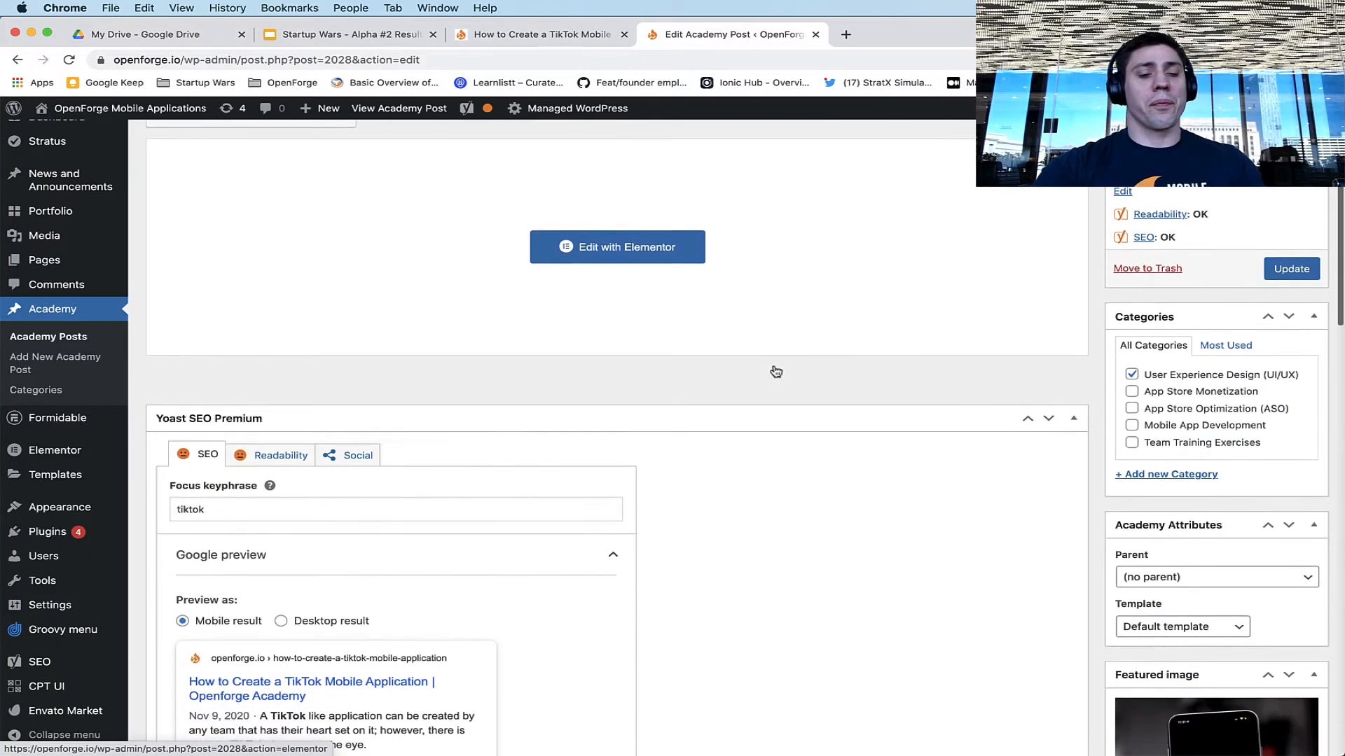
scroll("down", 3)
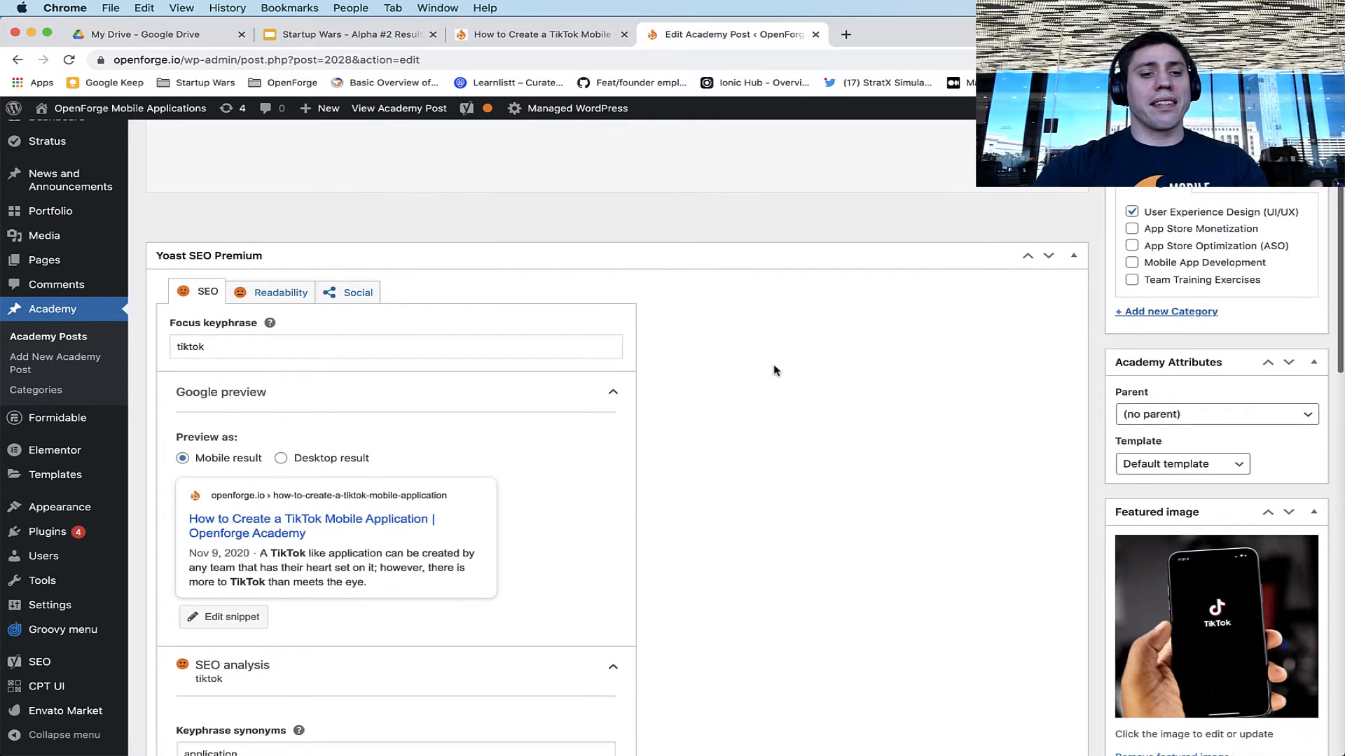
scroll("down", 3)
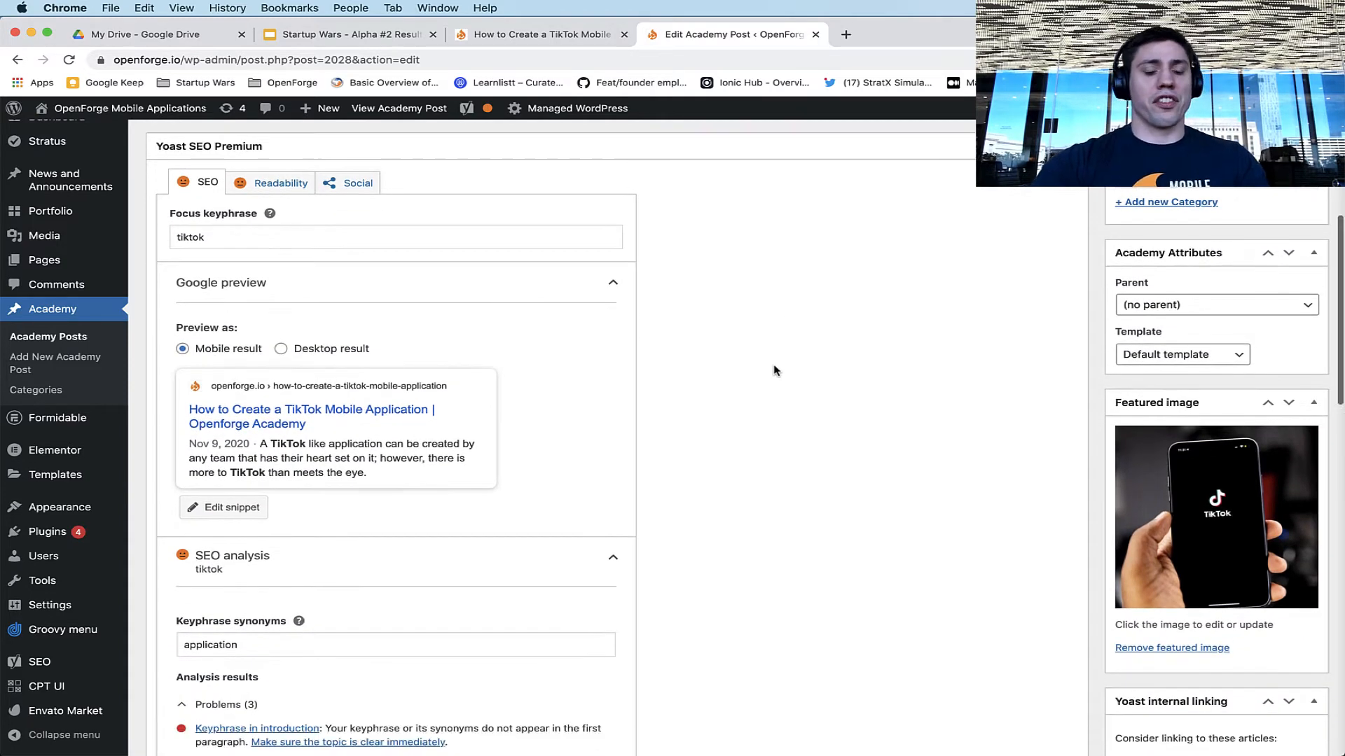
scroll("down", 3)
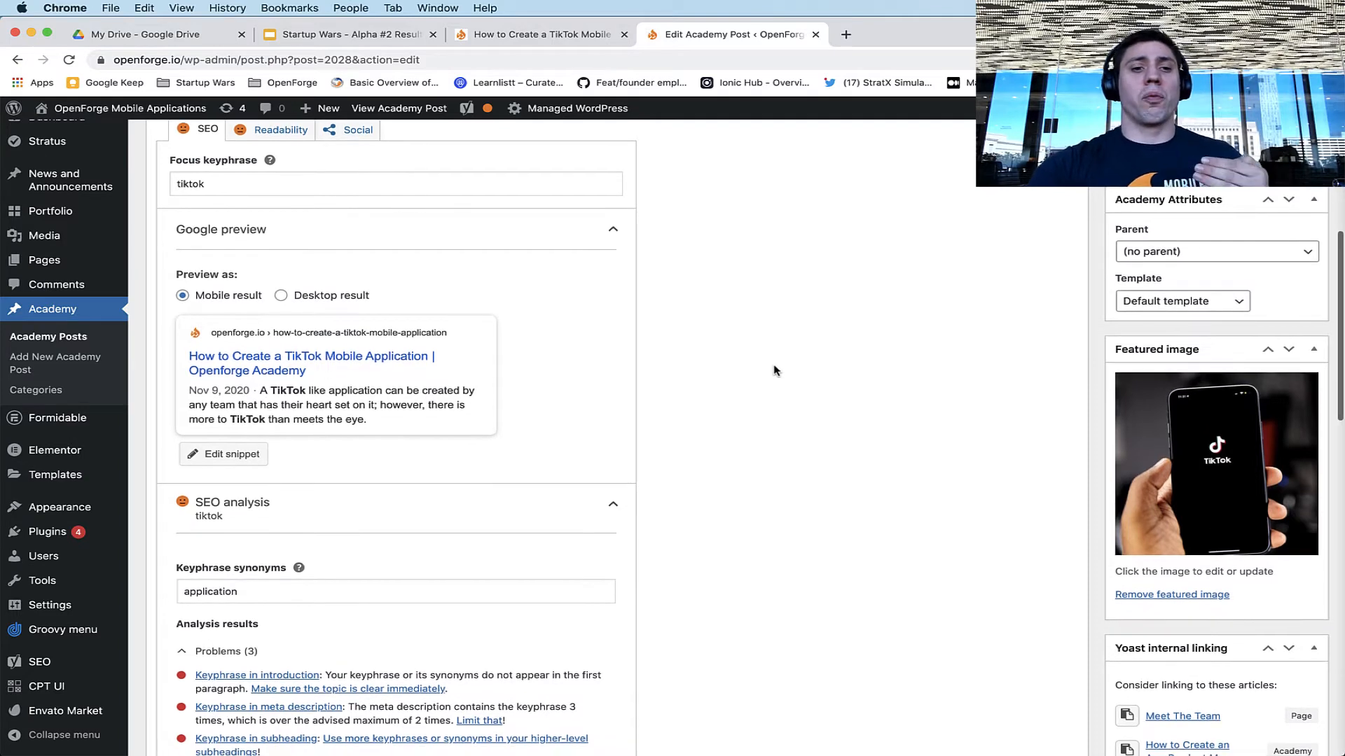
Step: Bring the Google preview, focus keyphrase 'tiktok' and the three SEO problems into view
scroll("down", 3)
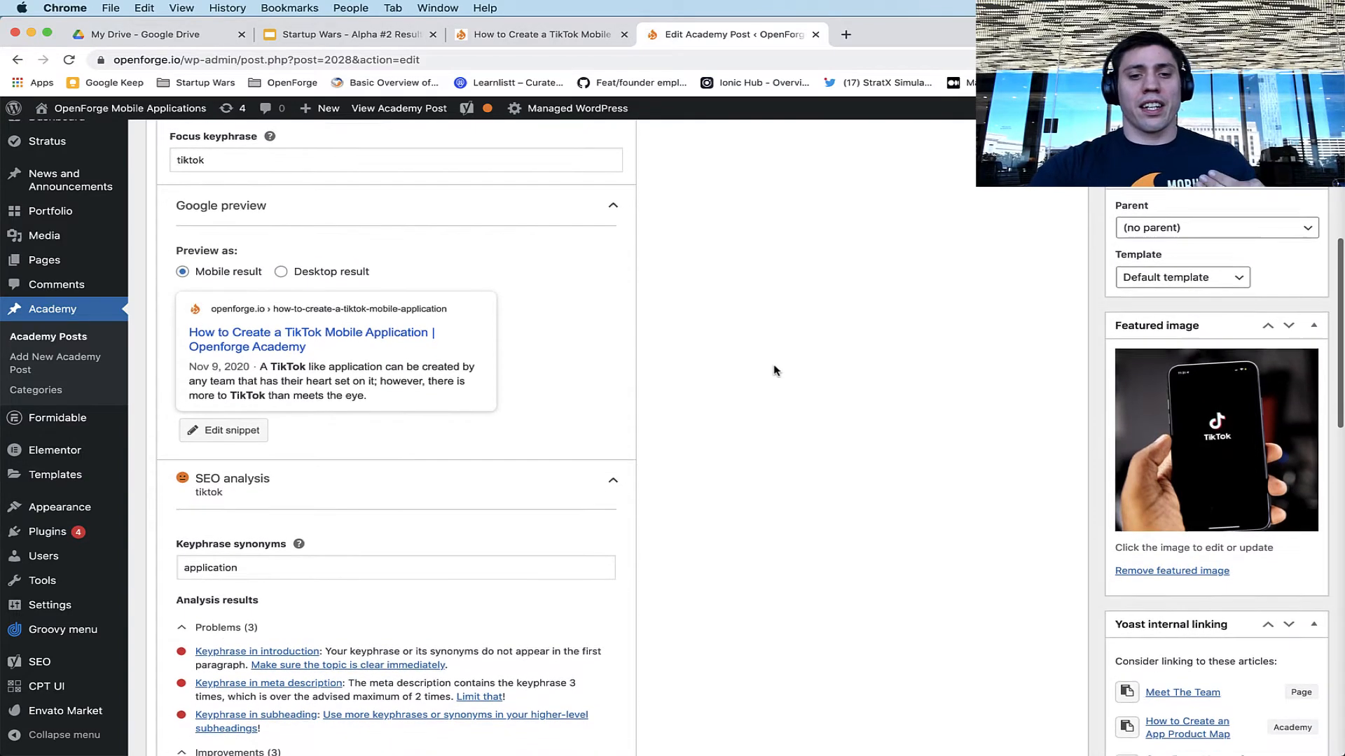
scroll("down", 3)
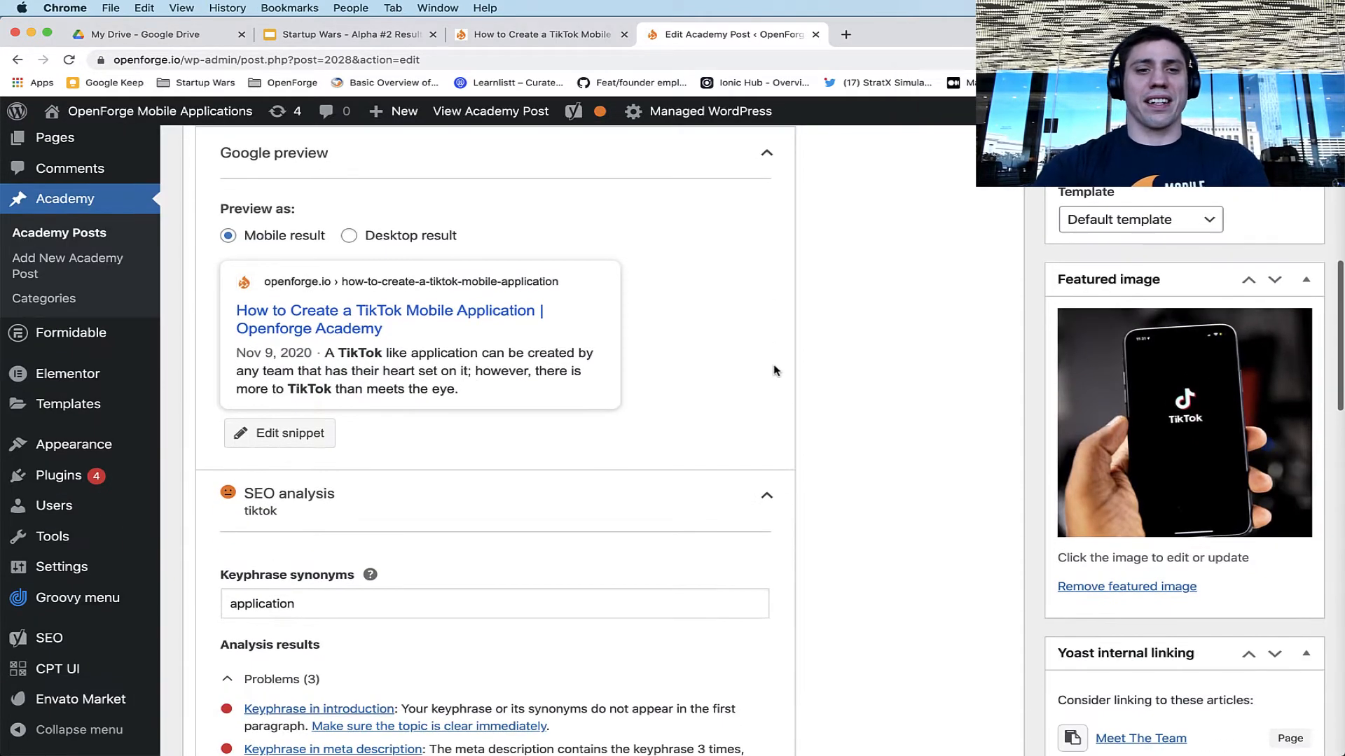
scroll("down", 3)
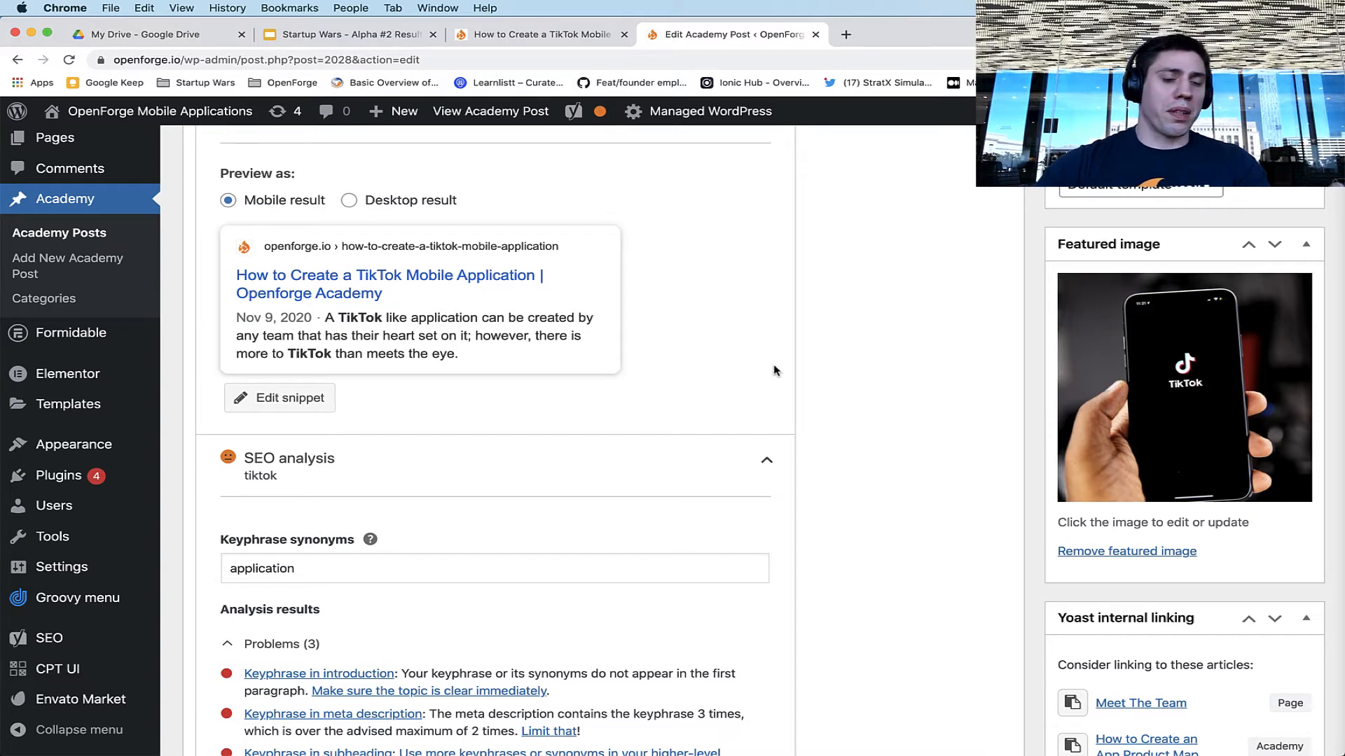
mouse_move(716, 318)
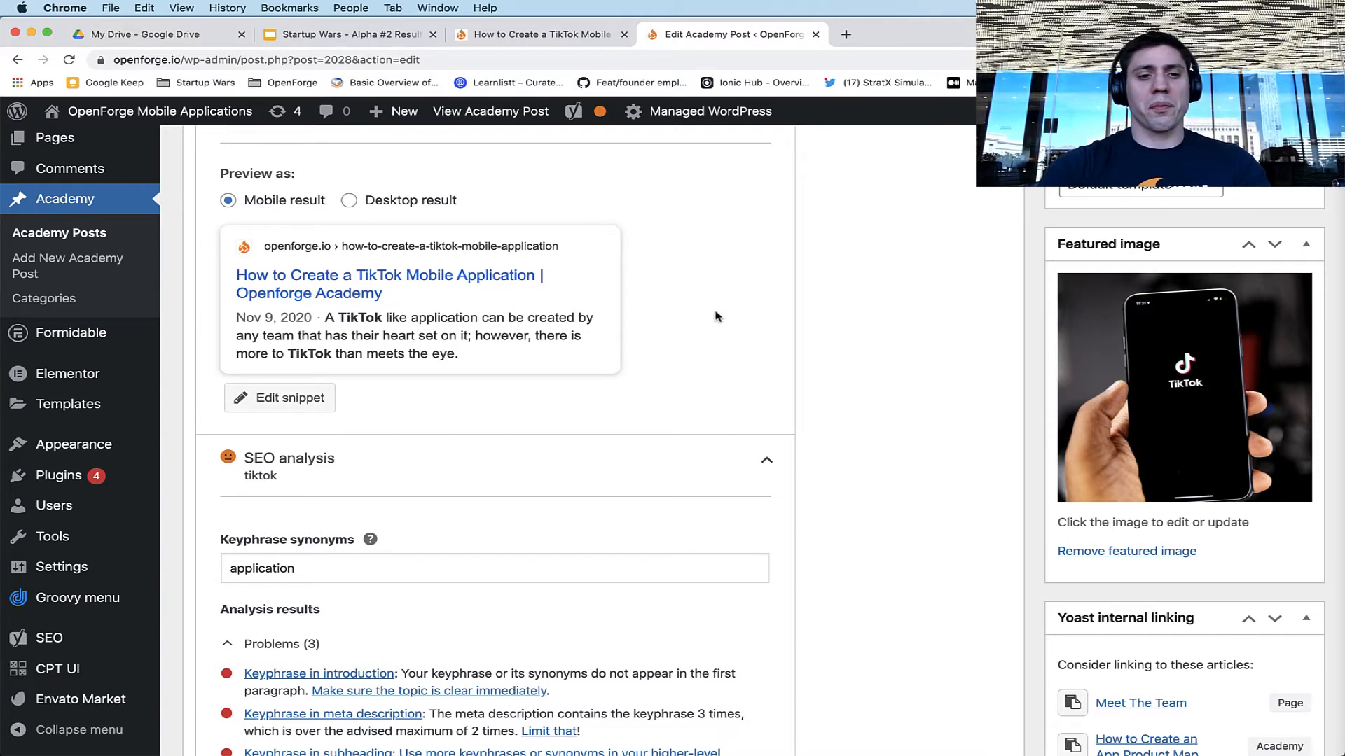
scroll("up", 3)
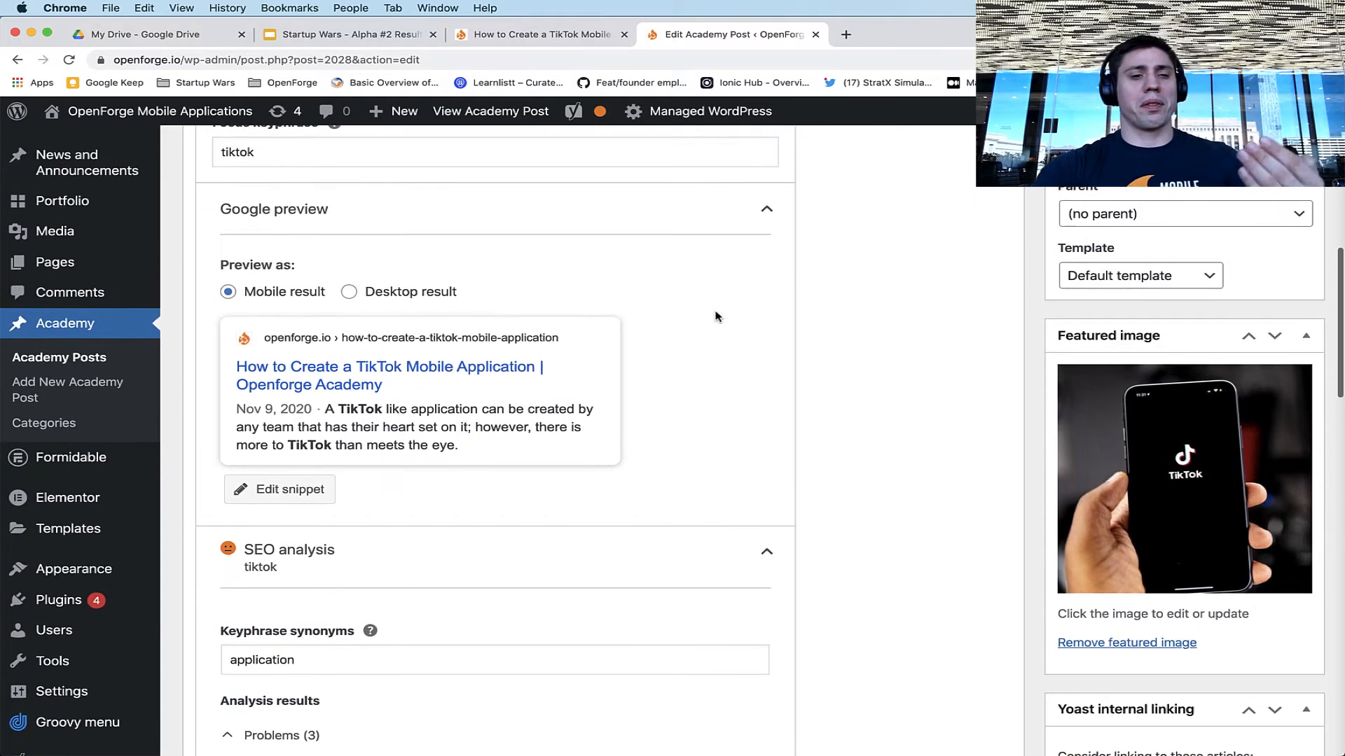
scroll("down", 3)
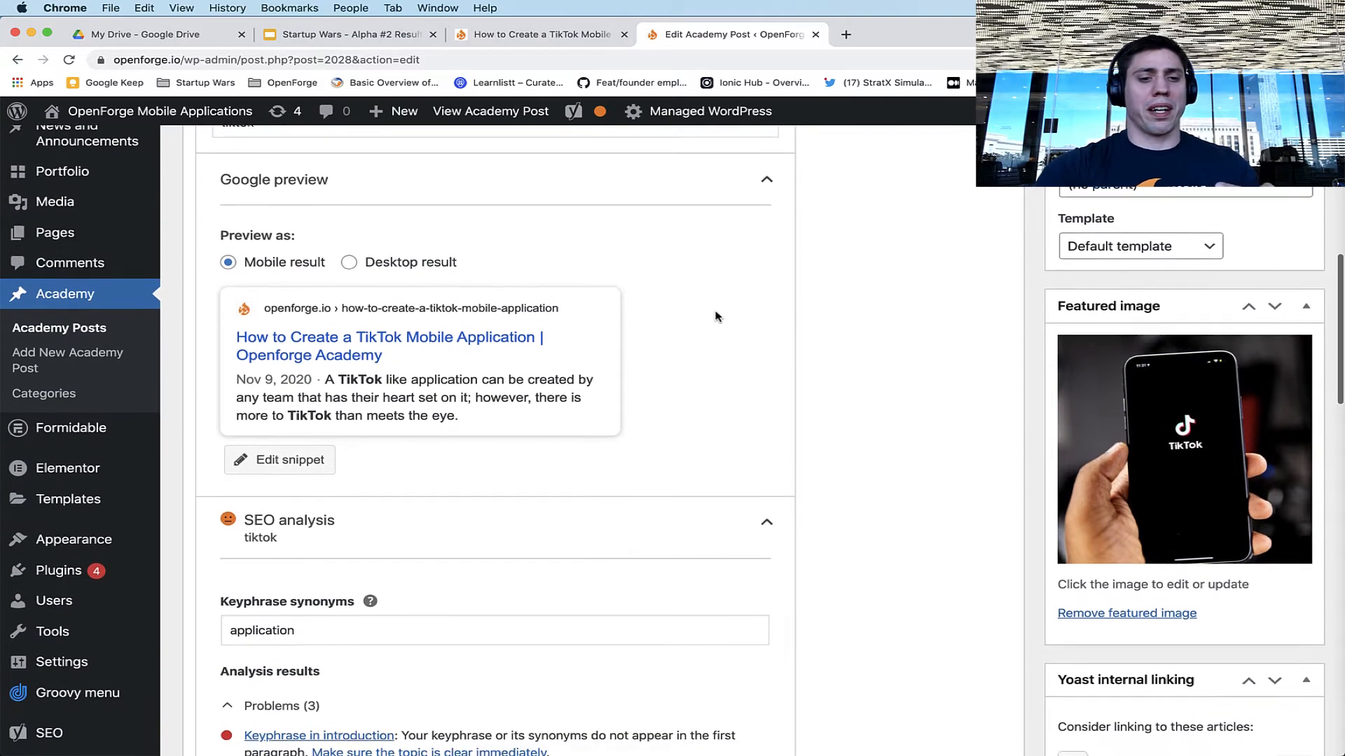
scroll("down", 3)
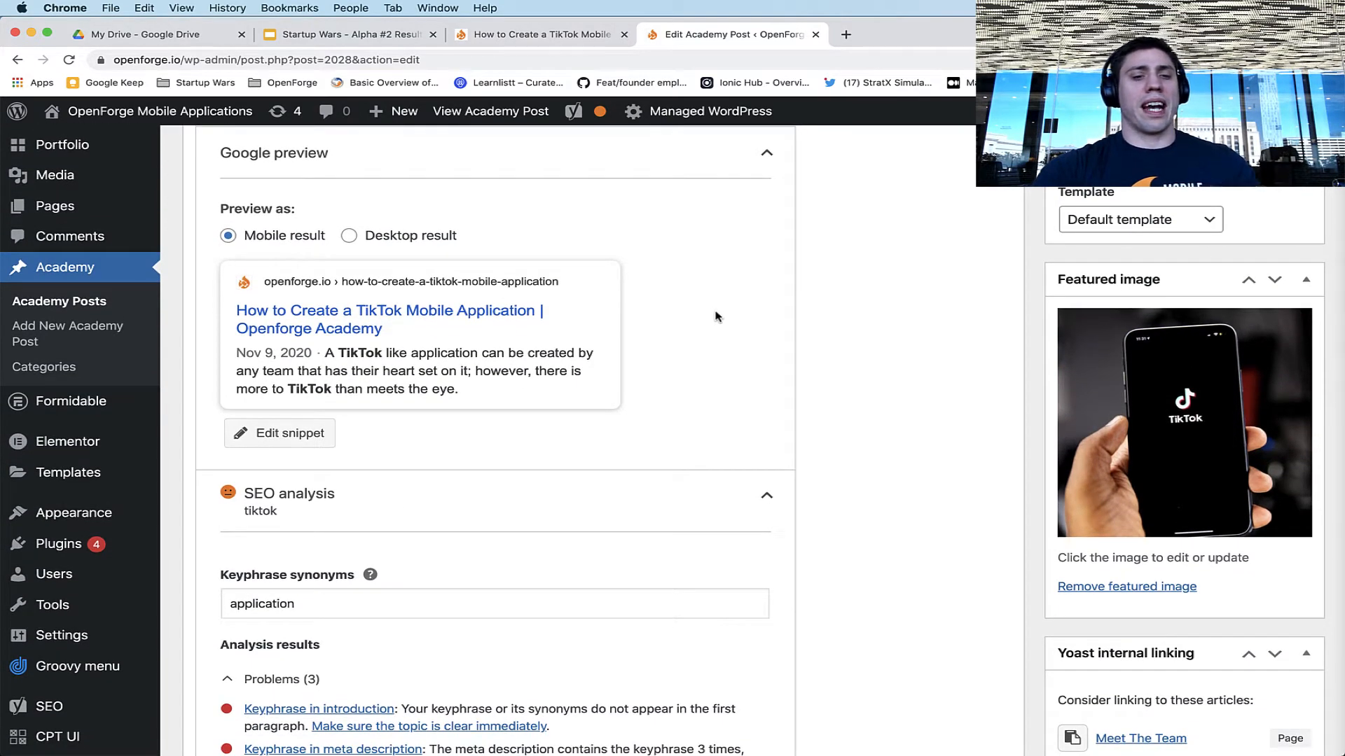
scroll("up", 3)
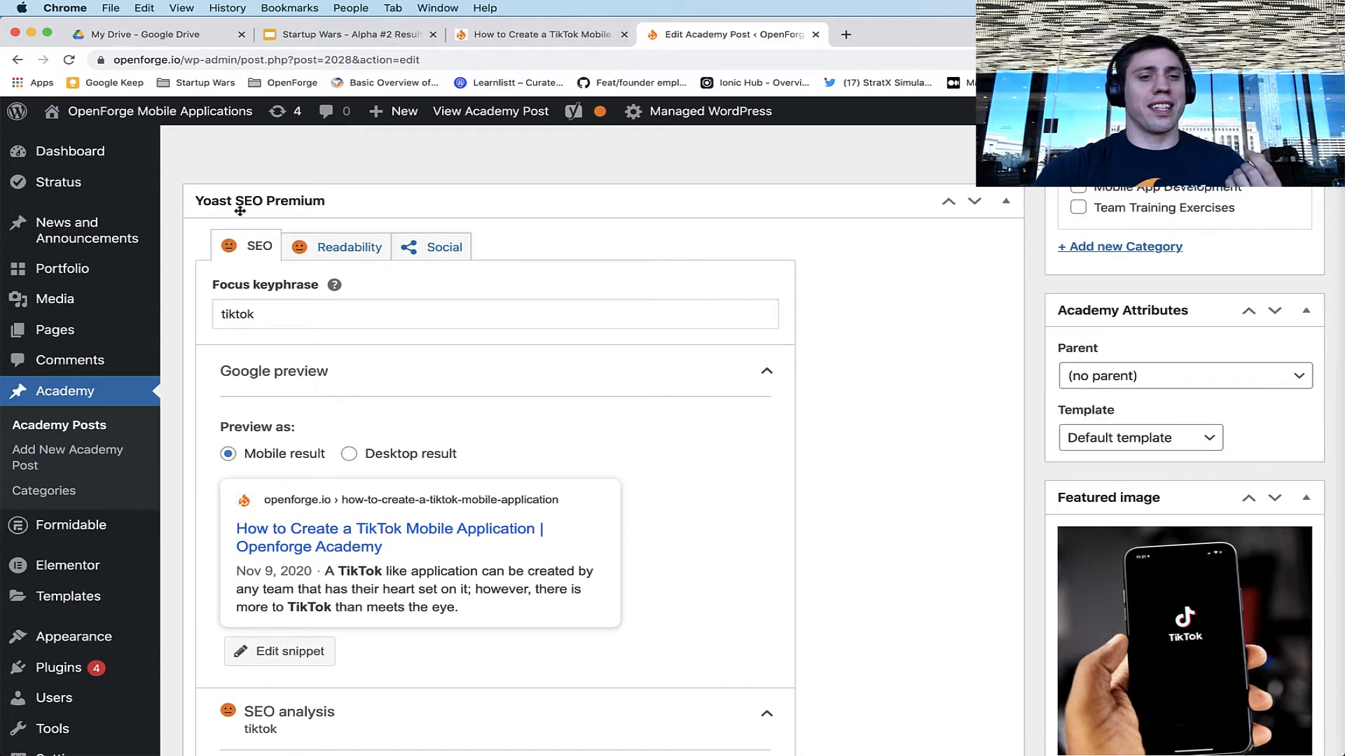
mouse_move(573, 276)
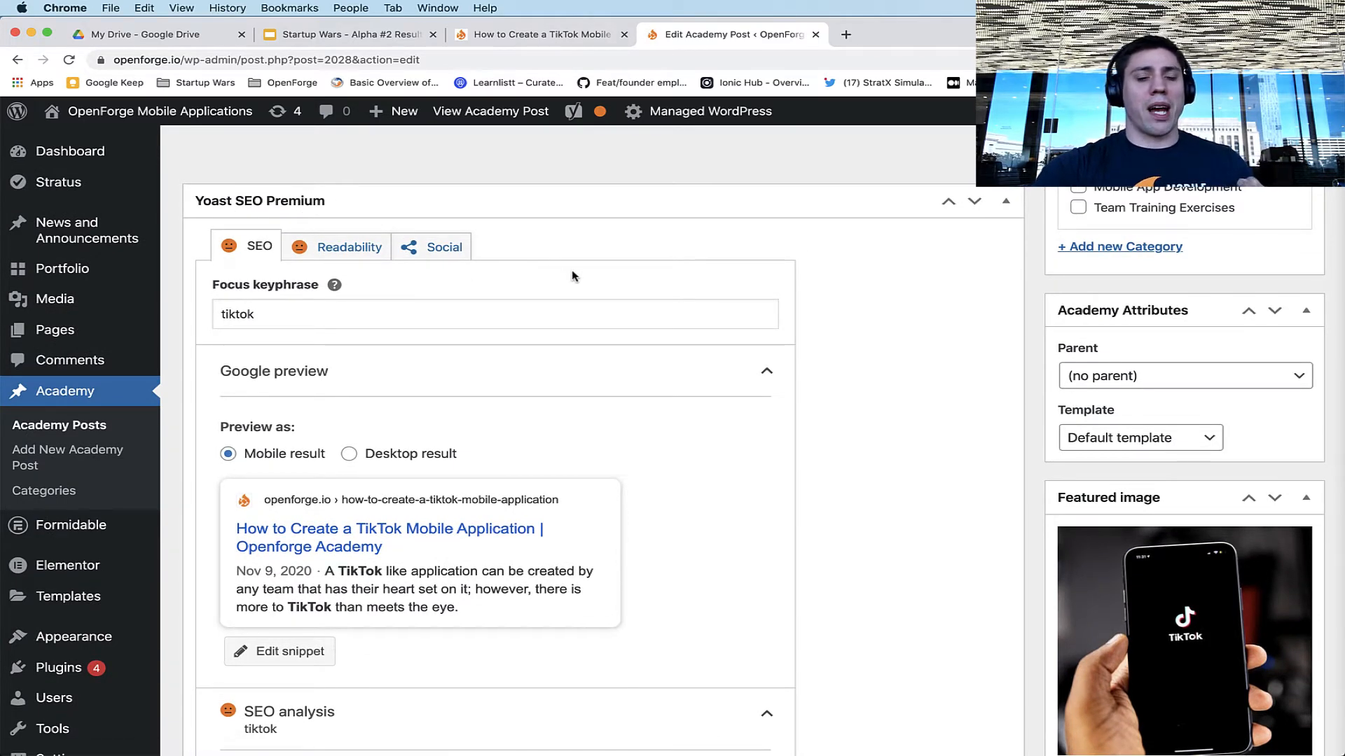
scroll("down", 3)
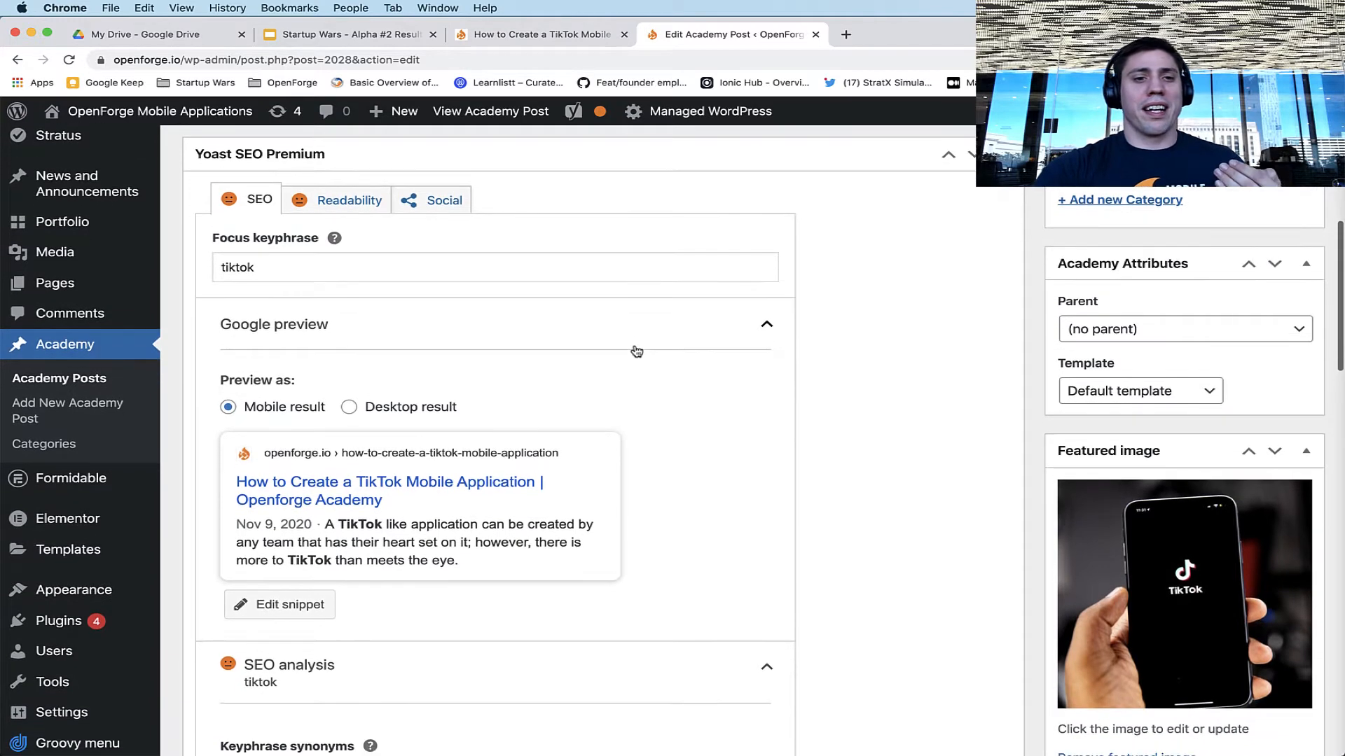
scroll("down", 3)
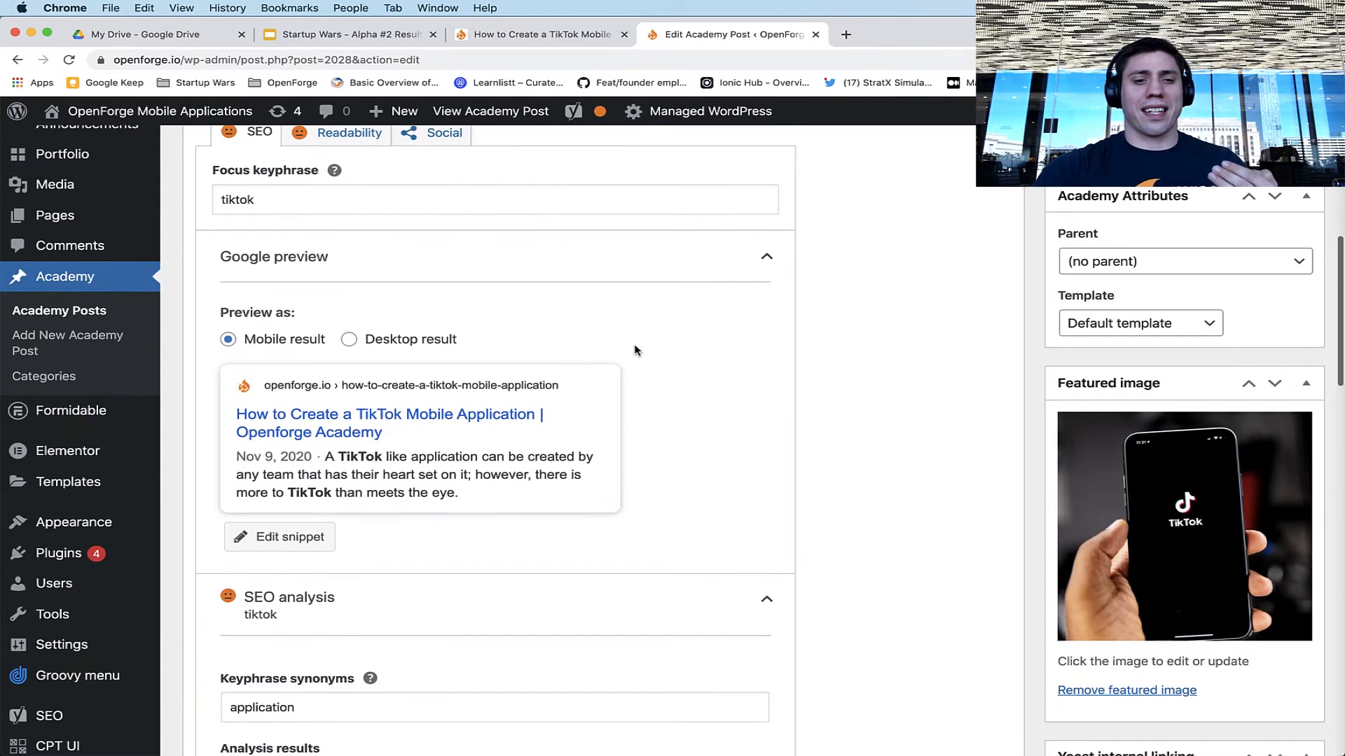
scroll("up", 3)
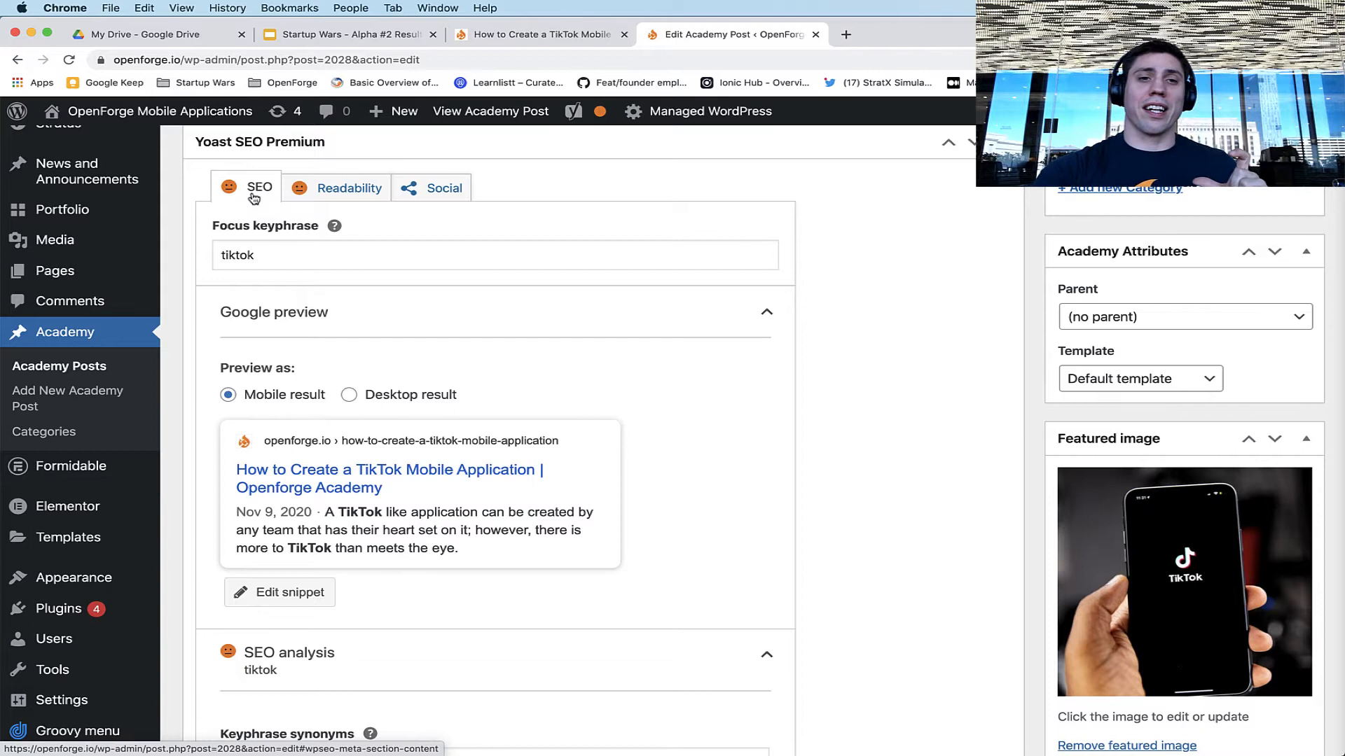
mouse_move(370, 209)
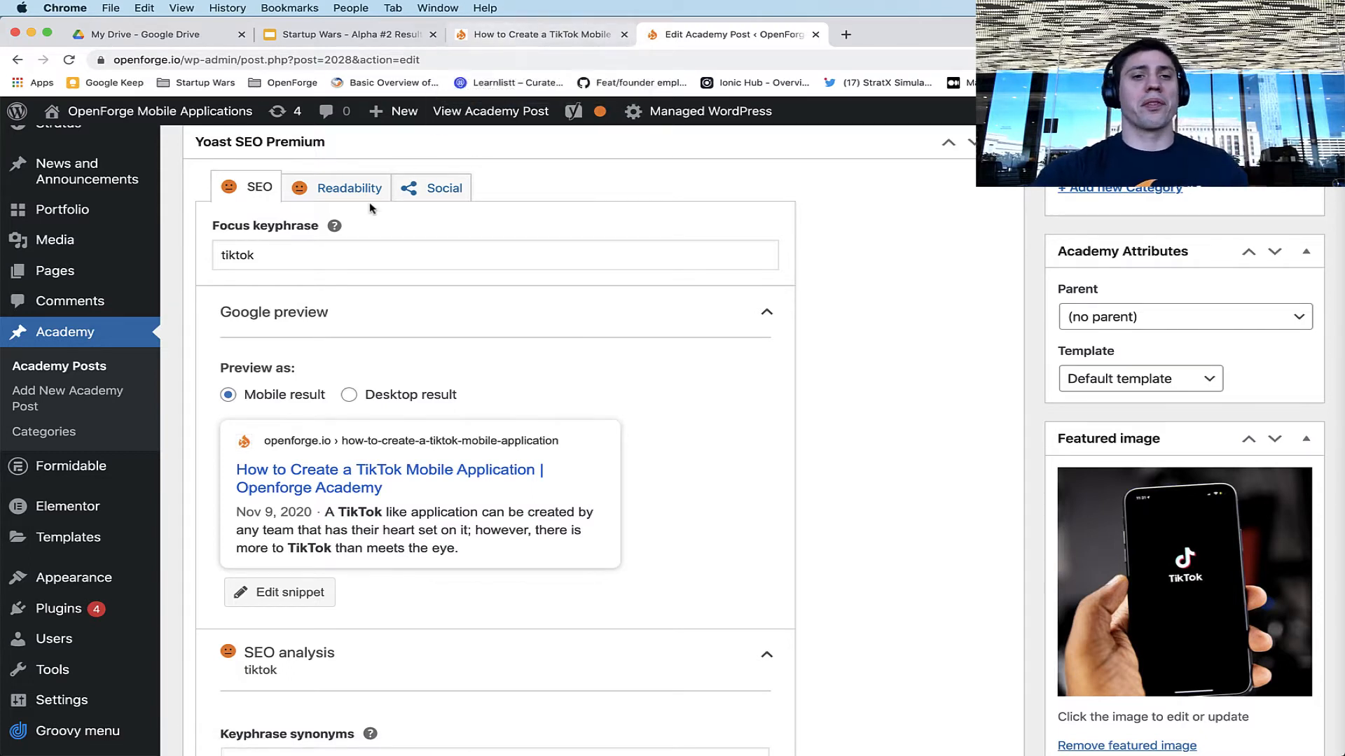
mouse_move(251, 217)
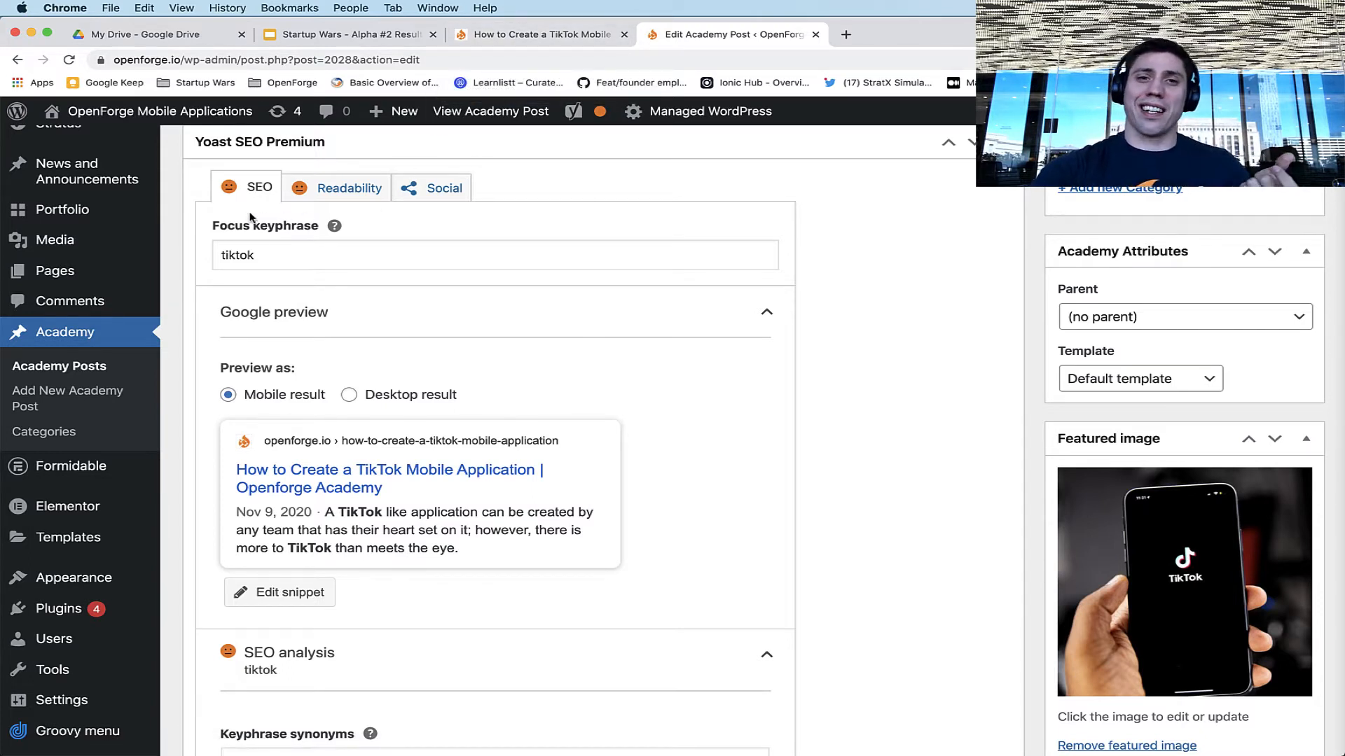
mouse_move(290, 289)
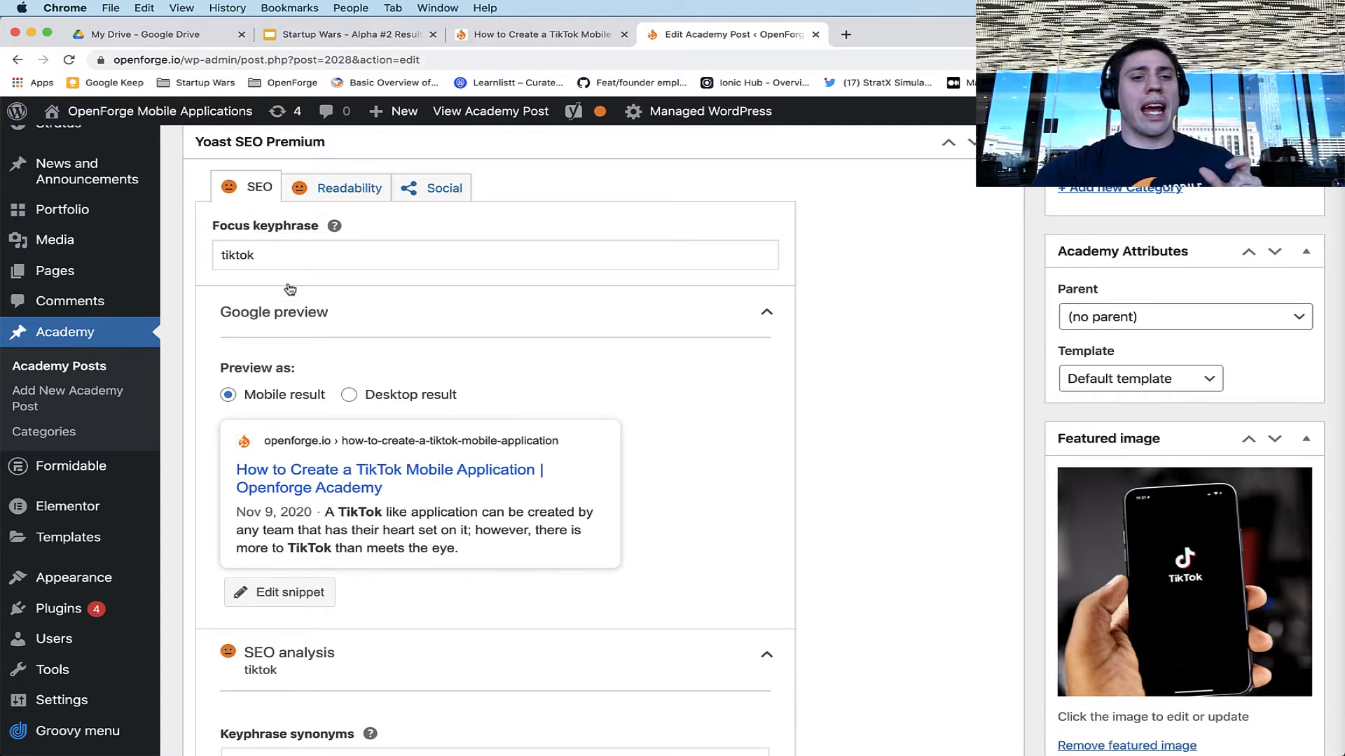
Step: Review Yoast's three problems, three improvements and nine good results for the post
scroll("down", 3)
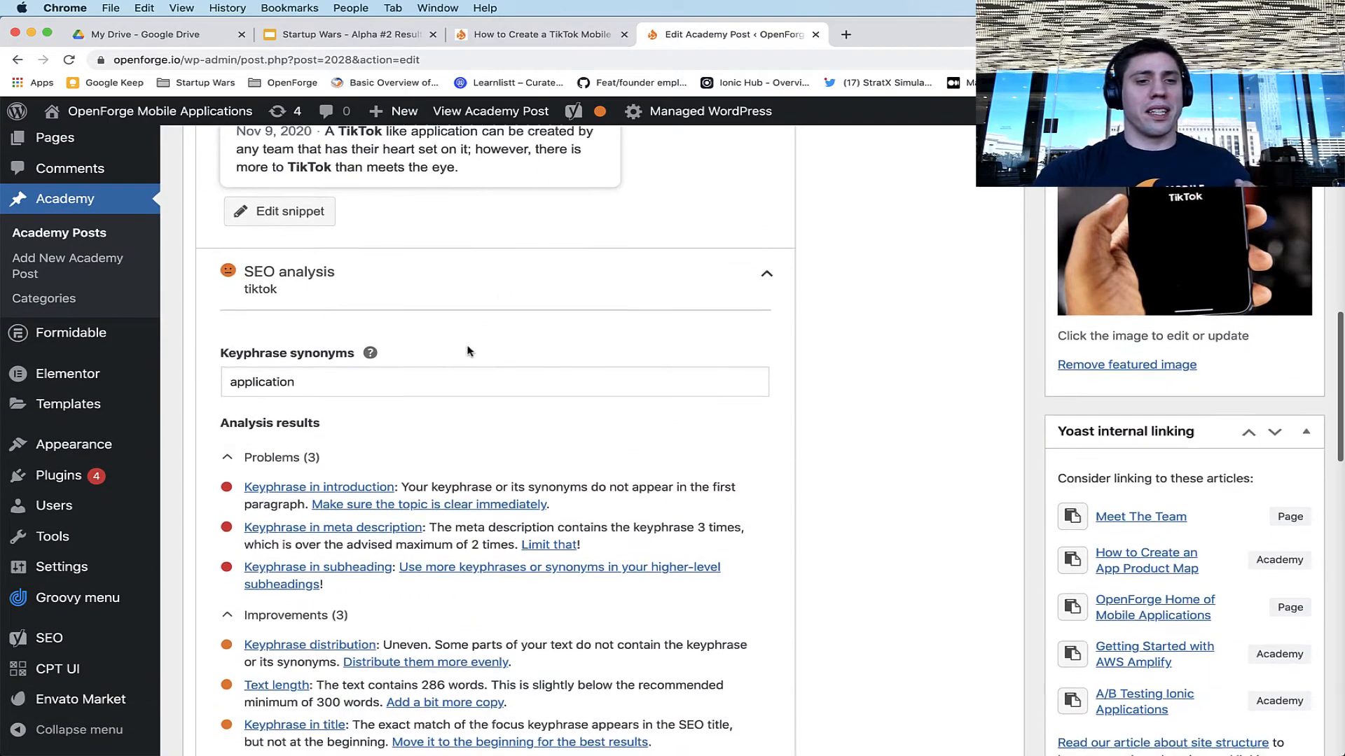
scroll("down", 3)
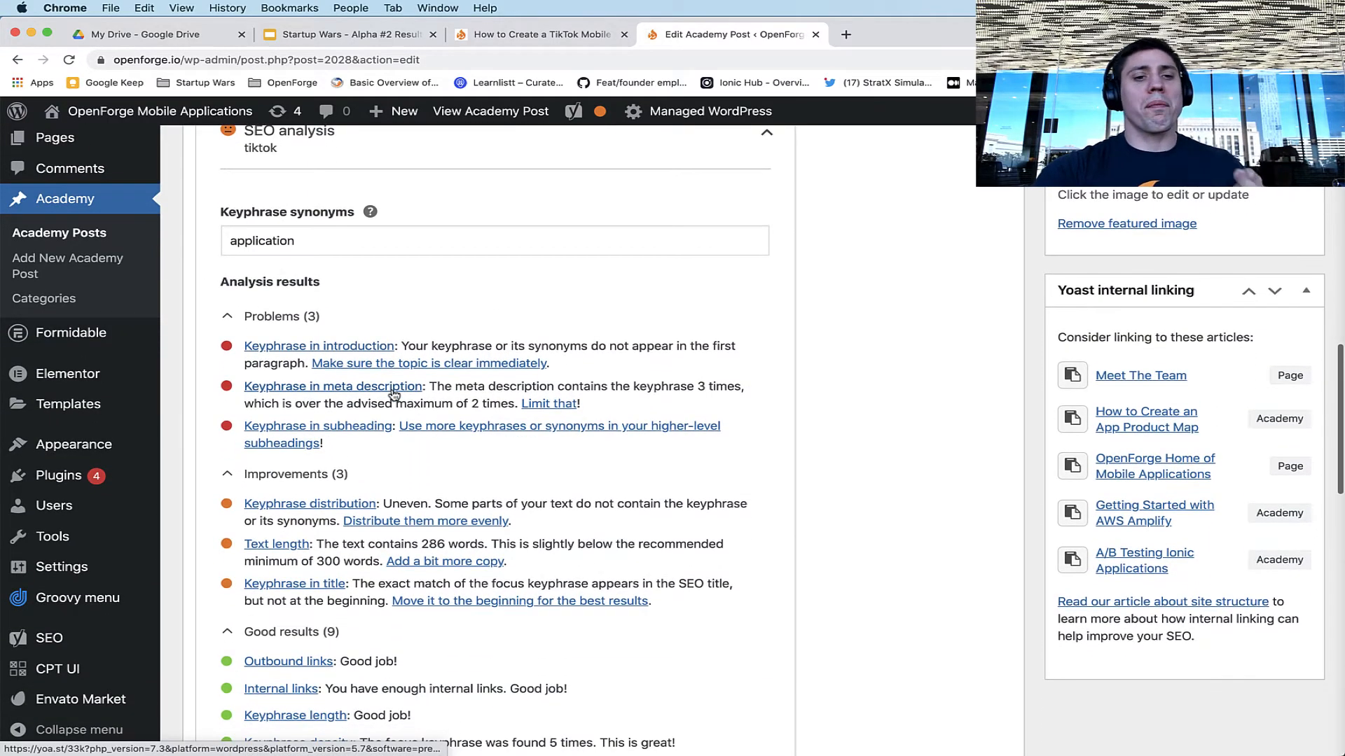
scroll("down", 3)
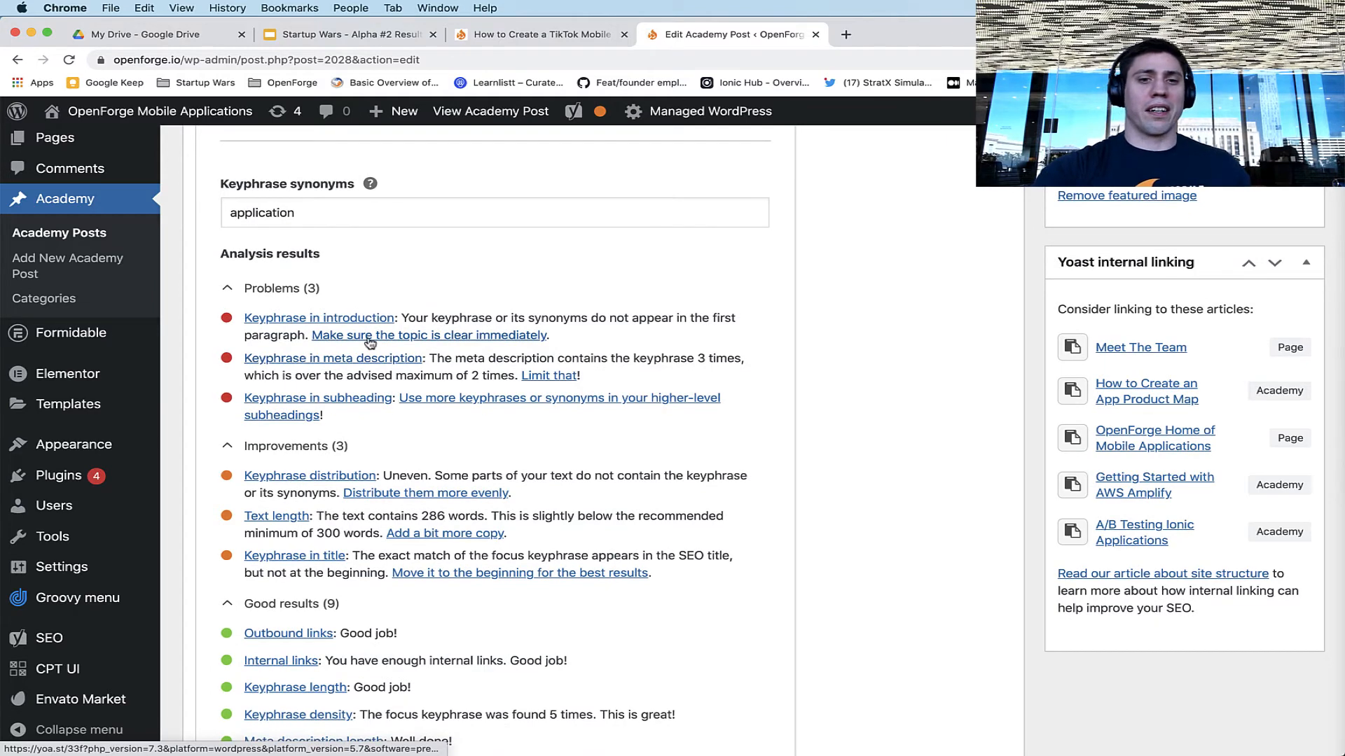
mouse_move(323, 297)
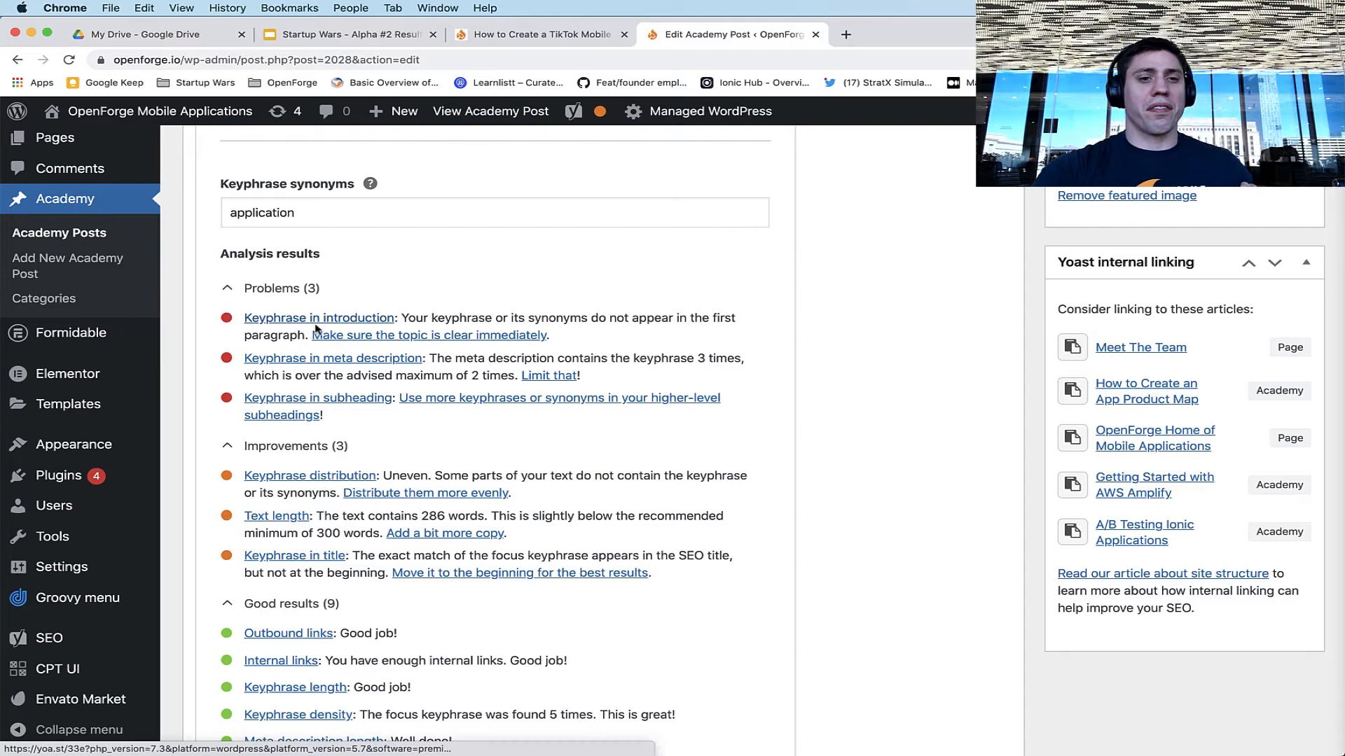
scroll("up", 3)
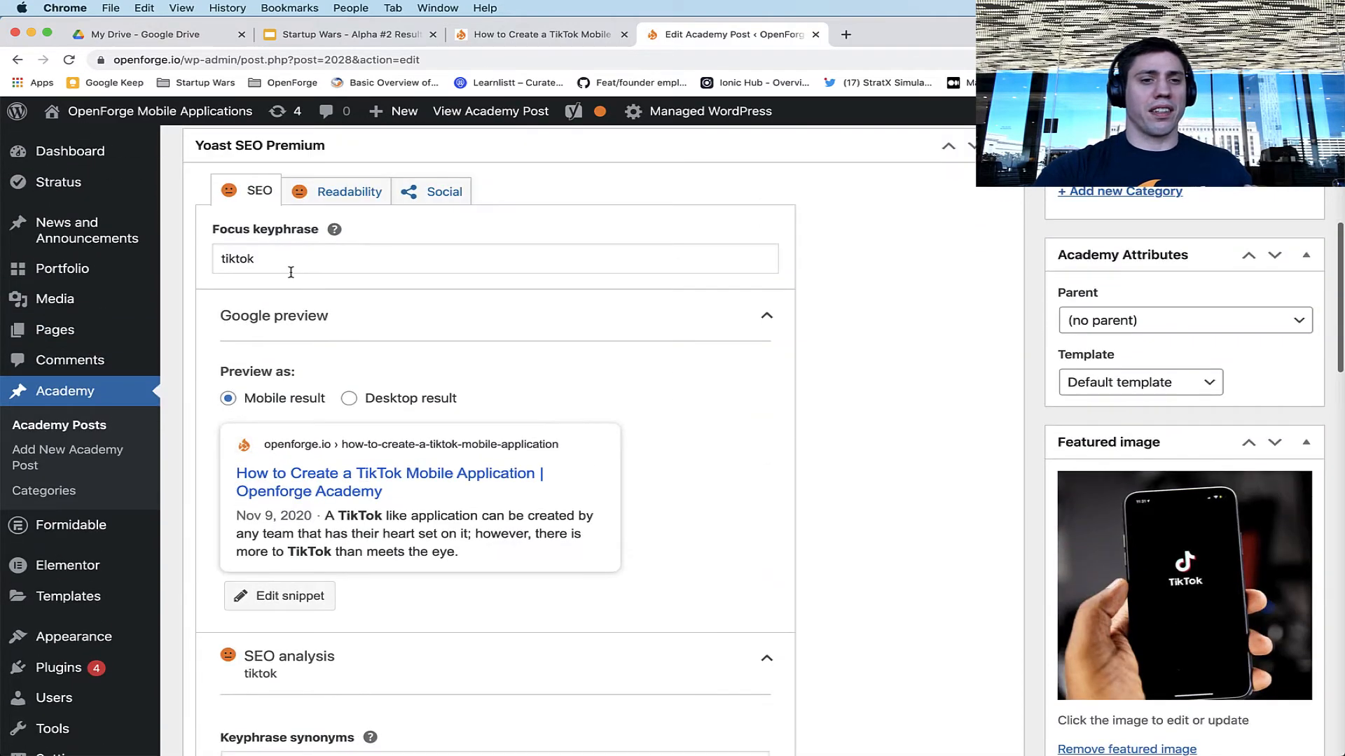
scroll("down", 3)
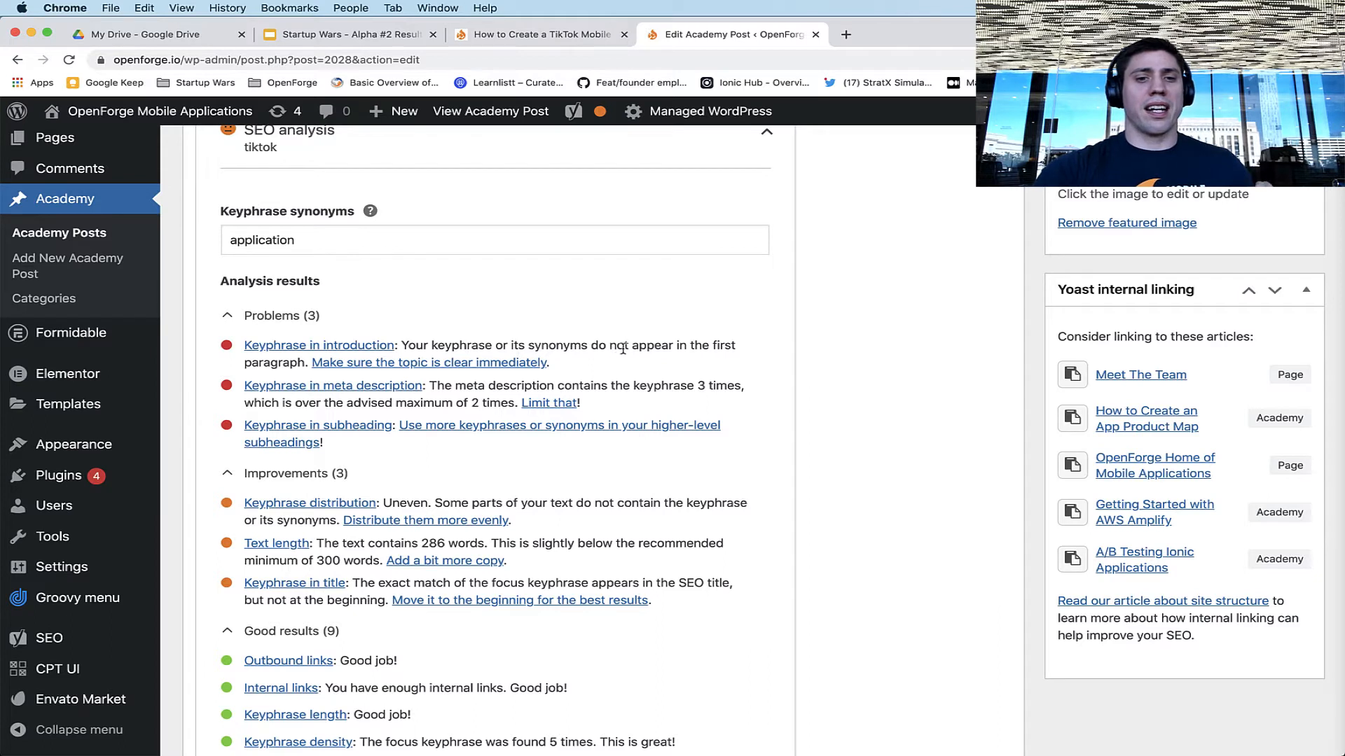
mouse_move(639, 354)
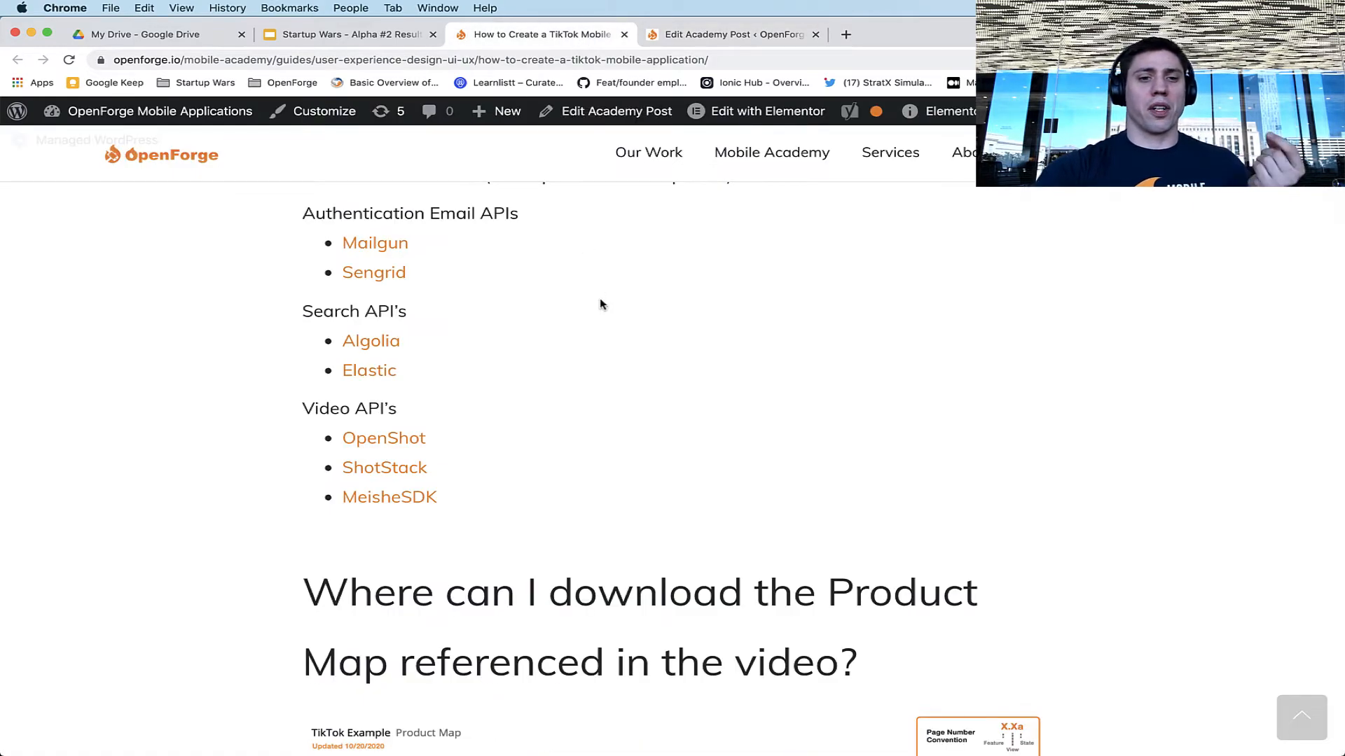
Step: Check the live article's opening paragraph, then return to the post's Yoast analysis
scroll("up", 3)
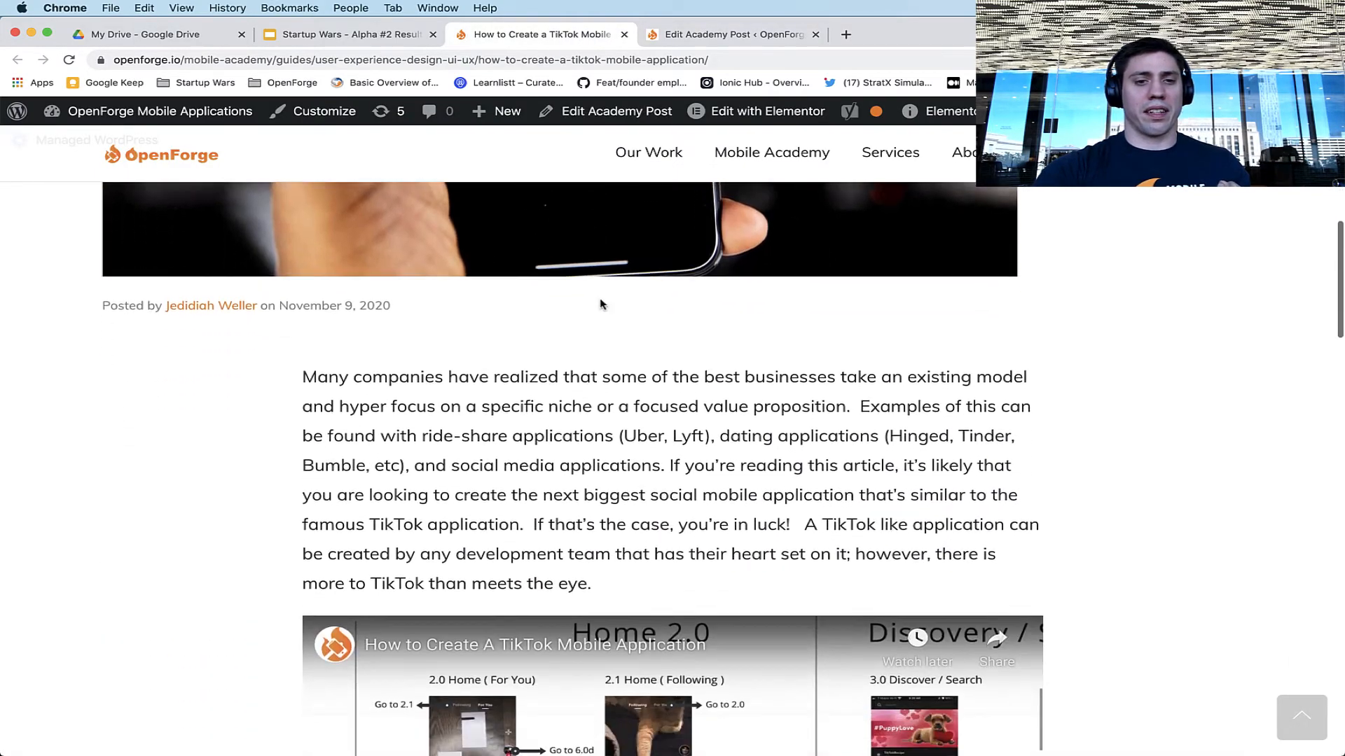
scroll("down", 3)
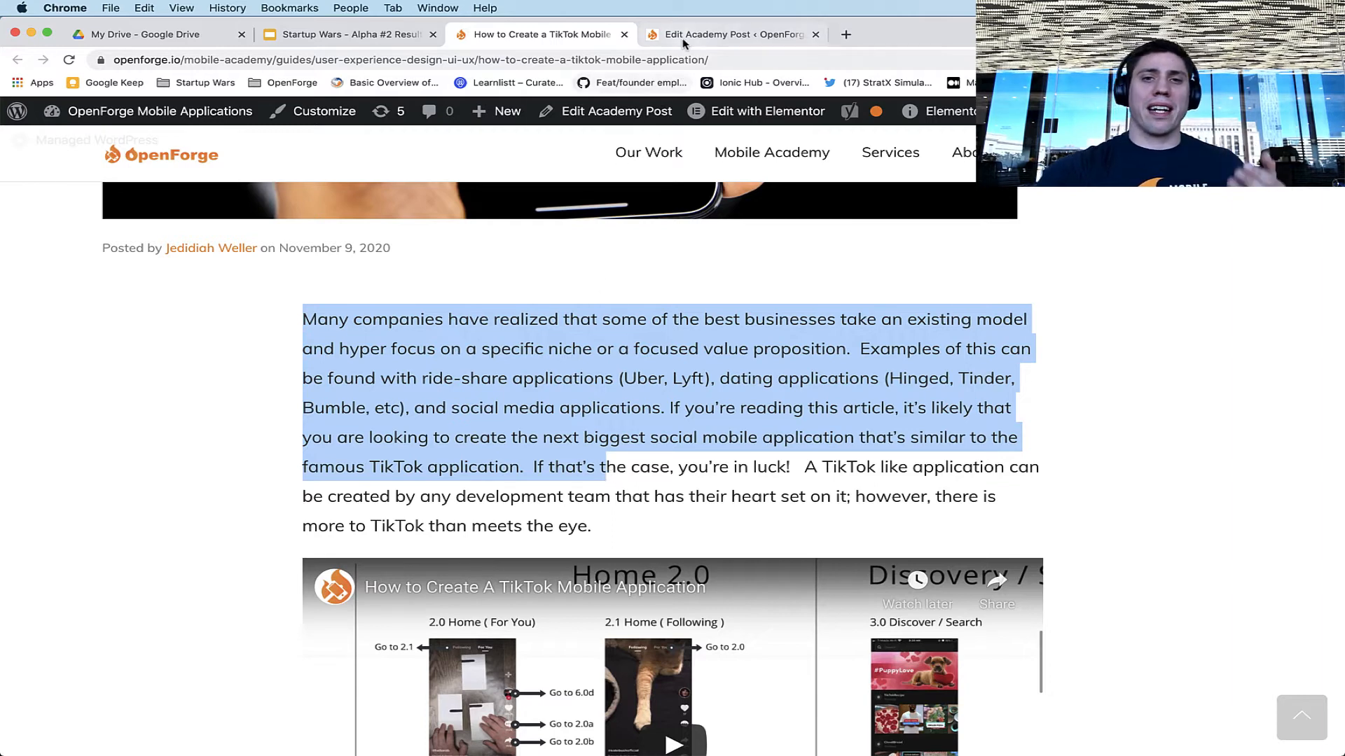
left_click(733, 34)
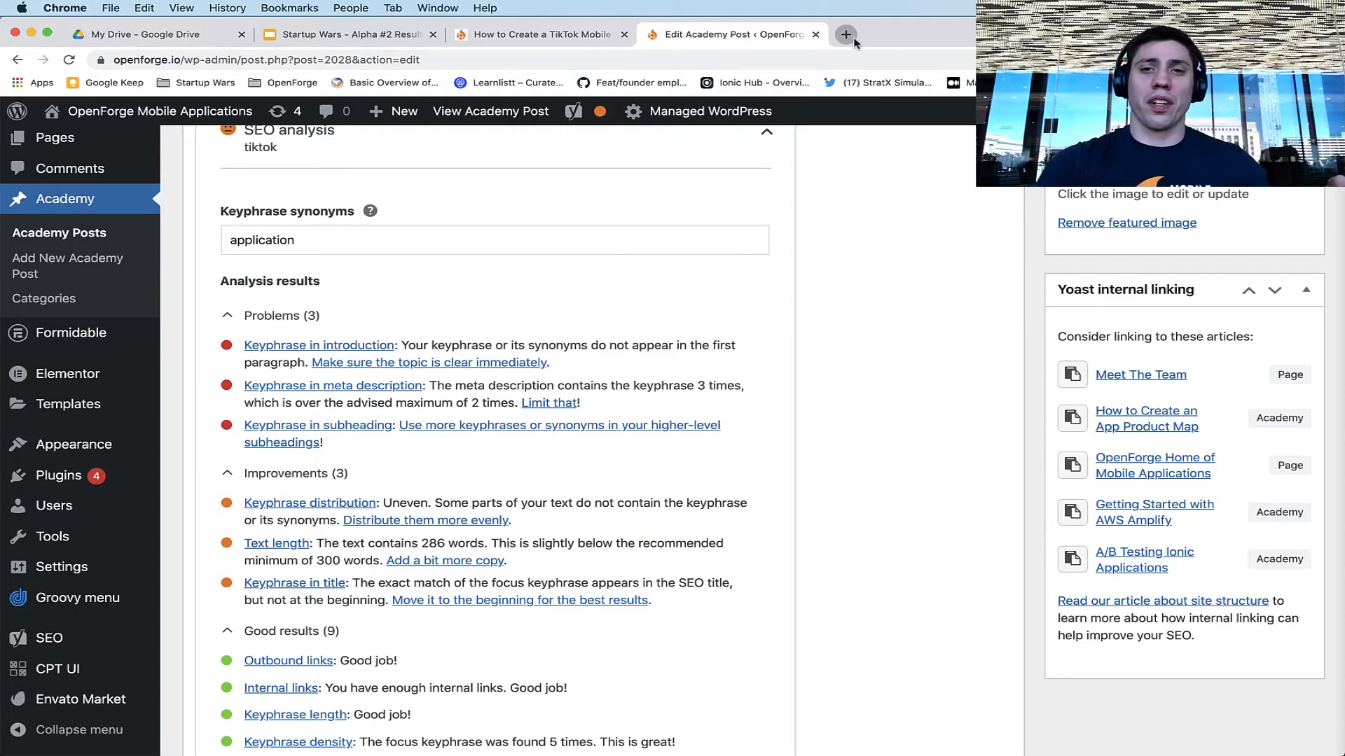
Step: Run a Google search for 'tiktok' in a new tab, scan the results, and return to the Yoast analysis
left_click(845, 34)
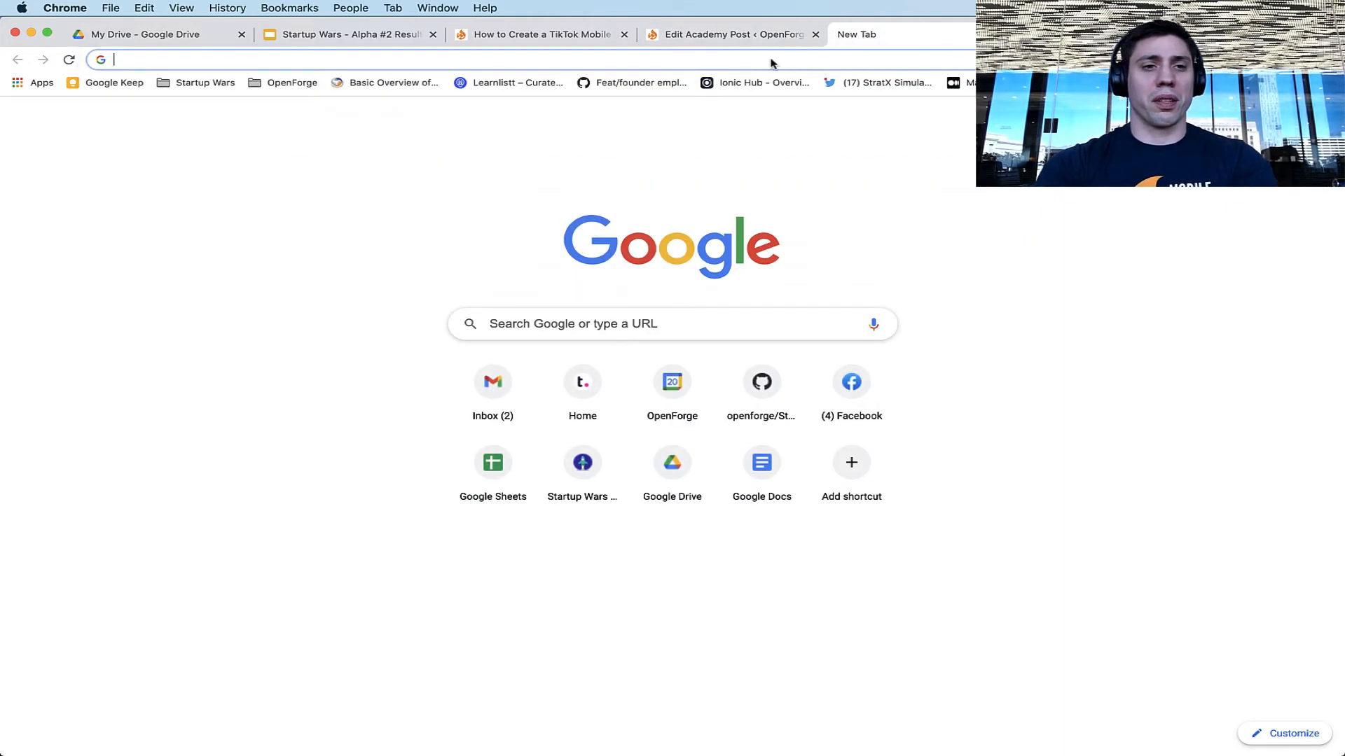
type("tik")
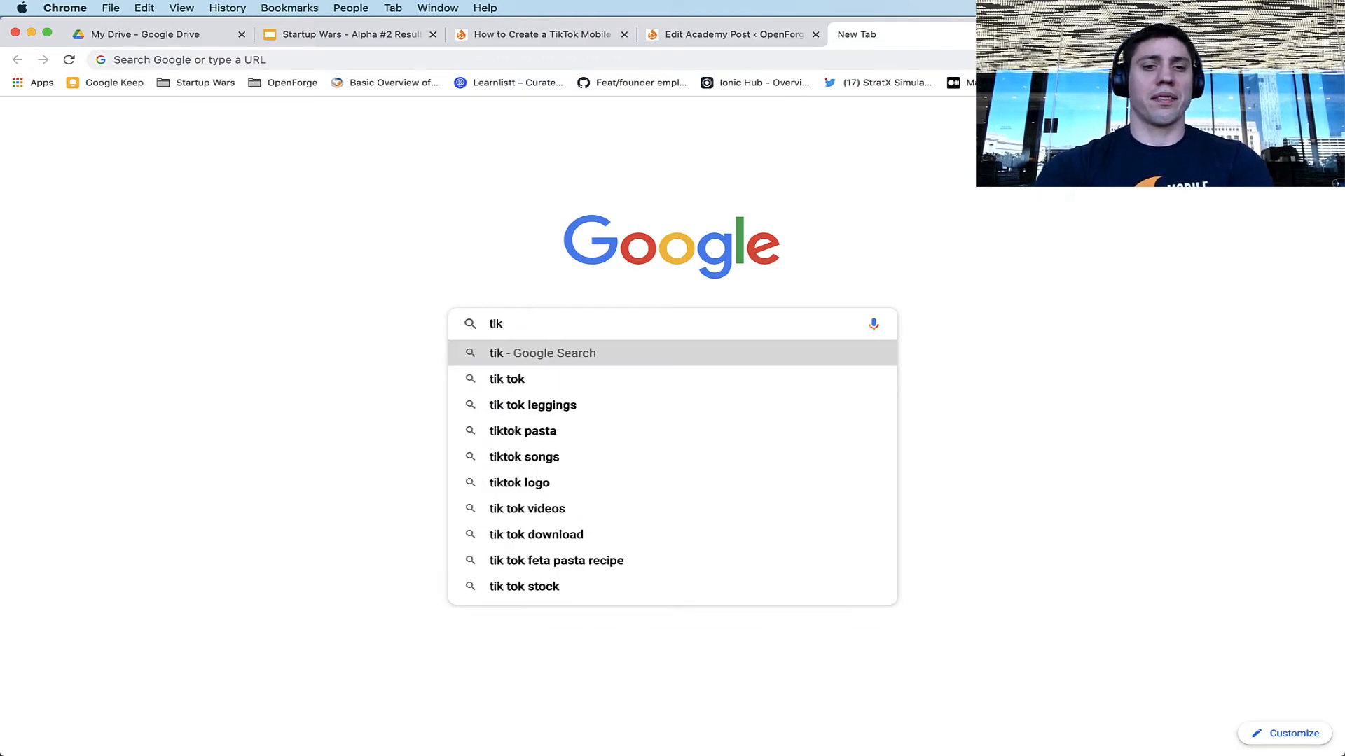
key("Return")
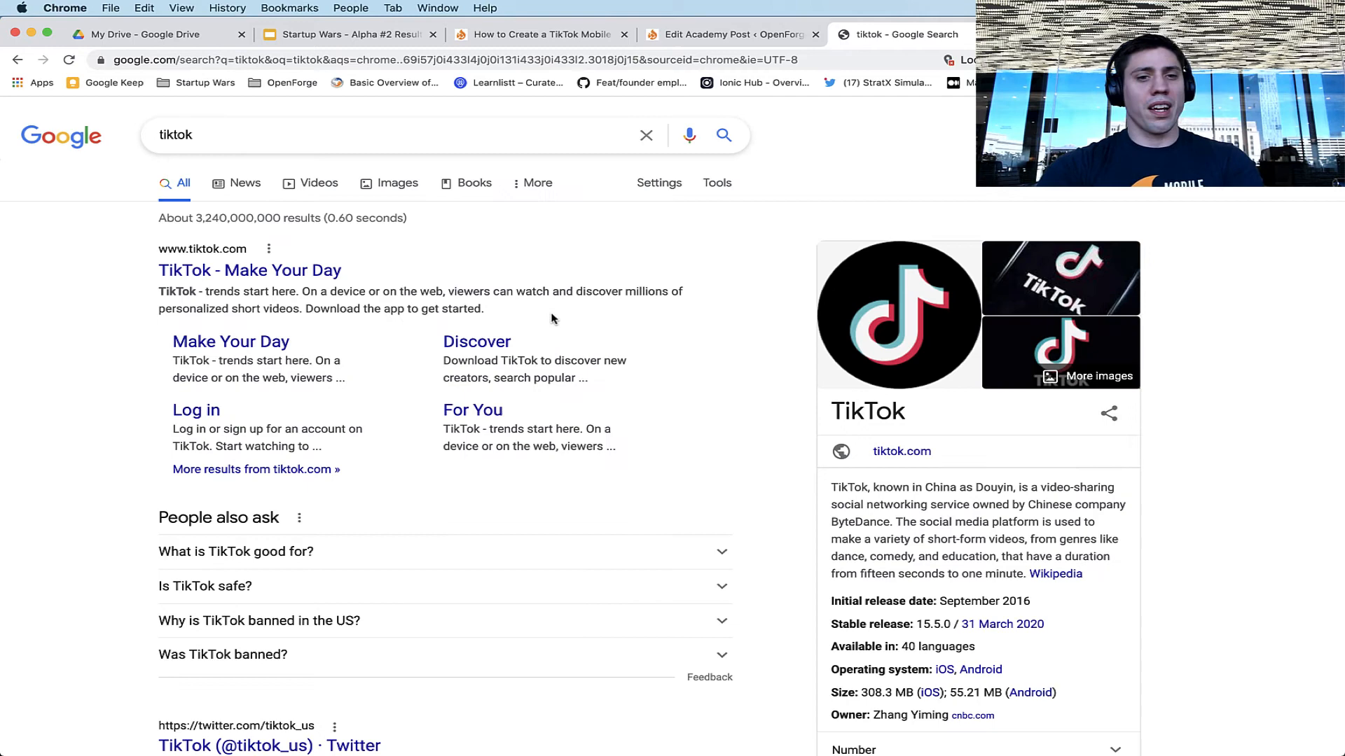
scroll("down", 3)
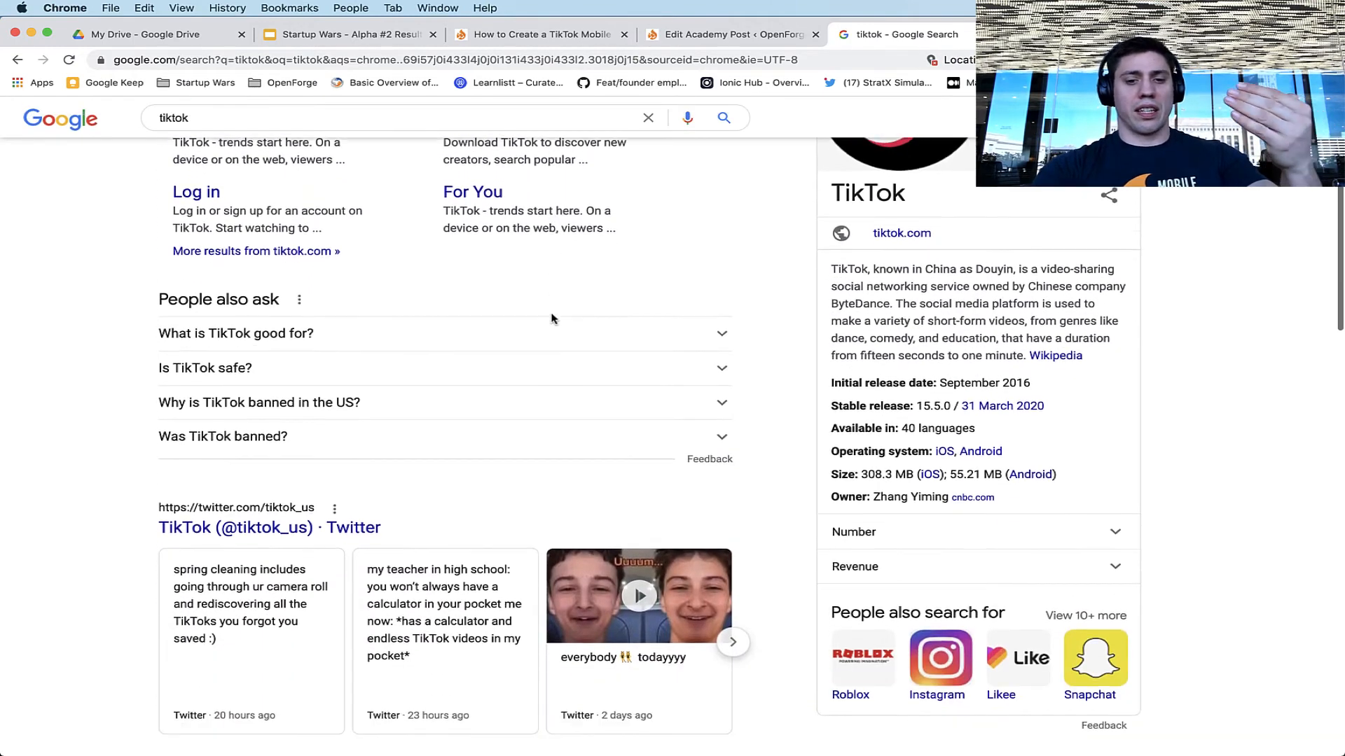
scroll("down", 3)
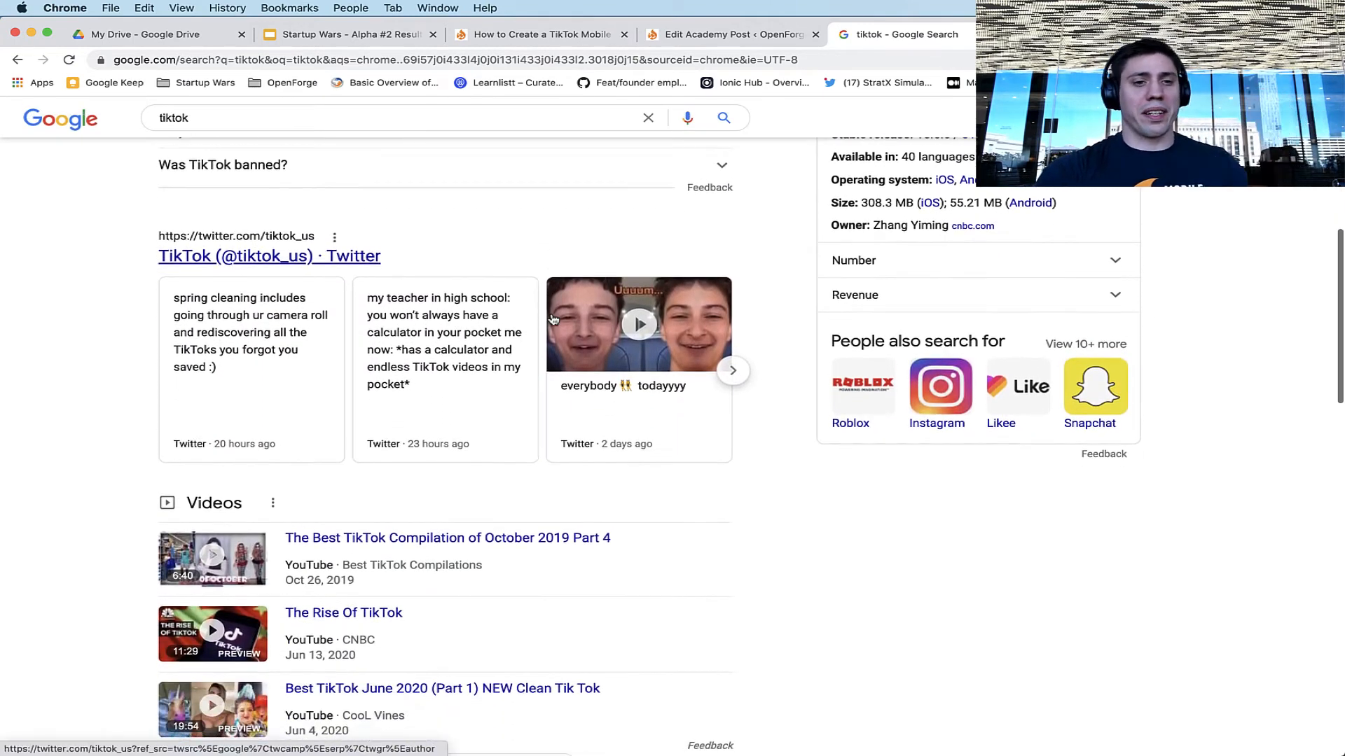
scroll("down", 3)
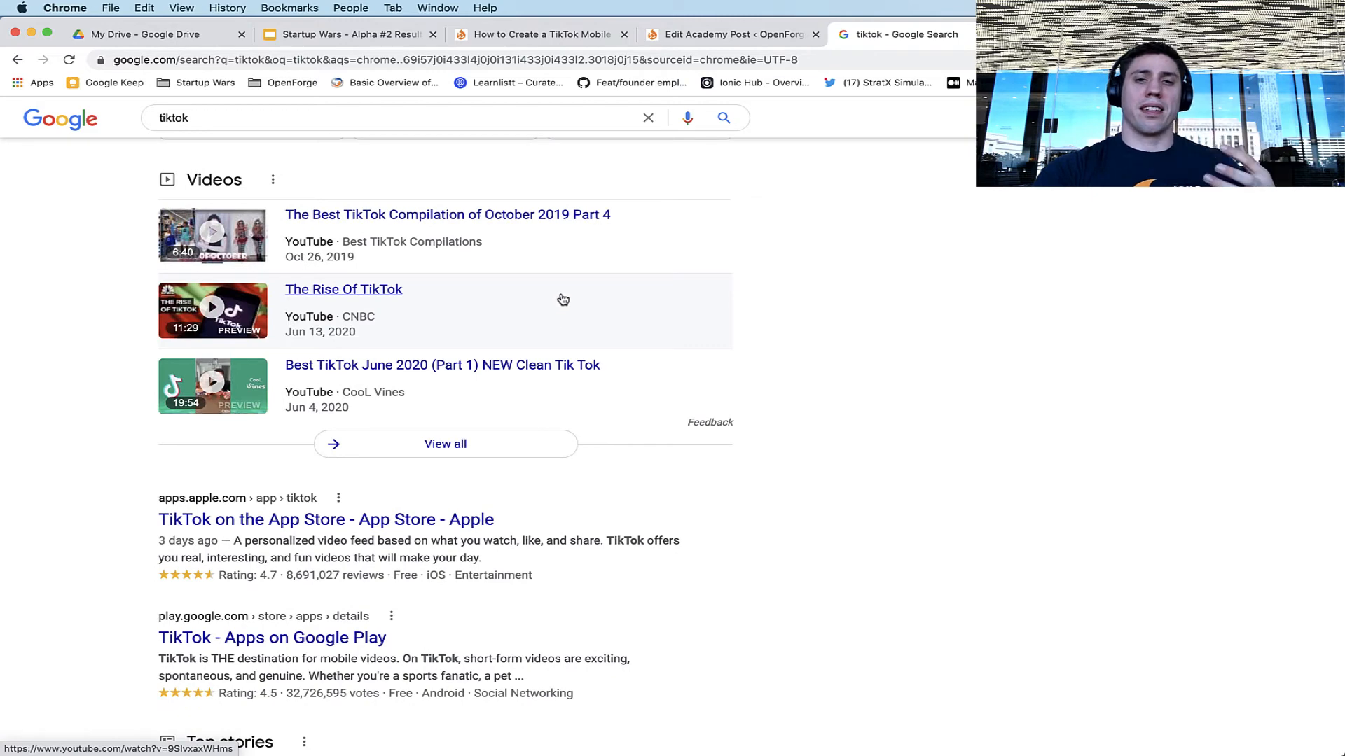
mouse_move(687, 118)
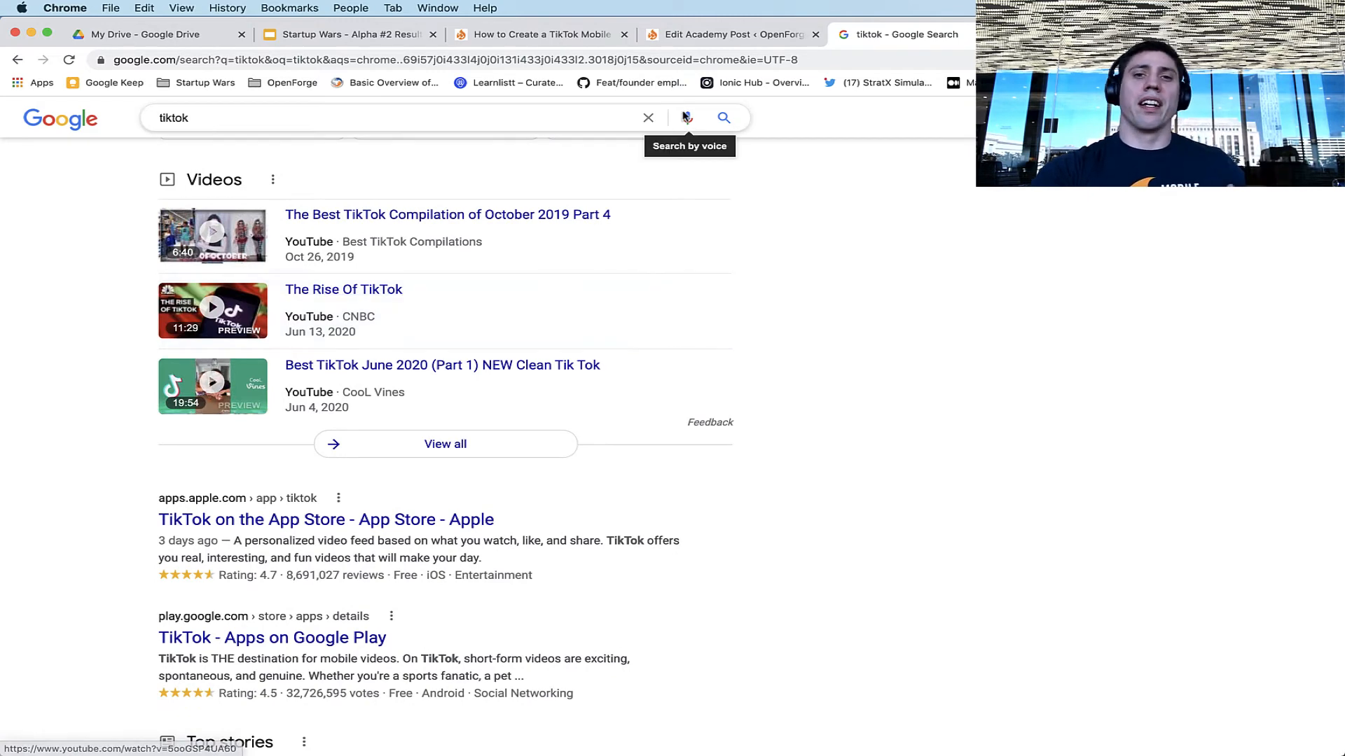
left_click(731, 34)
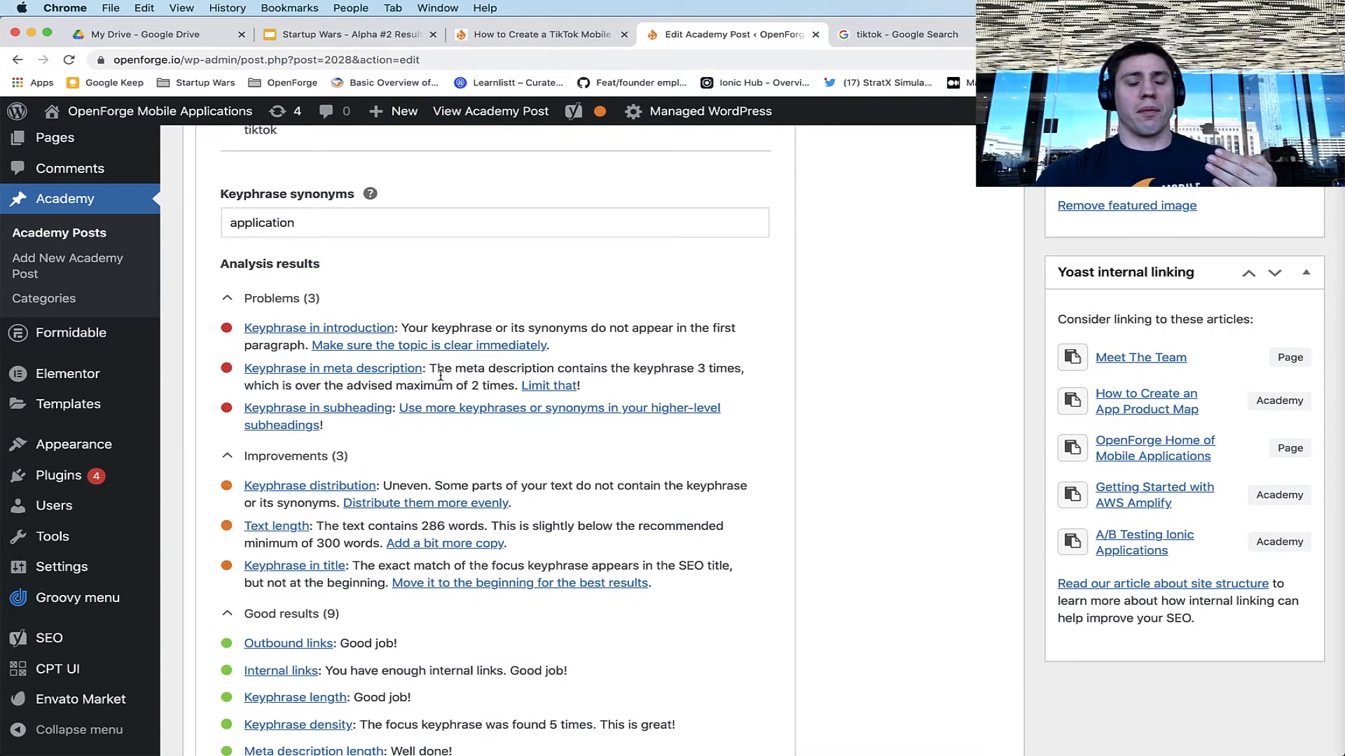
Step: Review the post's SEO problems, focus keyphrase and Google preview, then return to the tiktok search results
scroll("up", 3)
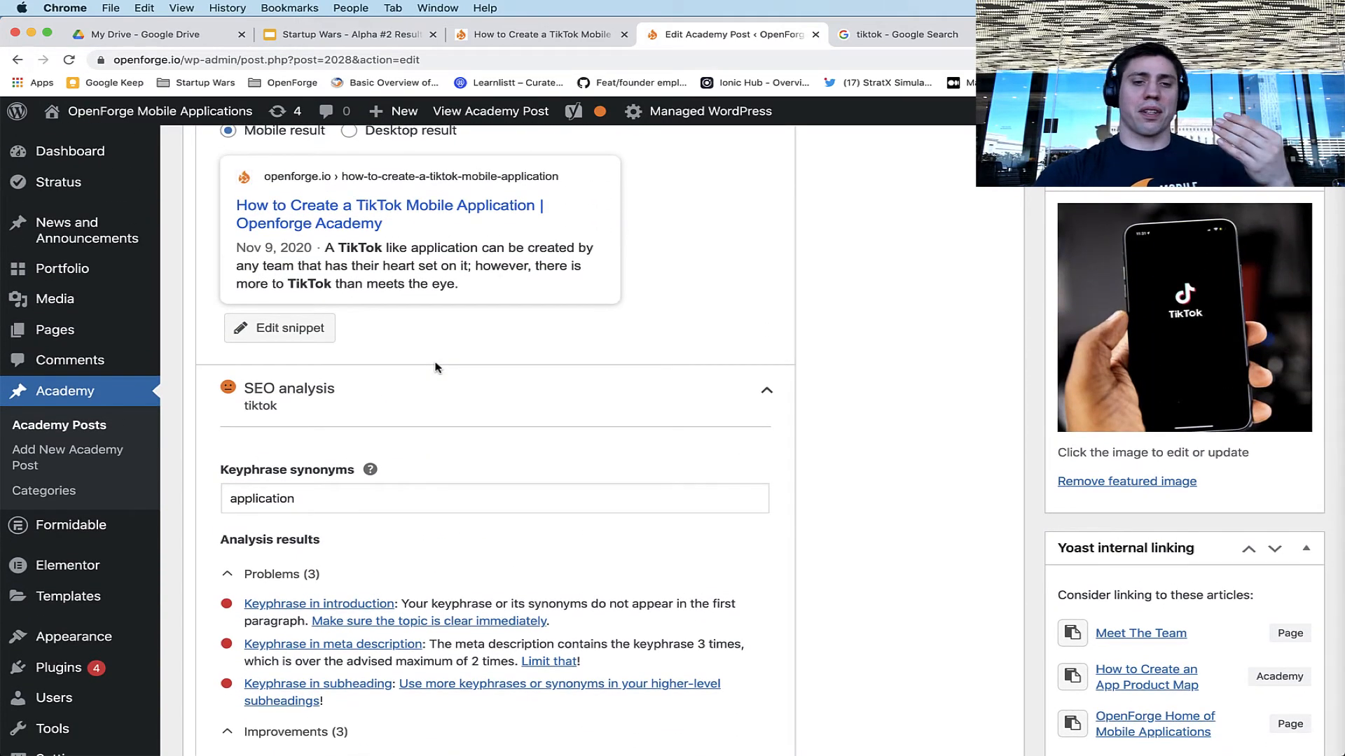
scroll("down", 3)
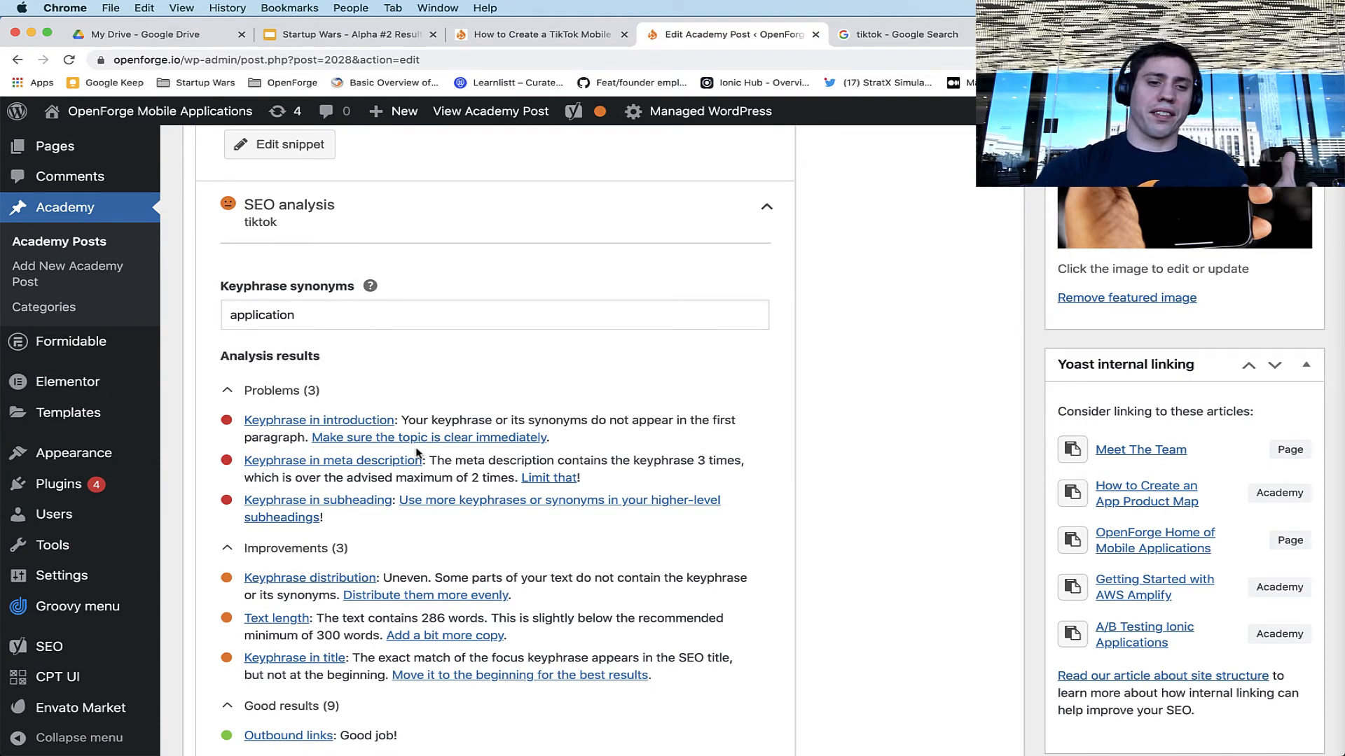
scroll("down", 3)
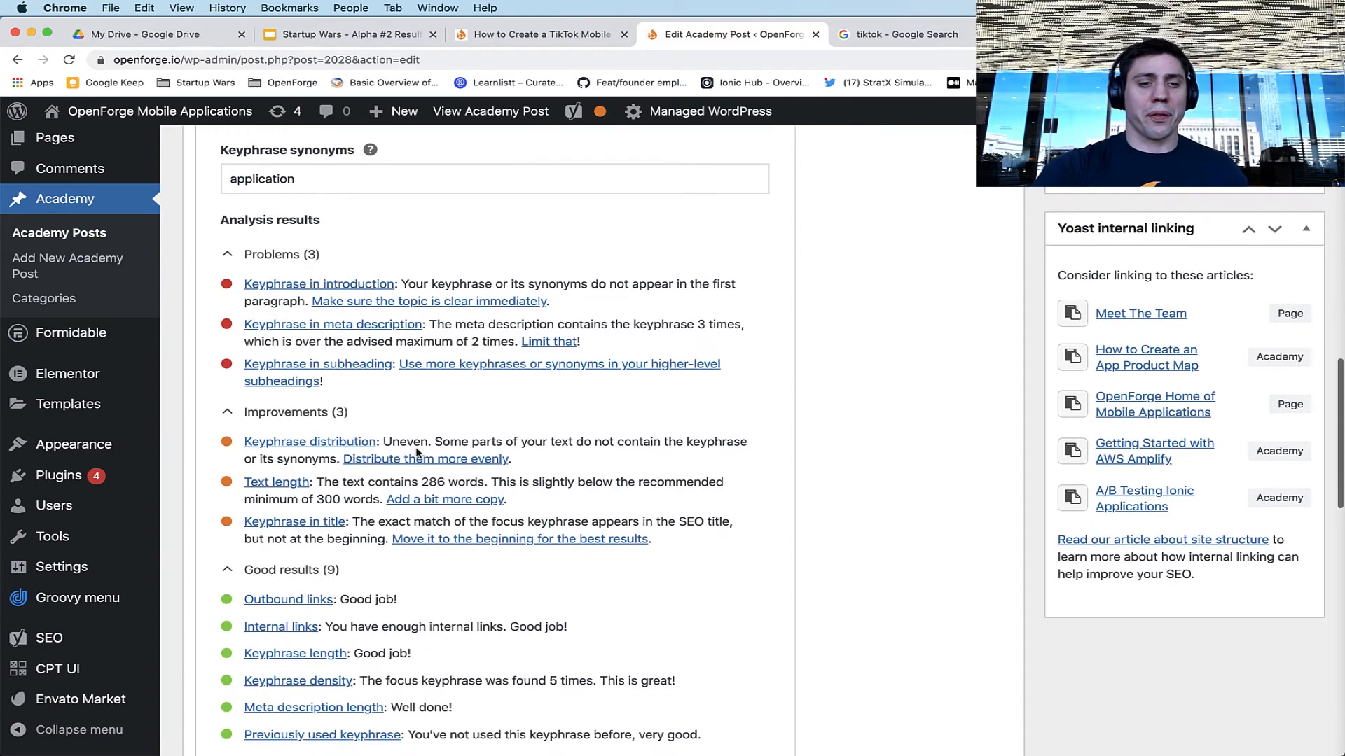
scroll("up", 3)
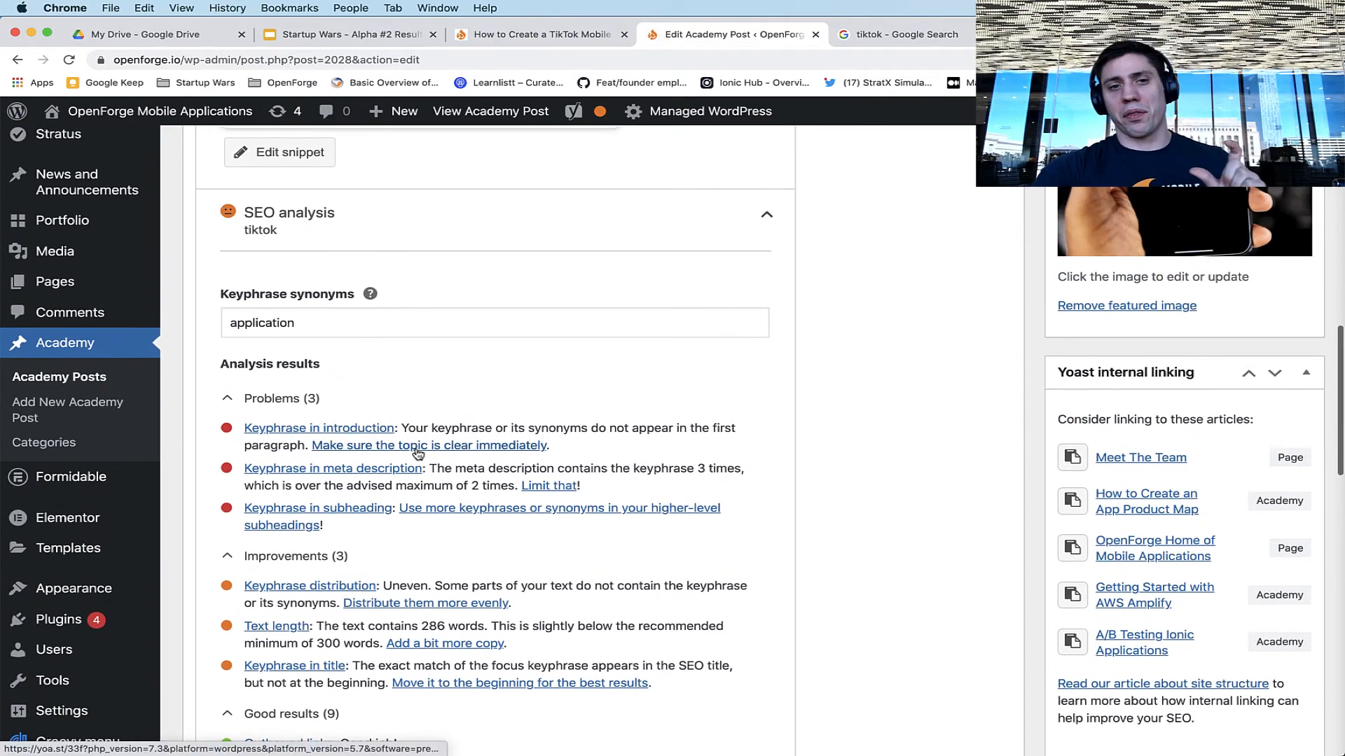
scroll("up", 3)
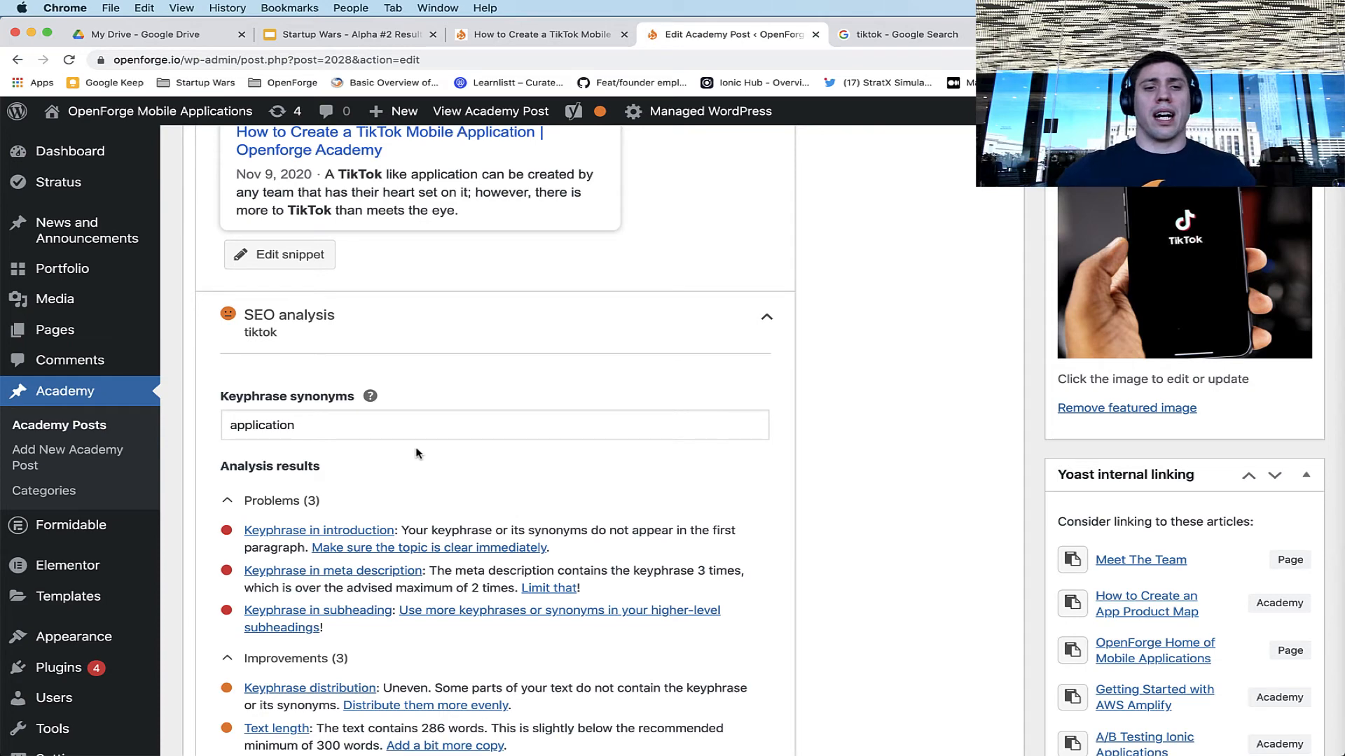
scroll("up", 3)
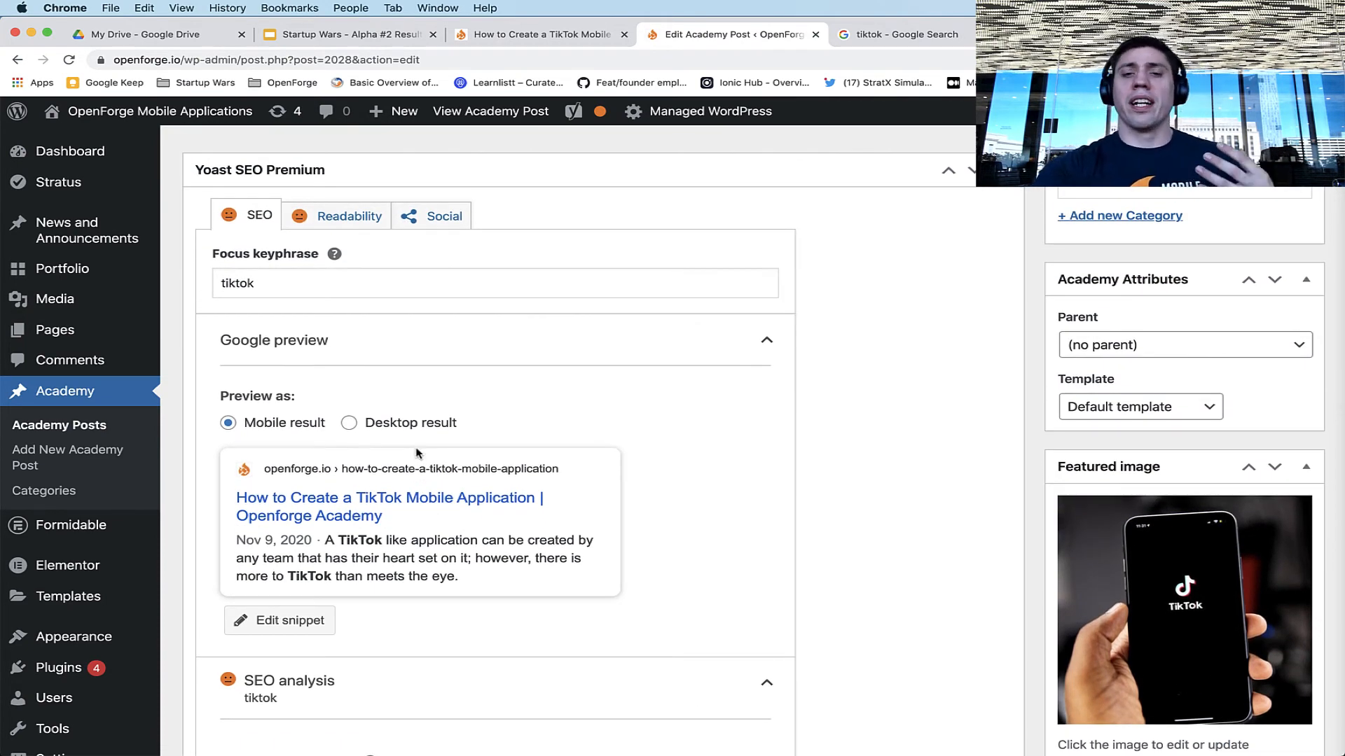
mouse_move(567, 403)
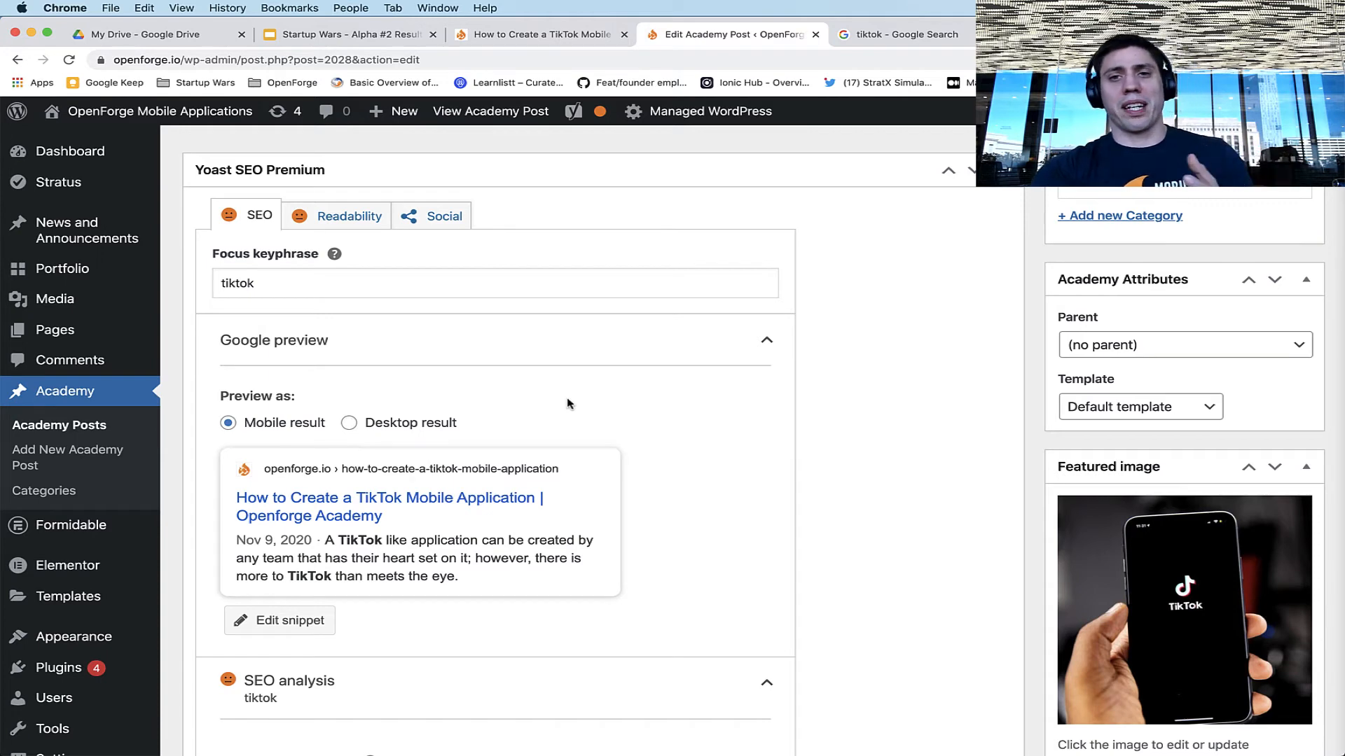
mouse_move(677, 388)
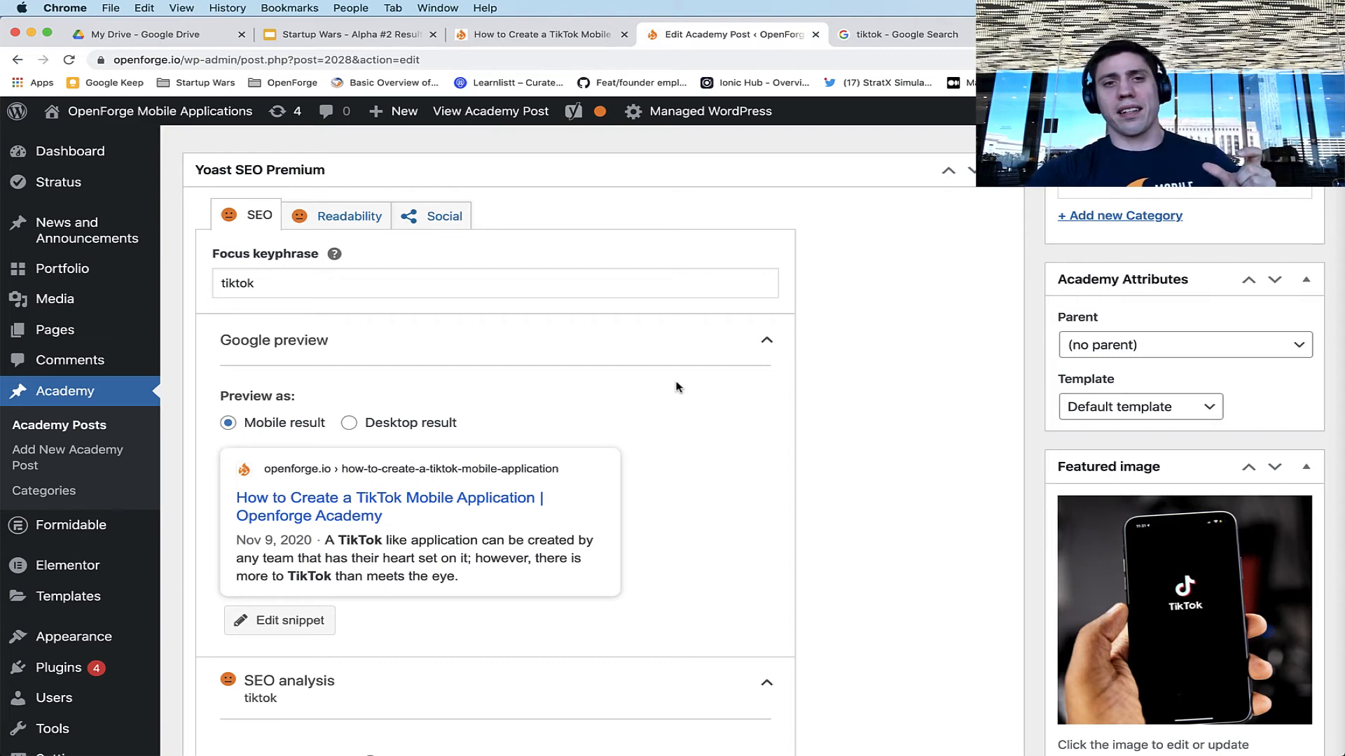
mouse_move(491, 110)
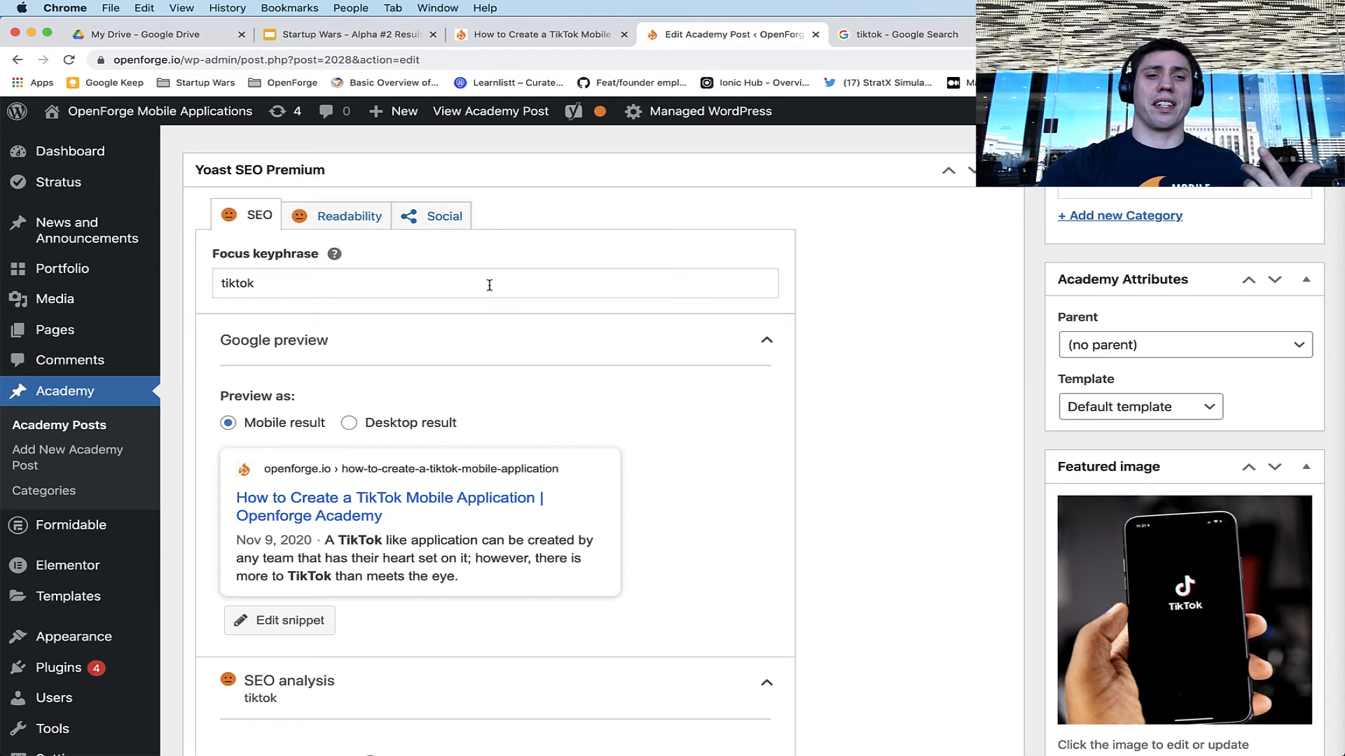
mouse_move(815, 102)
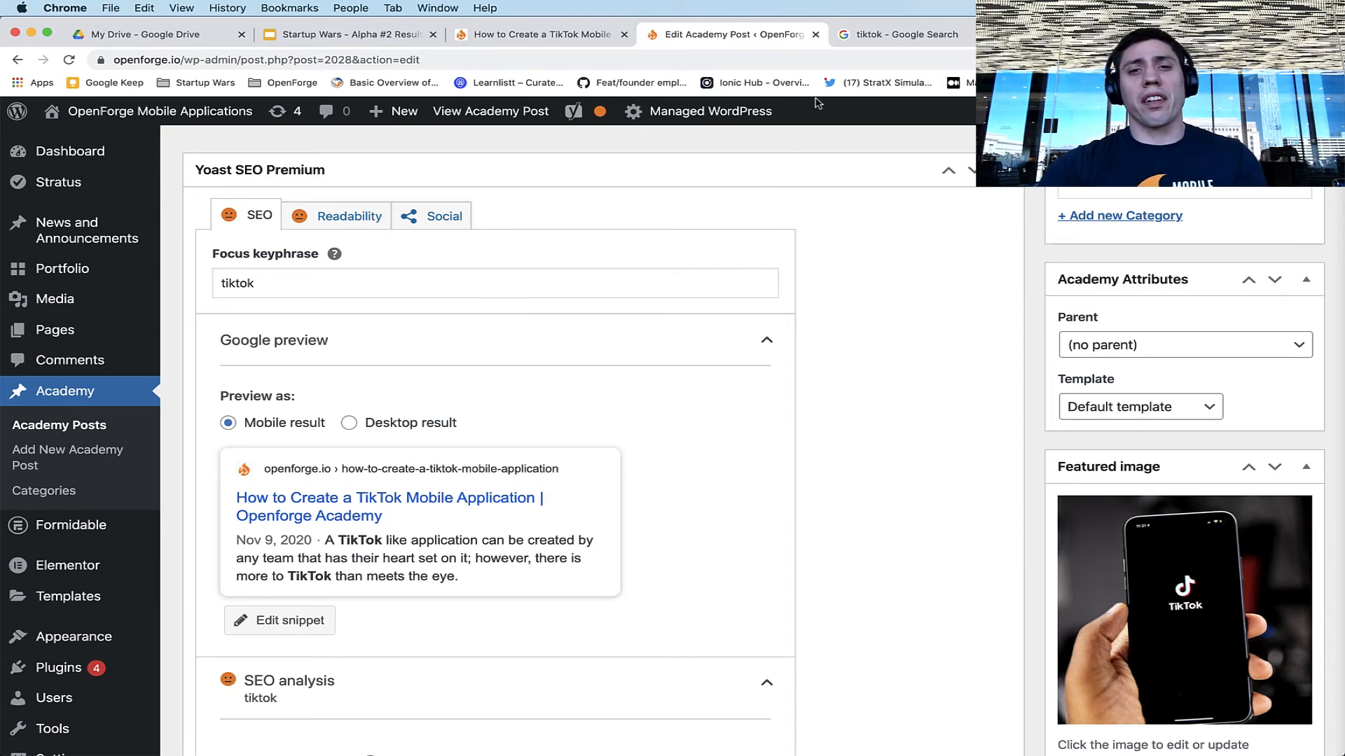
left_click(897, 34)
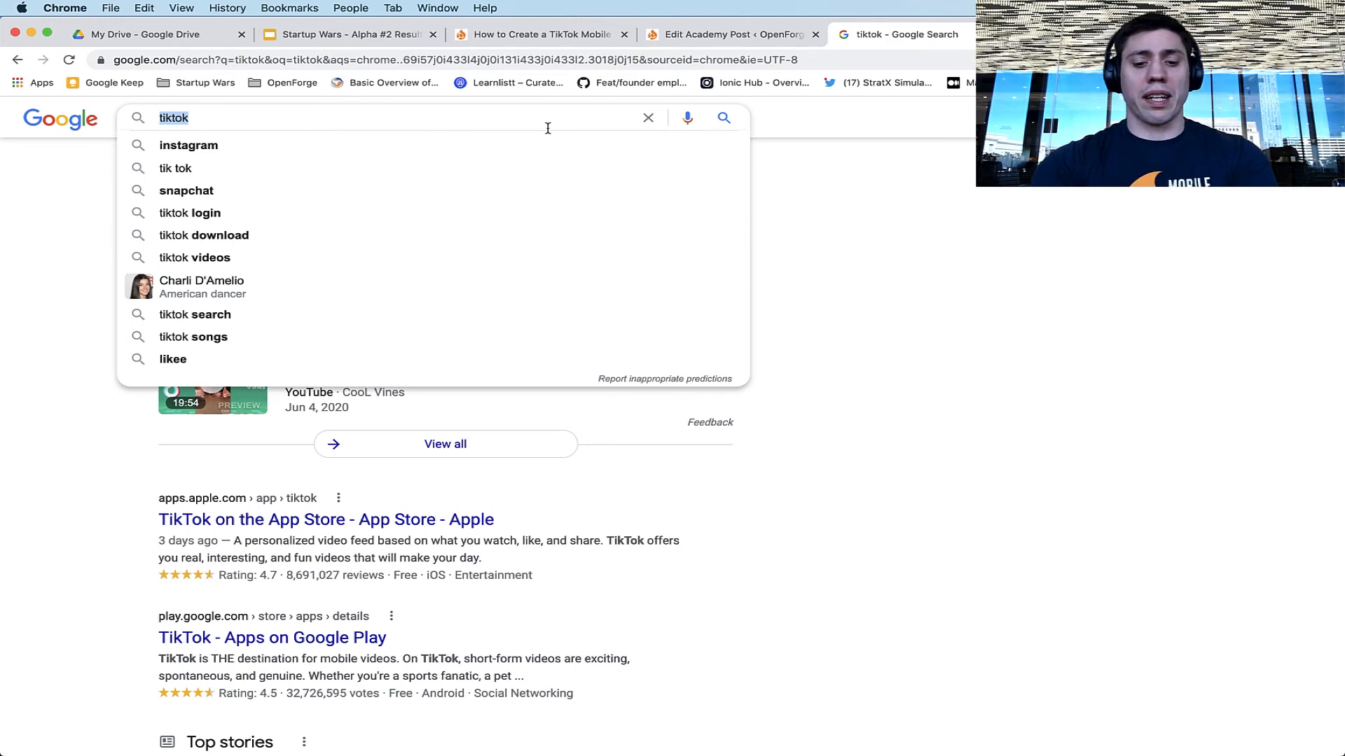
Step: Search Google for 'seo tutorial for beginners' and look over the ads and SEO video result
type("seo tutorial")
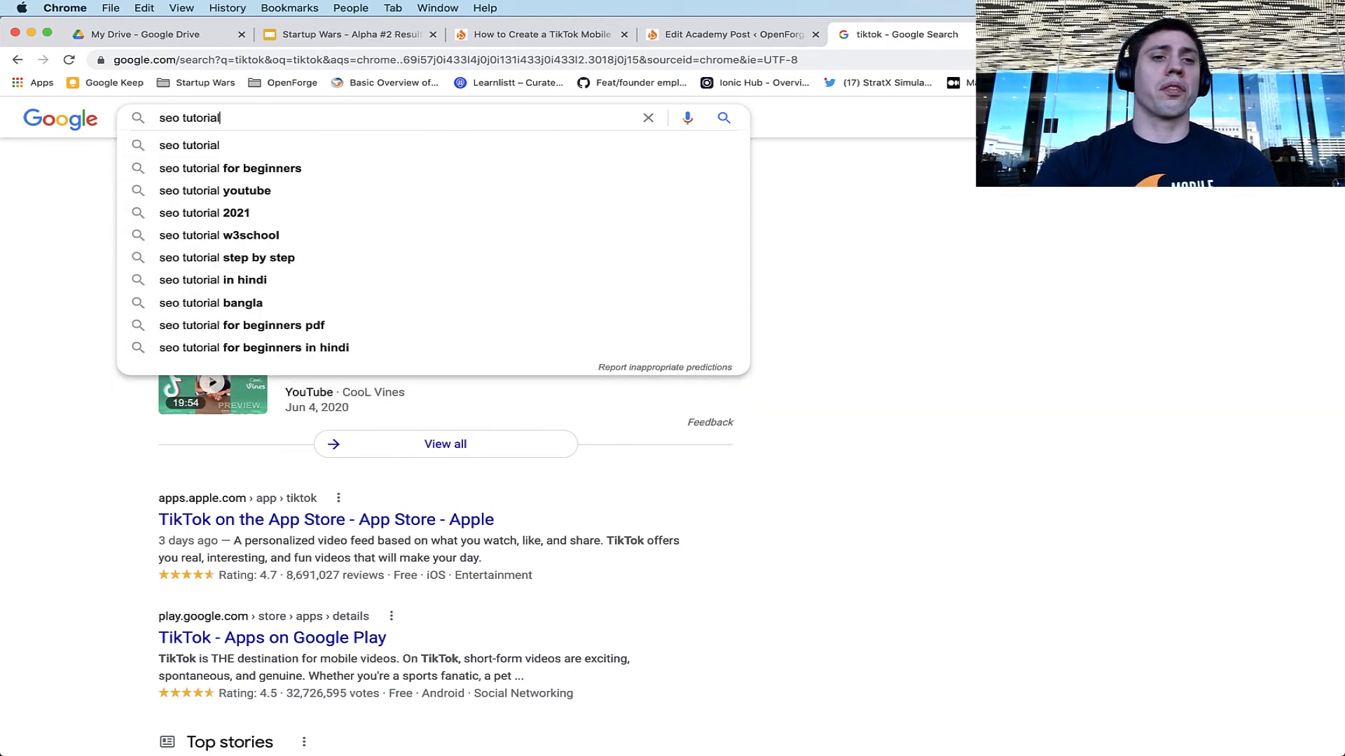
left_click(230, 168)
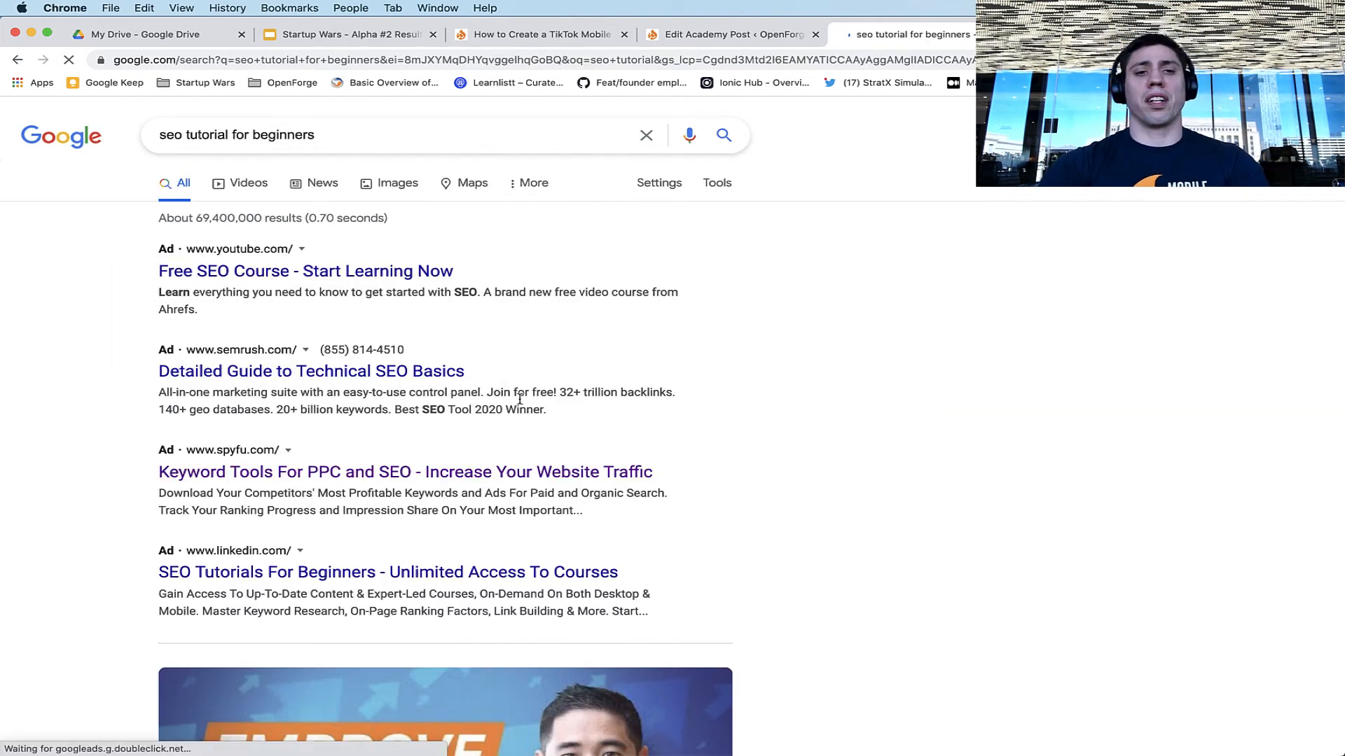
scroll("down", 3)
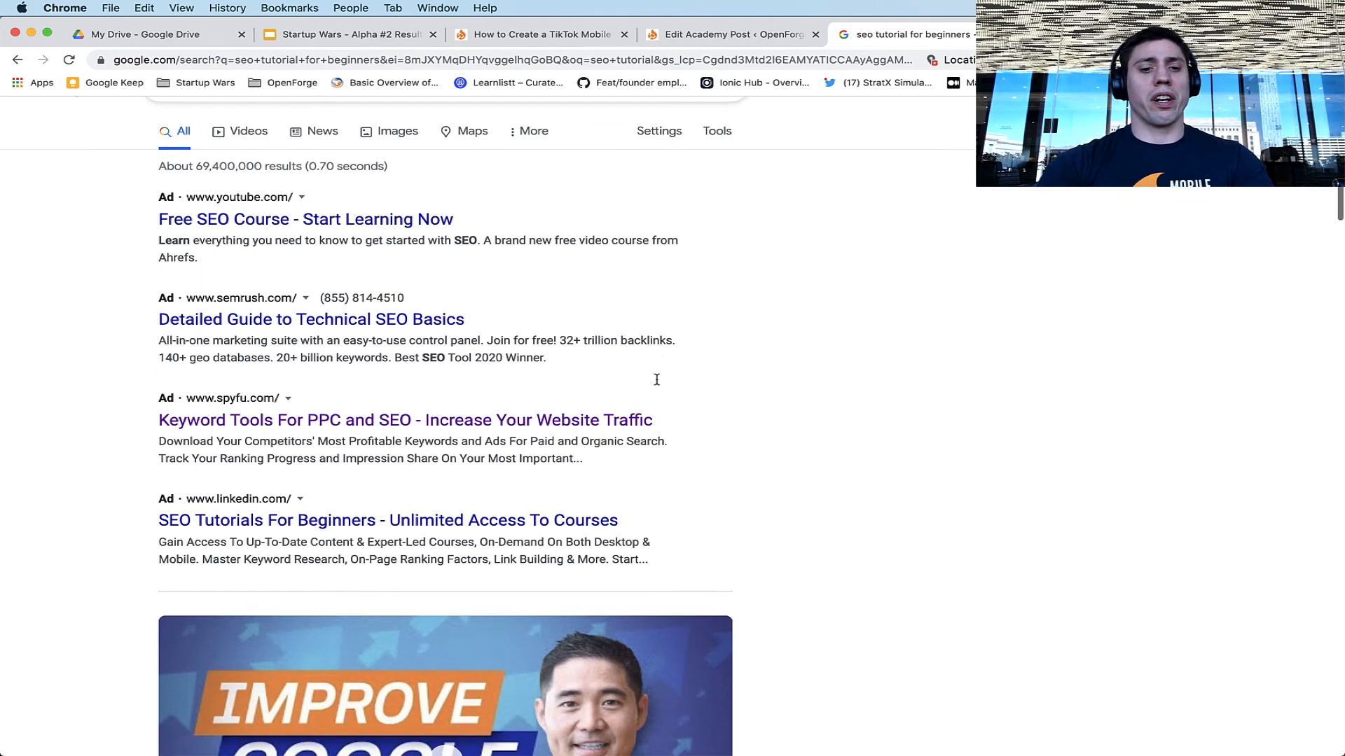
scroll("down", 3)
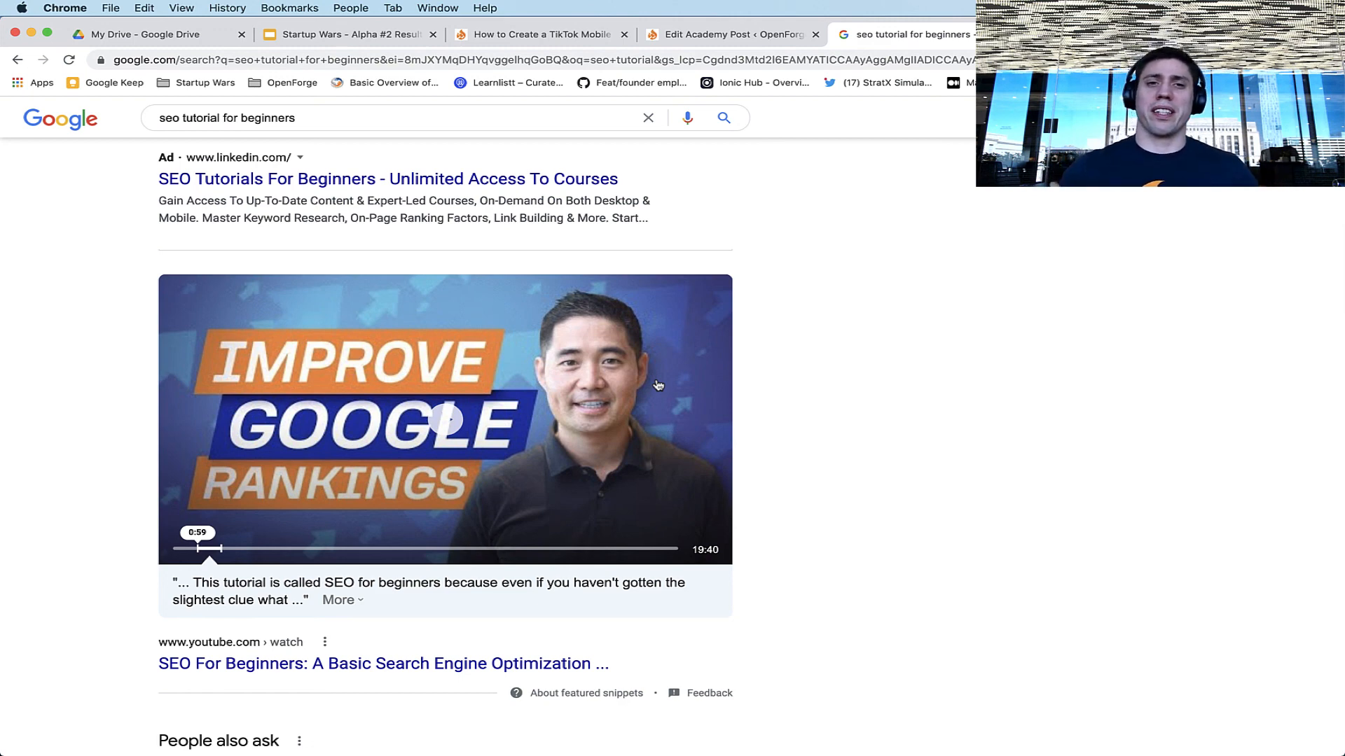
scroll("up", 3)
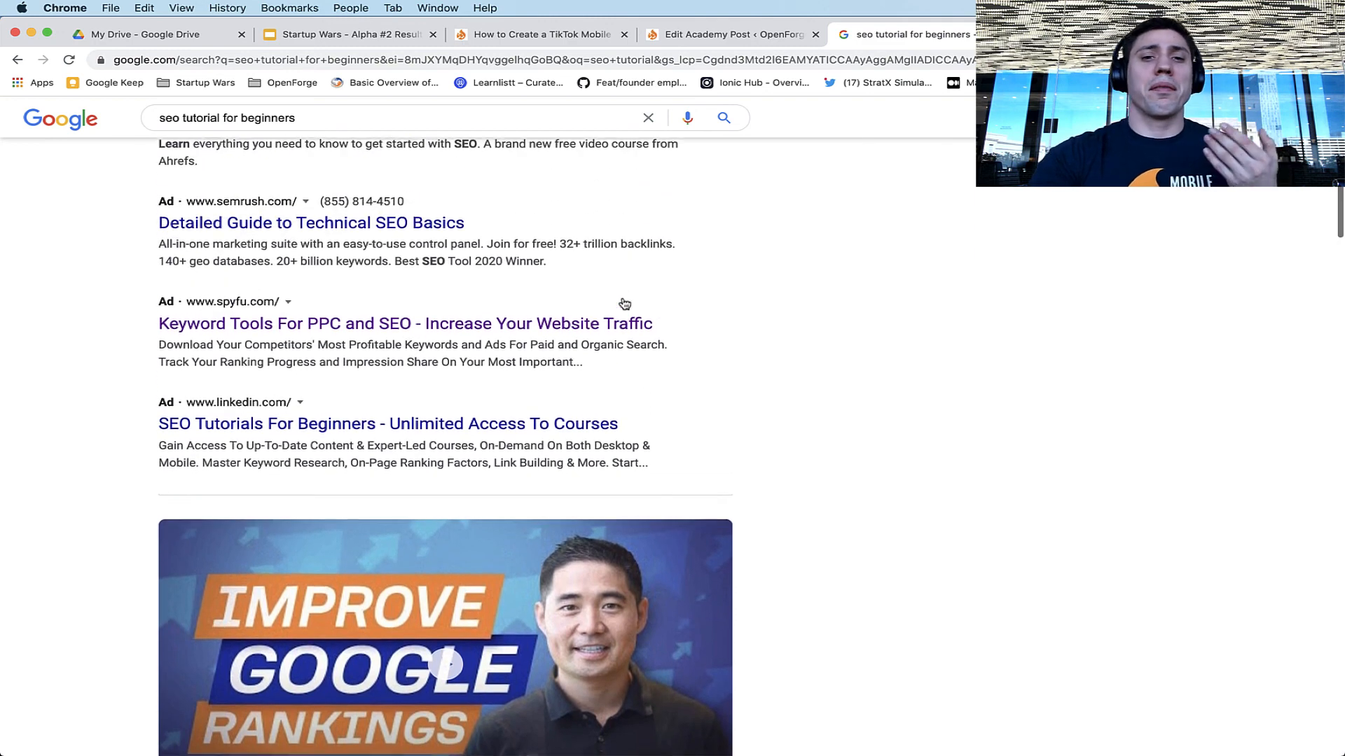
scroll("up", 3)
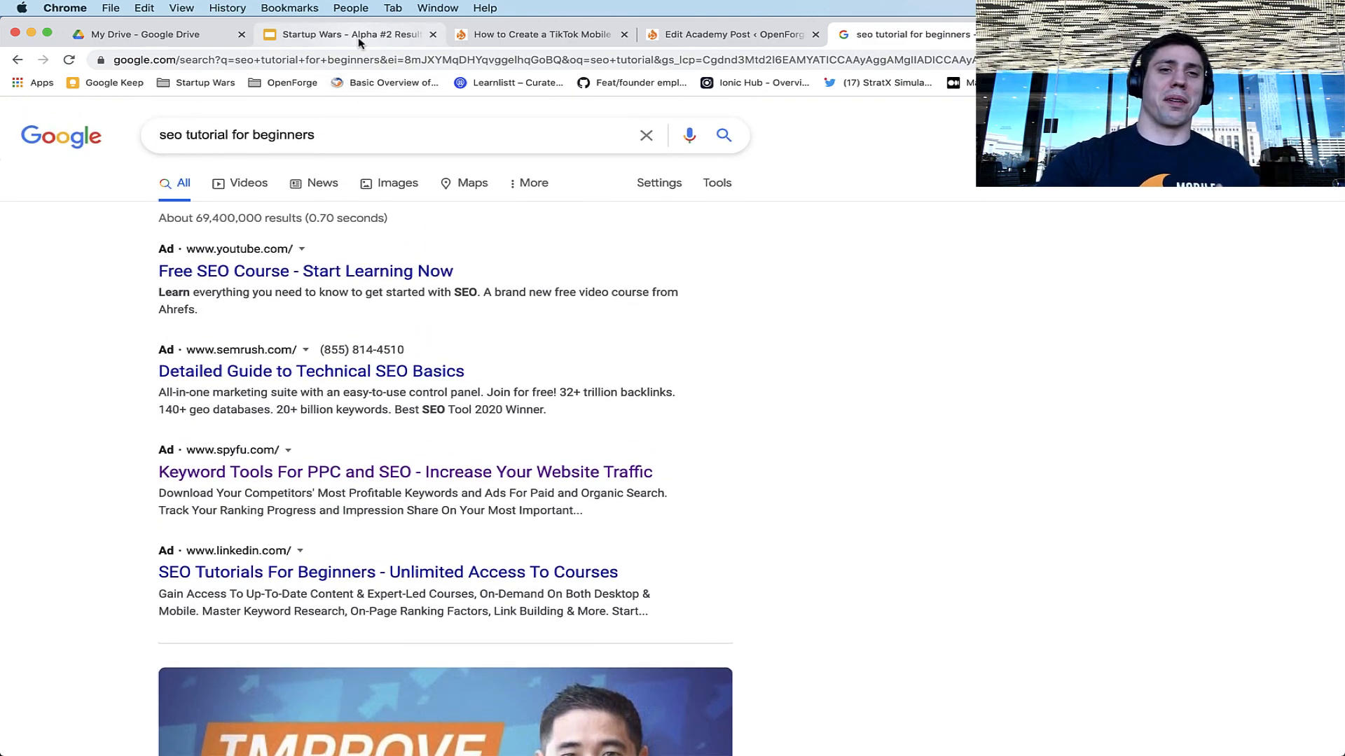
Step: Bring up the Startup Wars results presentation at its illustration slide 15
left_click(347, 34)
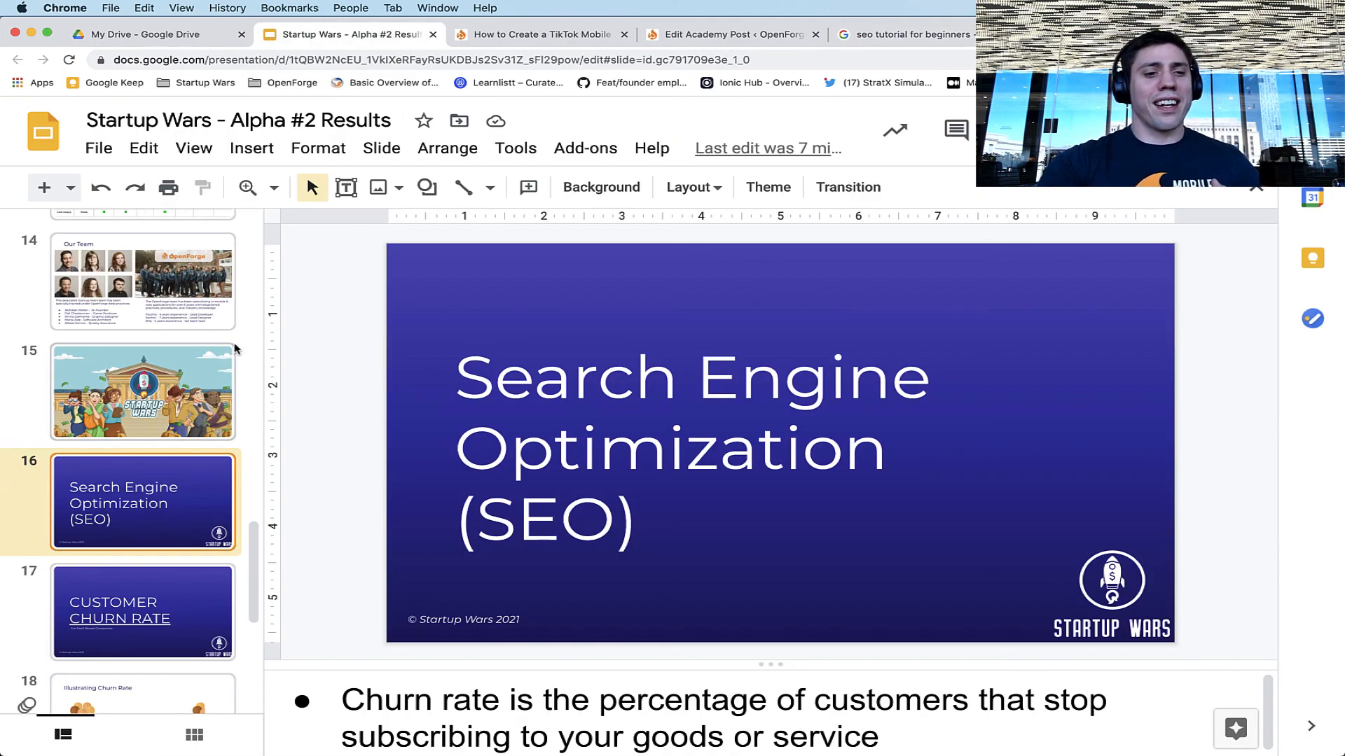
left_click(143, 392)
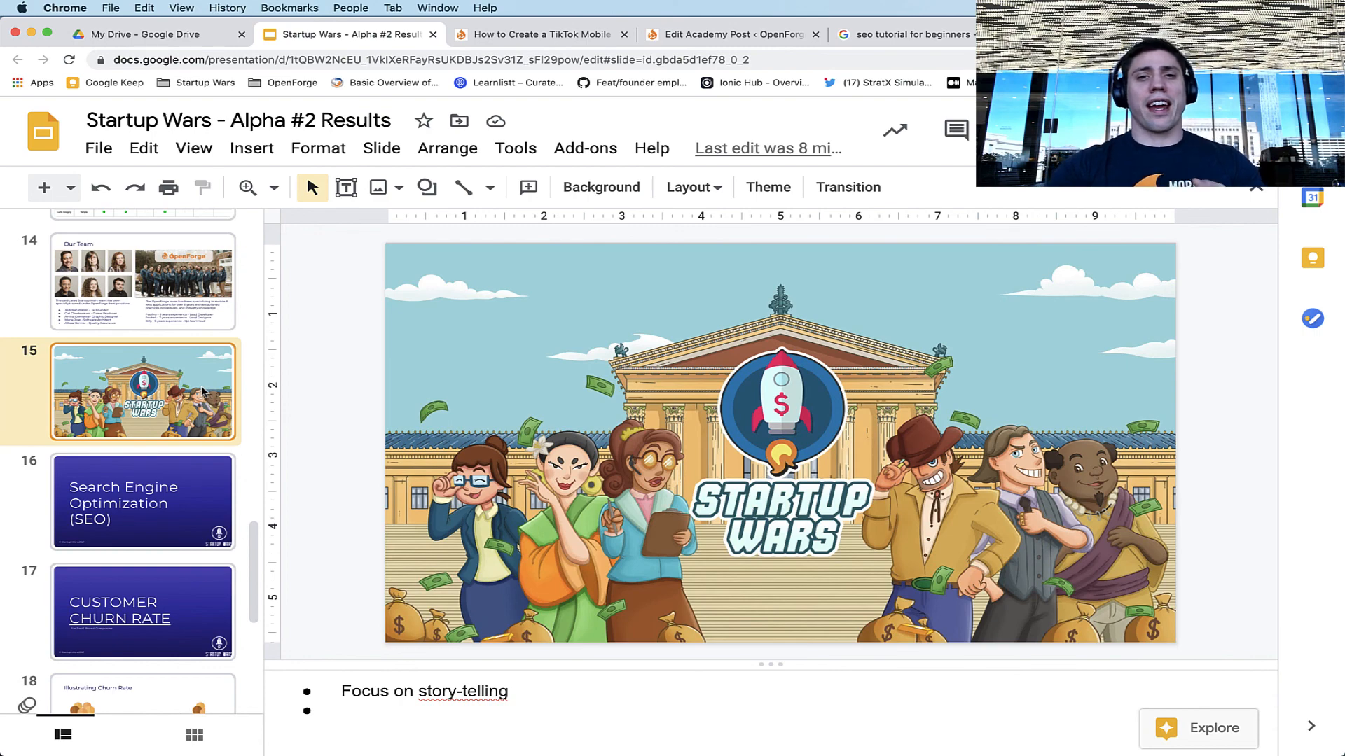